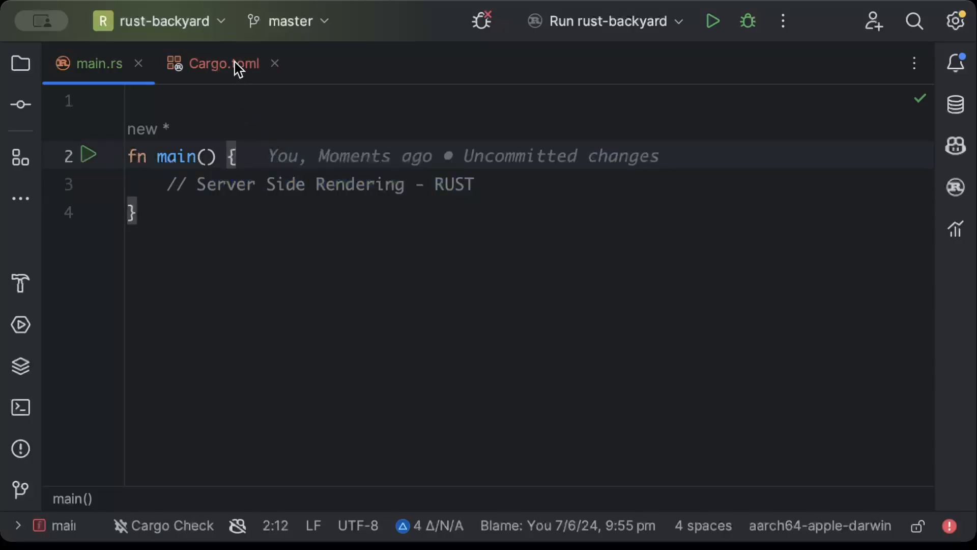
# Step: Under [dependencies] in Cargo.toml, add axum 0.7.5, serde 1.0.203 (derive), tokio 1.38.0 (full), askama 0.12.1
pyautogui.click(222, 63)
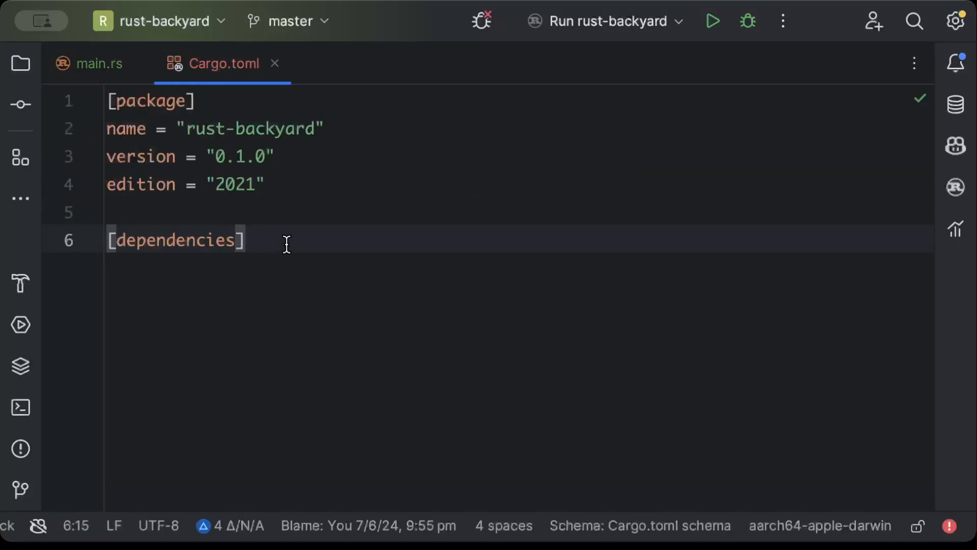
pyautogui.write('axum = "')
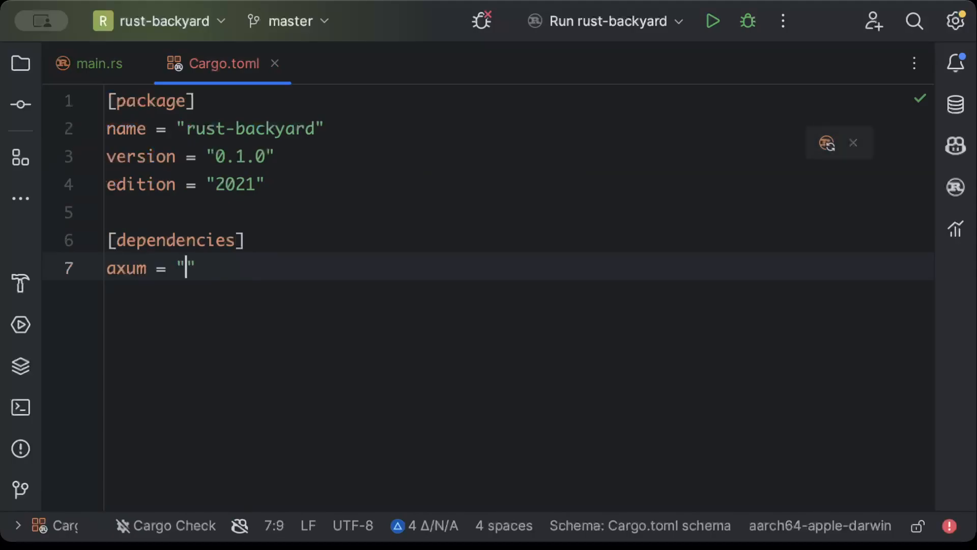
pyautogui.write('0.7.5"')
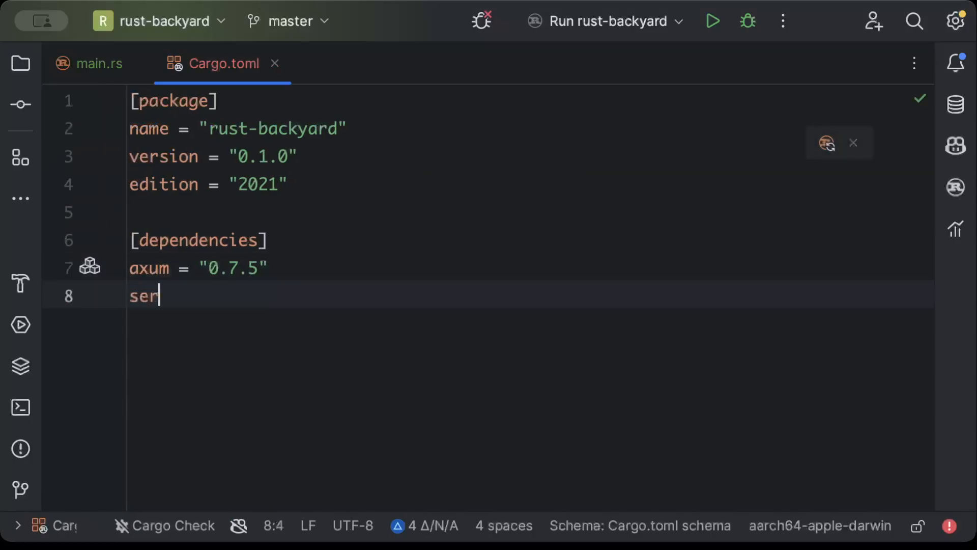
pyautogui.write('de = {version = "1.0.203"}')
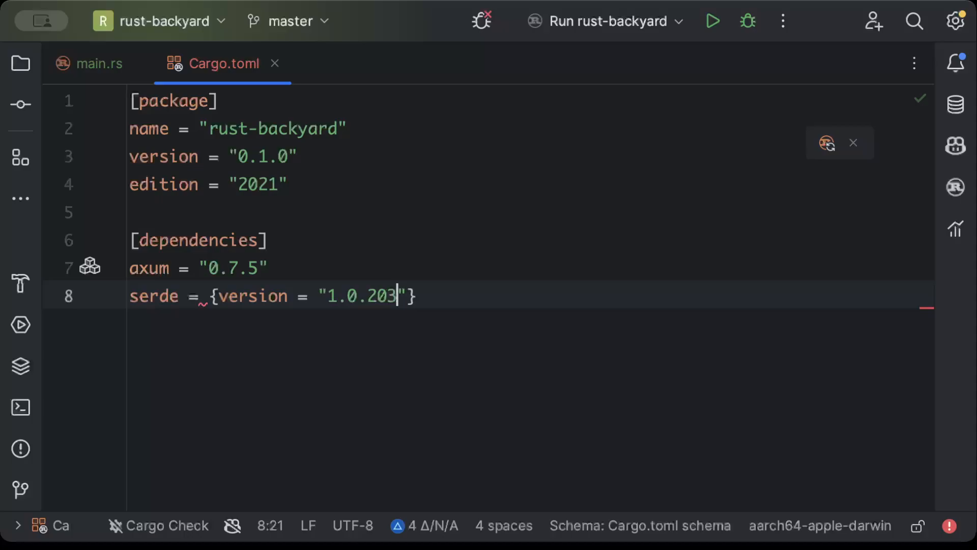
pyautogui.write(', features = []')
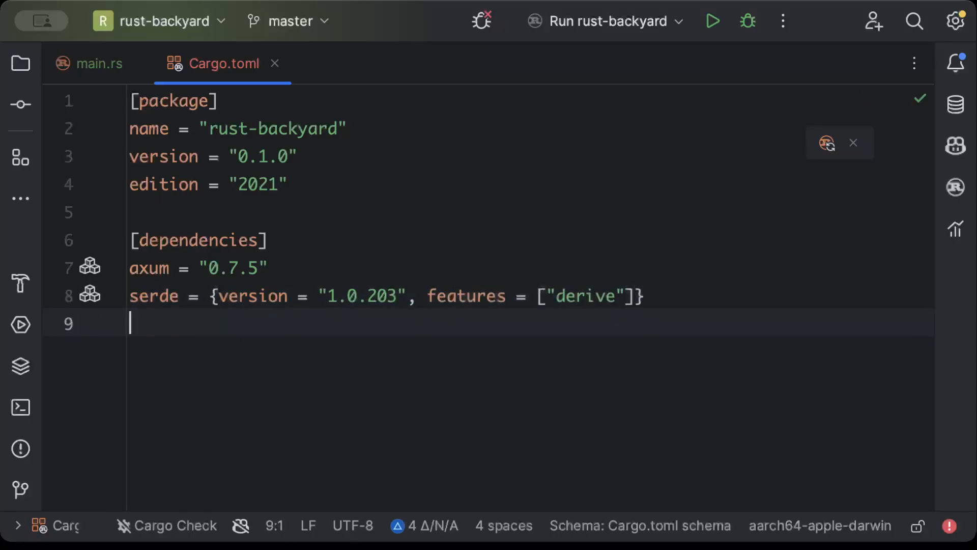
pyautogui.write('tokio =')
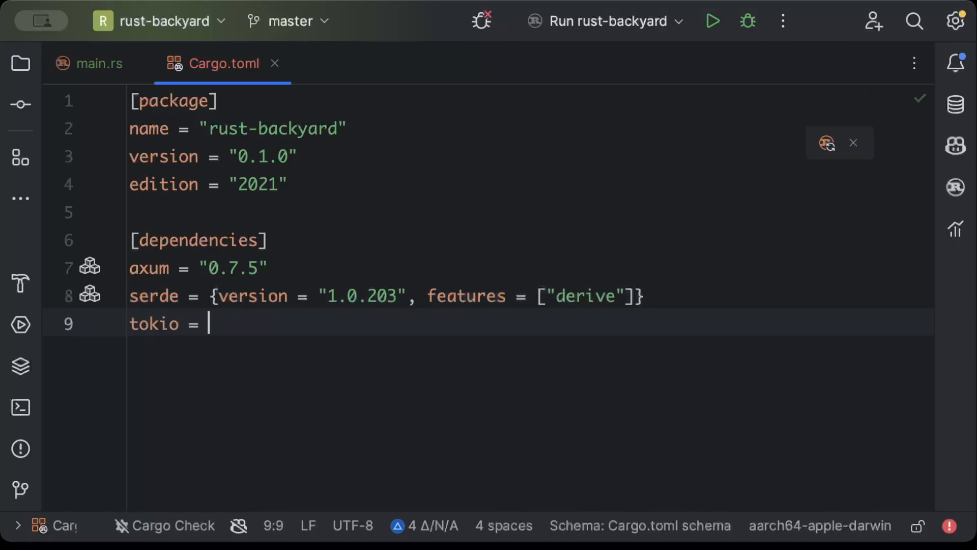
pyautogui.write('{version = "1.38.0", }')
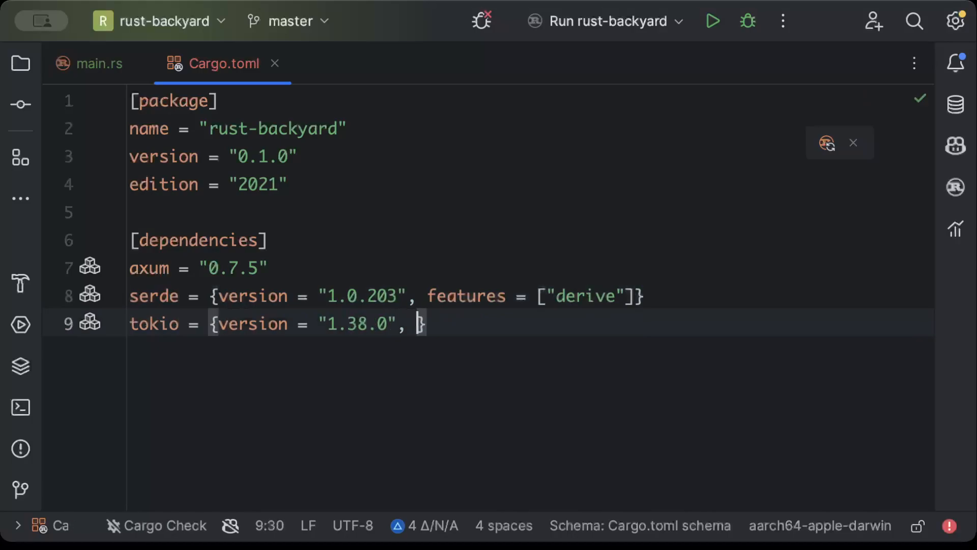
pyautogui.write('features = ["full"]}')
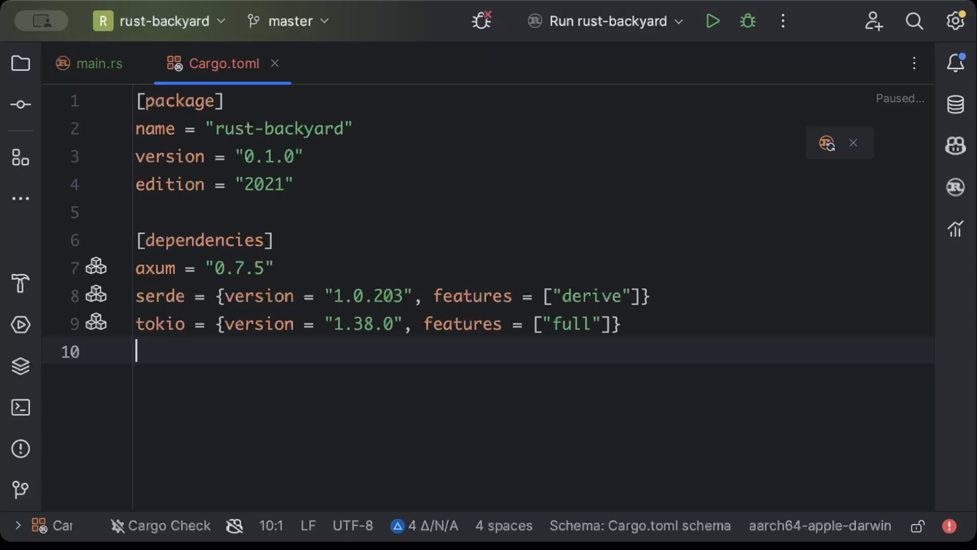
pyautogui.write('askama = "0.12.1"')
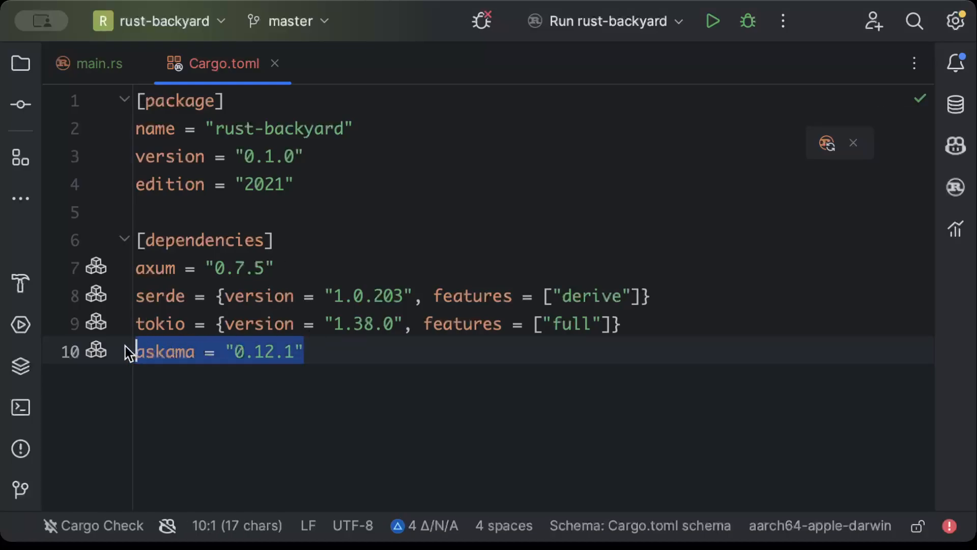
pyautogui.moveTo(748, 248)
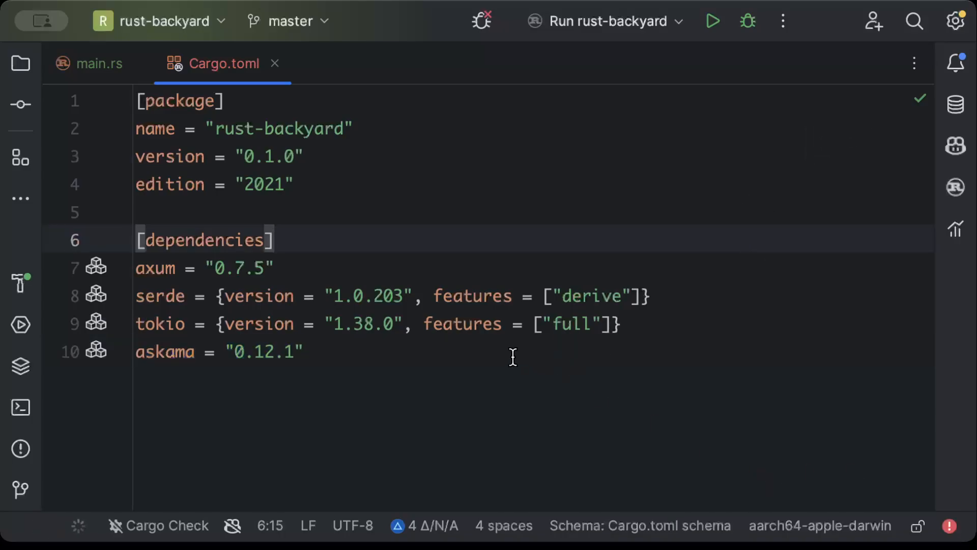
# Step: Open templates/index.html from the project tree, then return to the empty template.rs tab
pyautogui.click(21, 63)
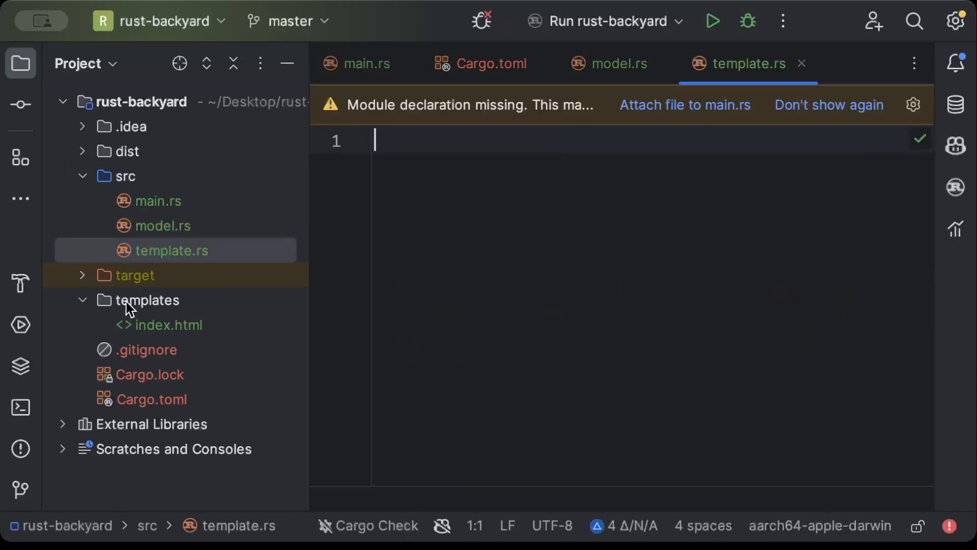
pyautogui.click(148, 299)
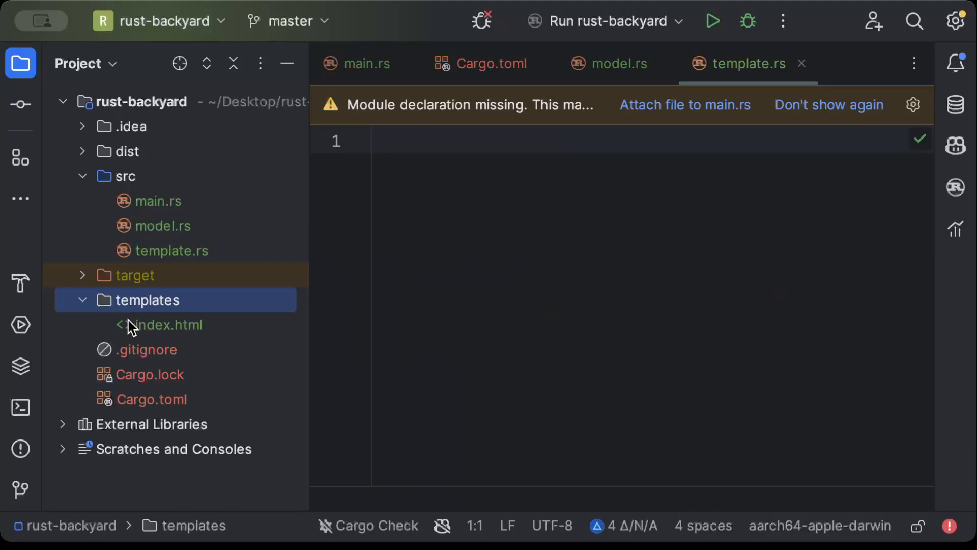
pyautogui.moveTo(122, 342)
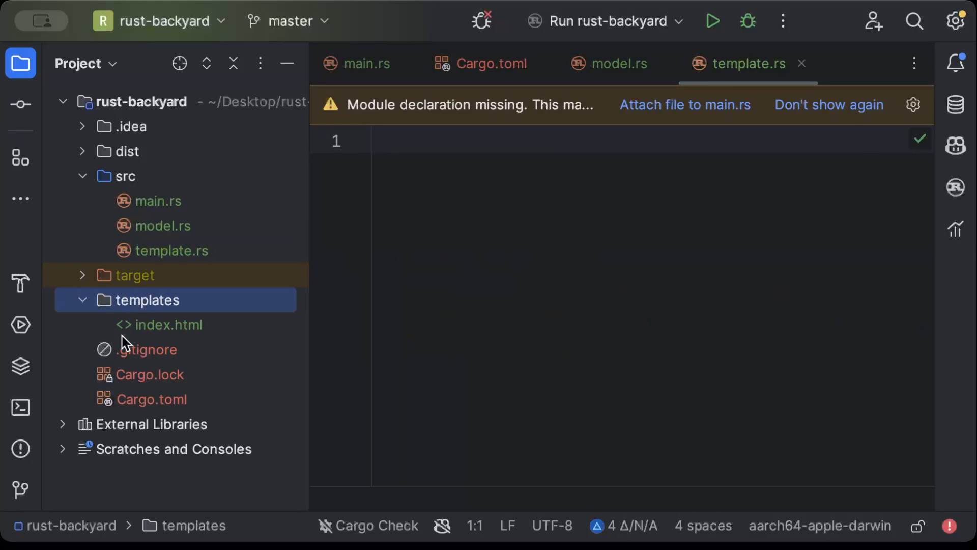
pyautogui.moveTo(129, 324)
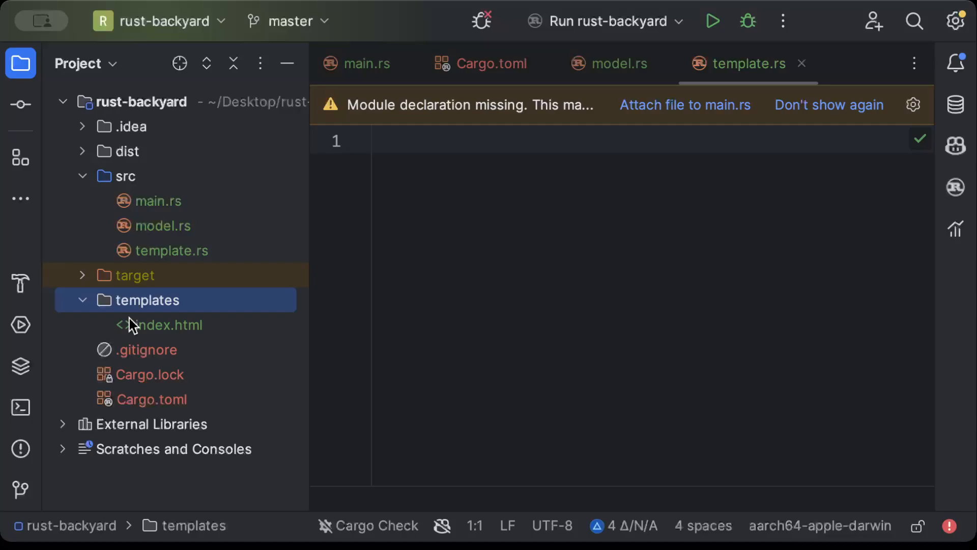
pyautogui.click(169, 324)
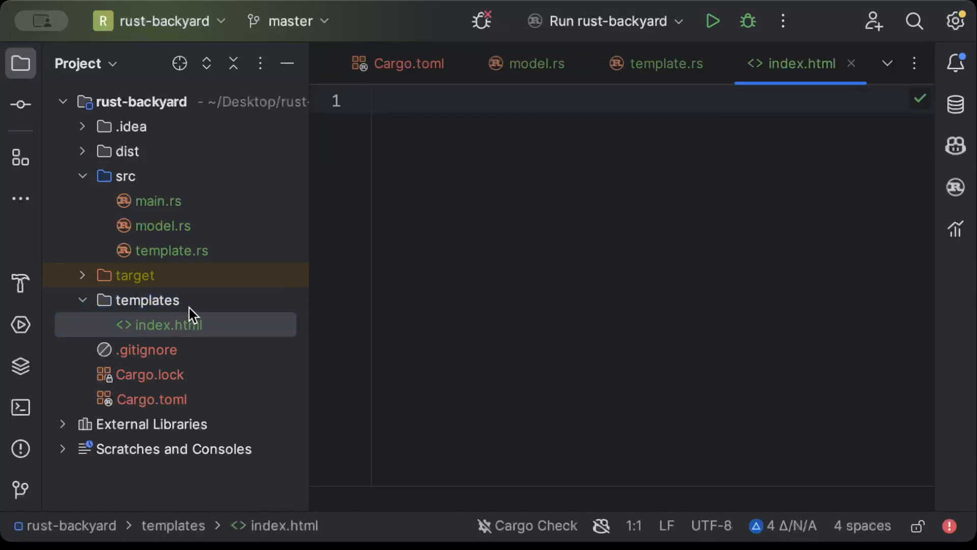
pyautogui.moveTo(167, 317)
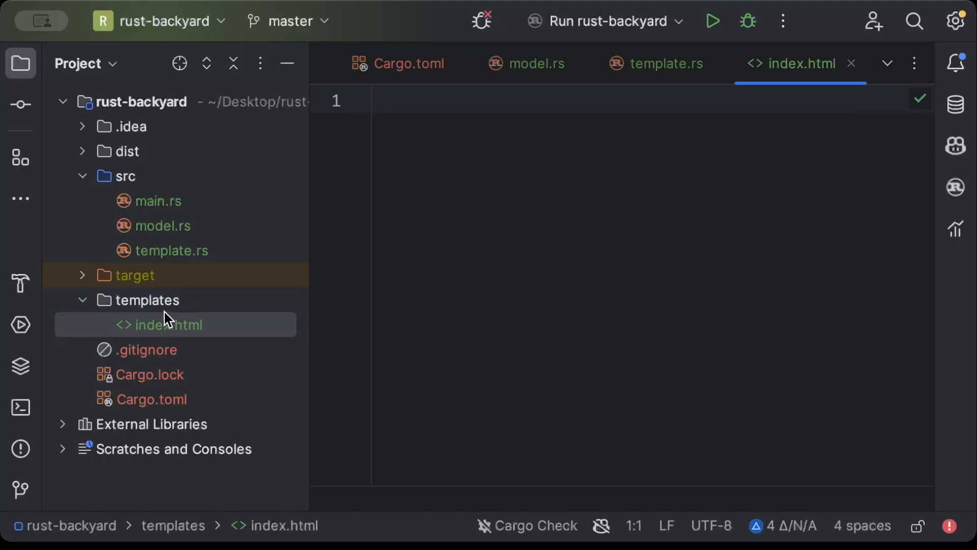
pyautogui.click(21, 63)
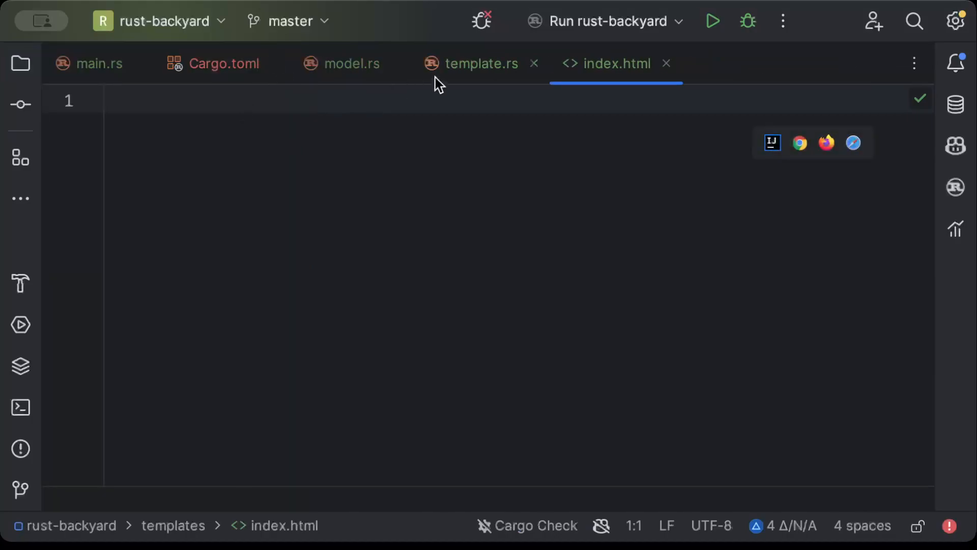
pyautogui.click(481, 63)
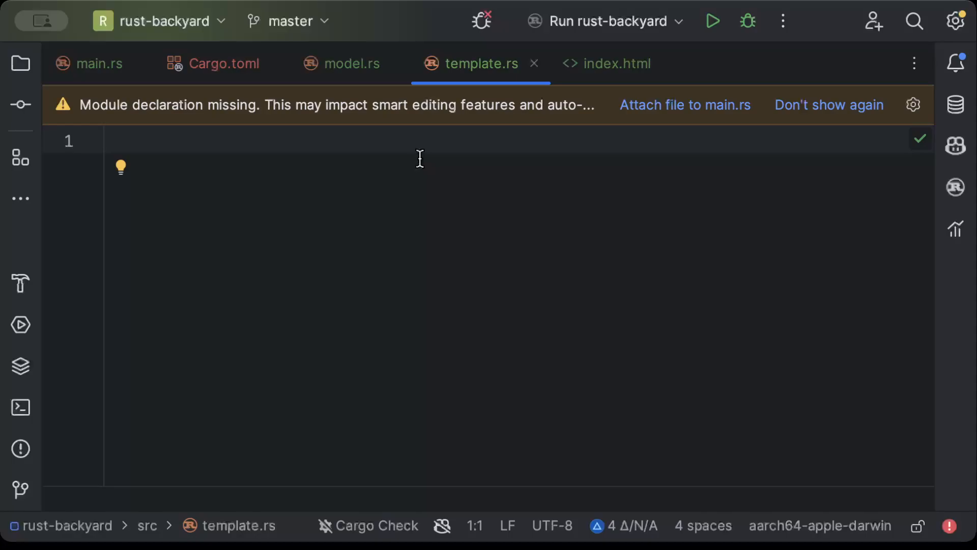
pyautogui.moveTo(592, 67)
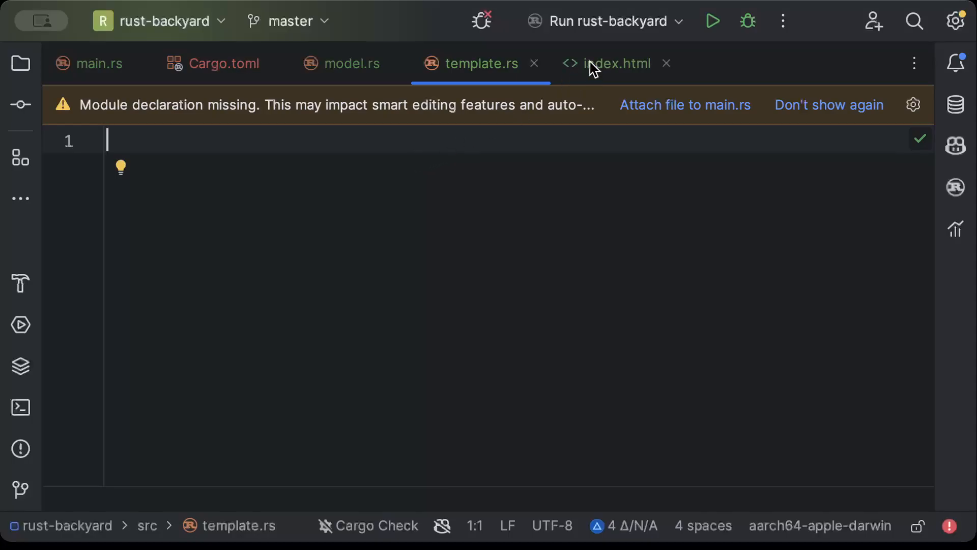
# Step: Scroll through index.html's CSS styles and the details form markup
pyautogui.click(616, 63)
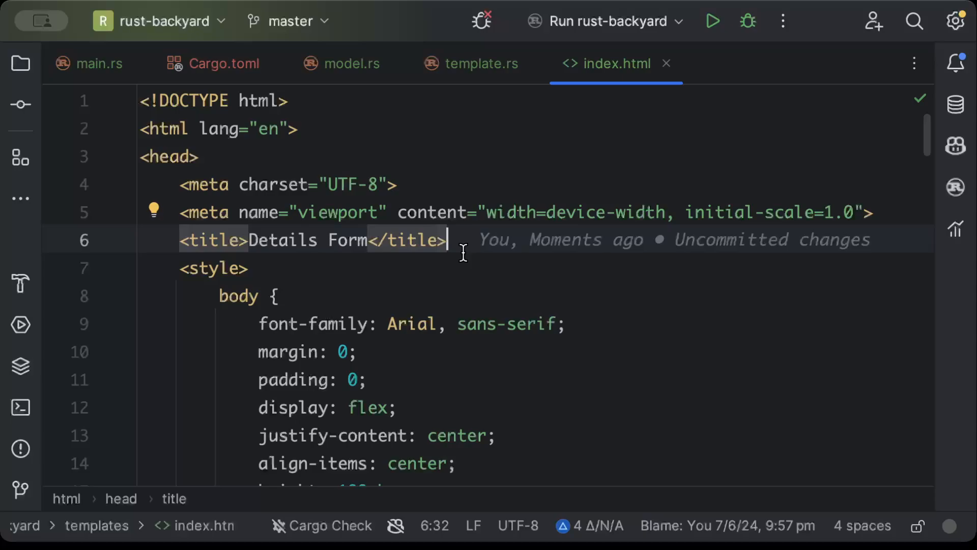
pyautogui.click(278, 294)
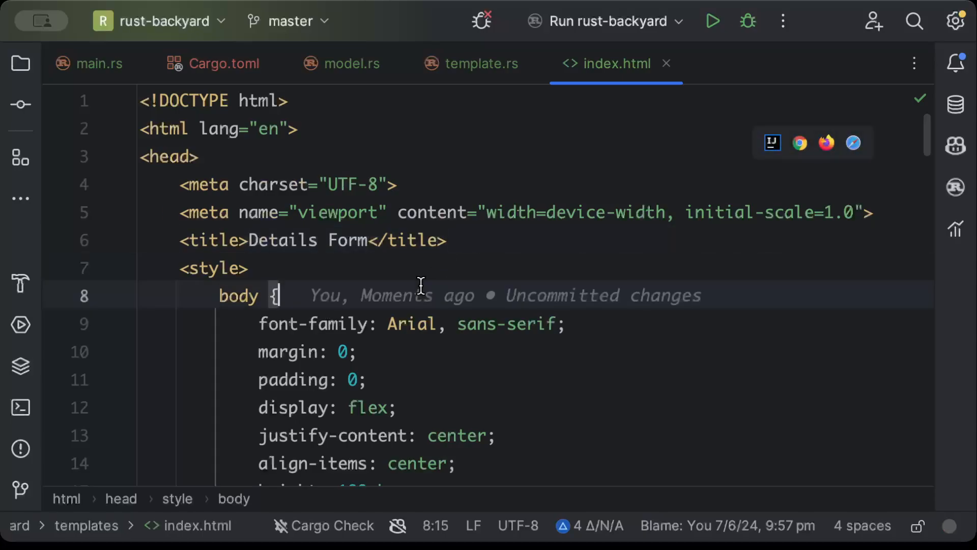
pyautogui.scroll(-3)
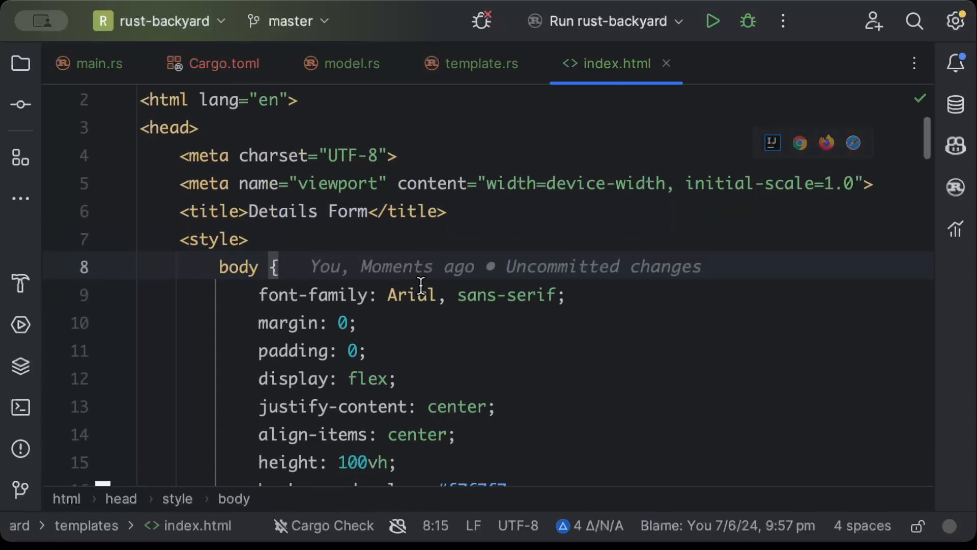
pyautogui.scroll(-3)
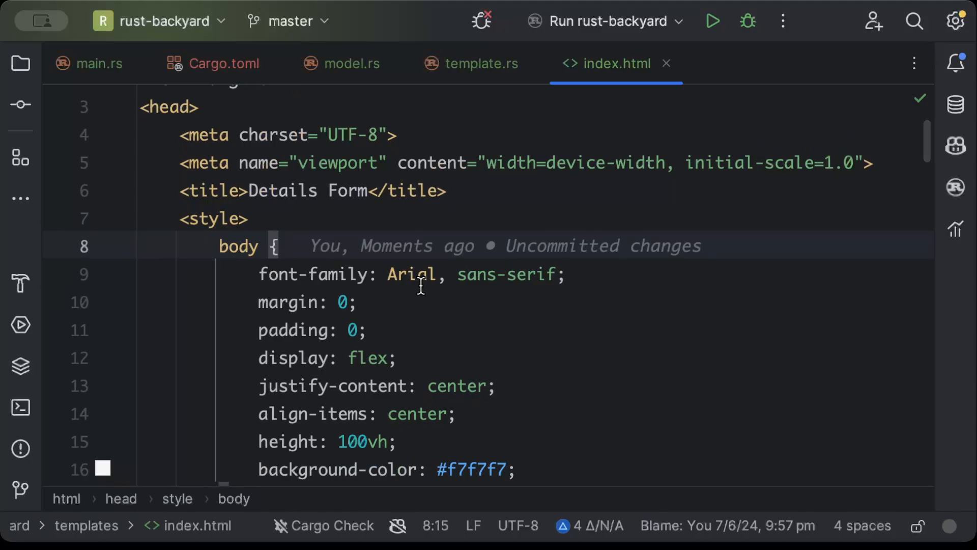
pyautogui.click(379, 274)
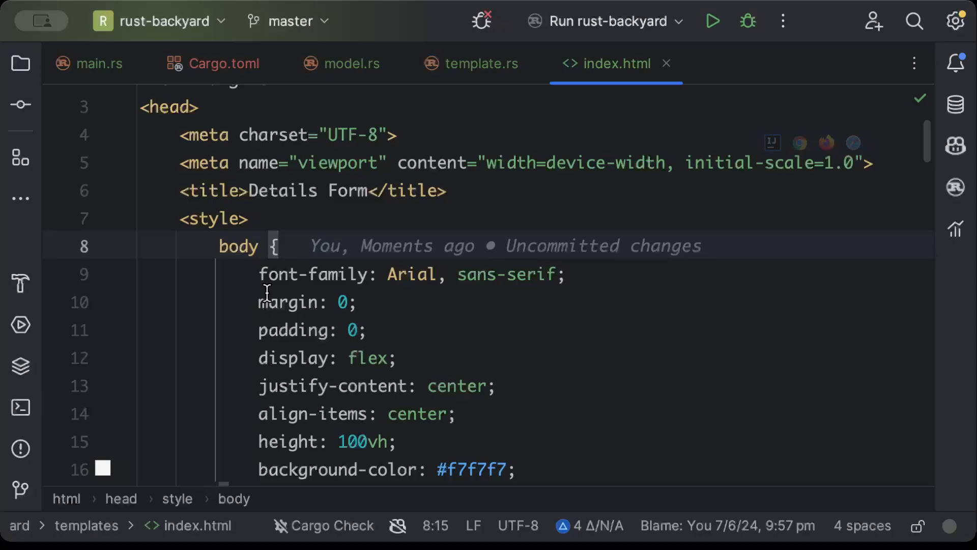
pyautogui.scroll(-3)
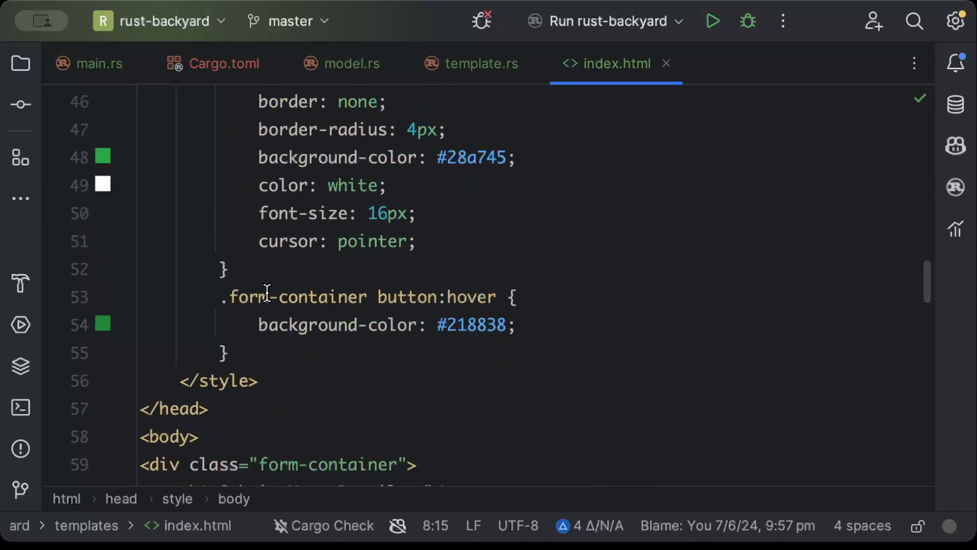
pyautogui.scroll(-3)
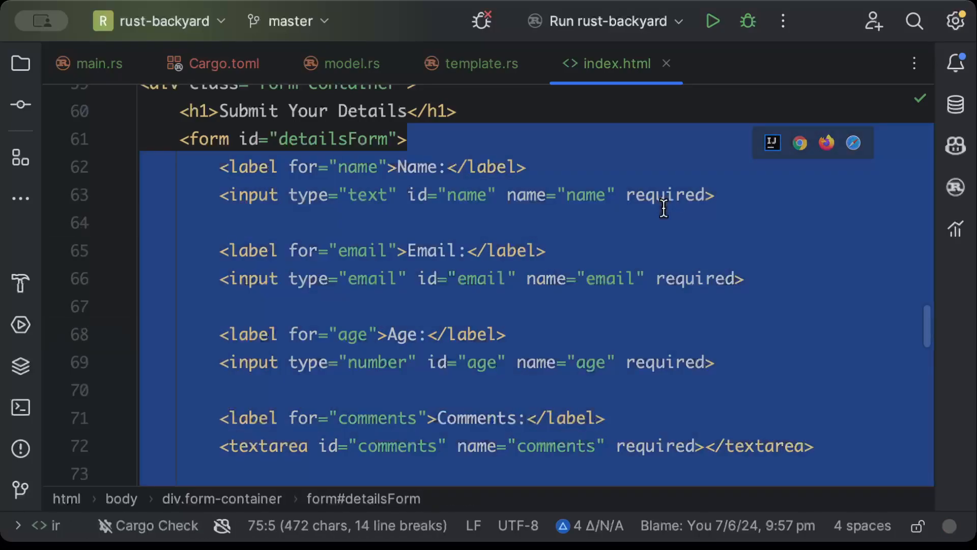
pyautogui.scroll(-3)
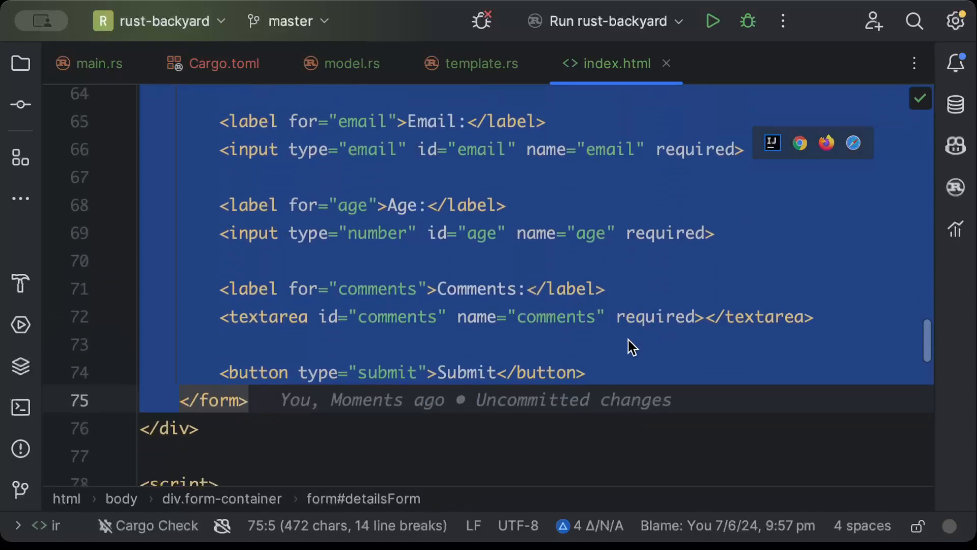
# Step: Inspect the Submit button and the script posting form data to localhost:3000/user
pyautogui.doubleClick(464, 372)
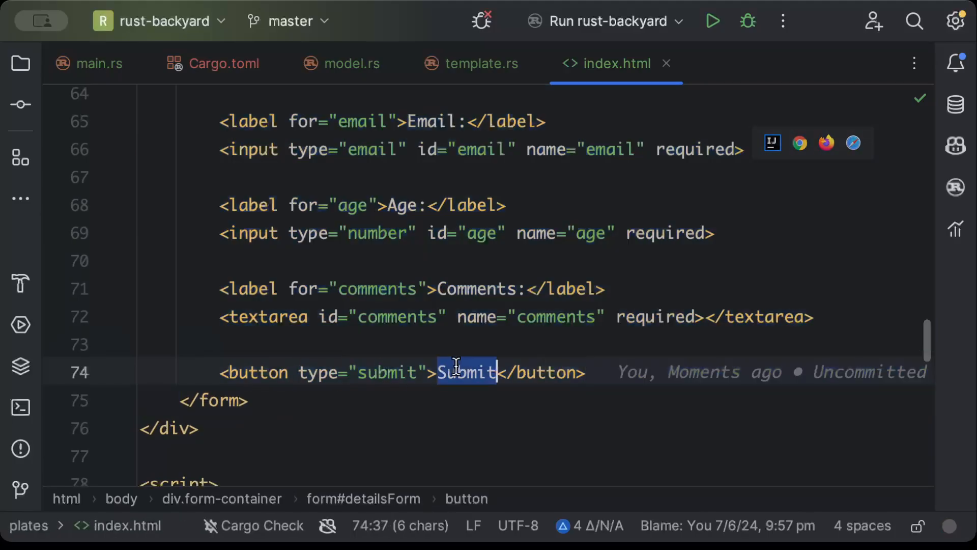
pyautogui.scroll(-3)
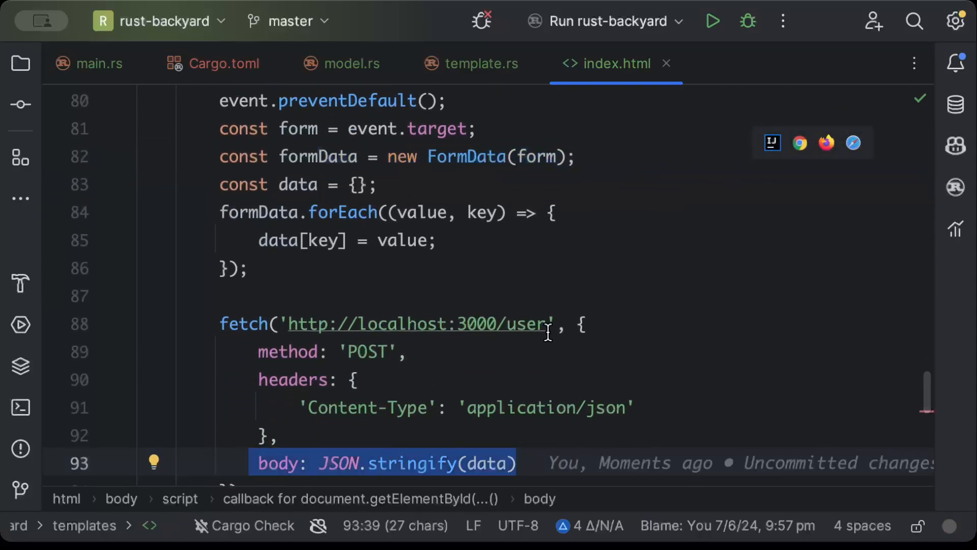
pyautogui.click(247, 269)
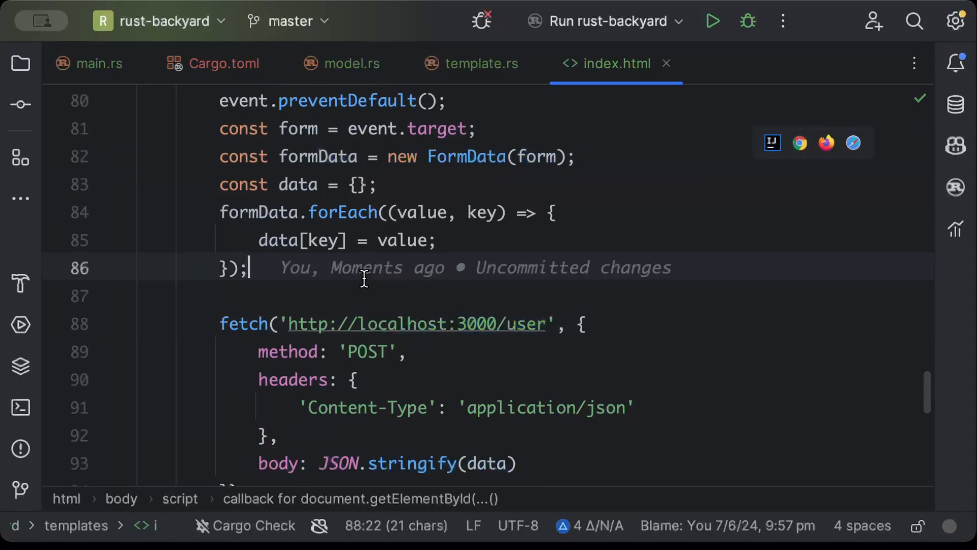
pyautogui.scroll(-3)
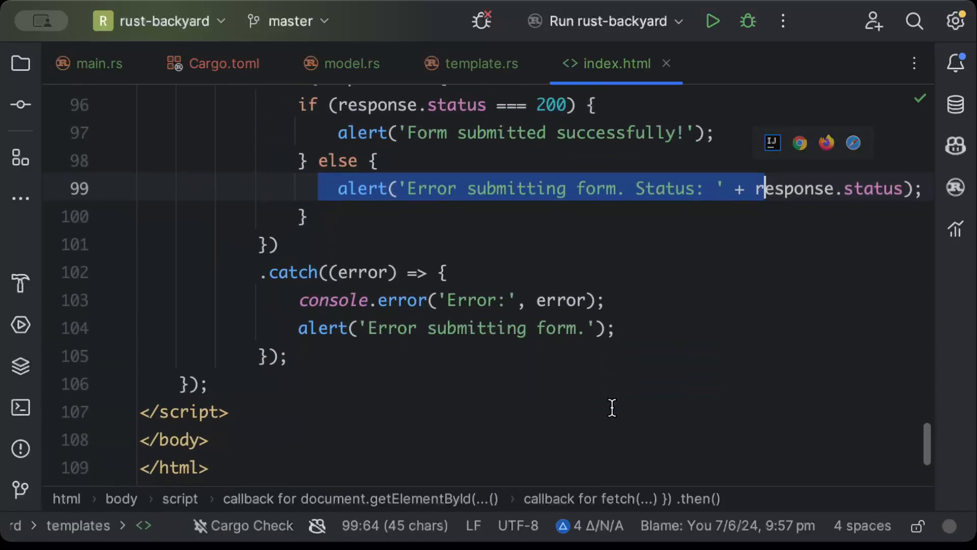
pyautogui.click(228, 404)
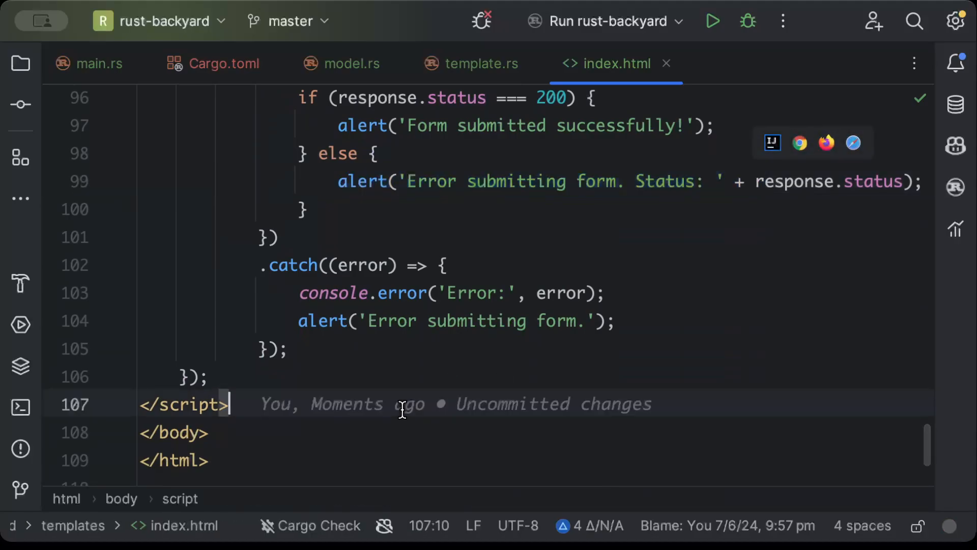
pyautogui.scroll(3)
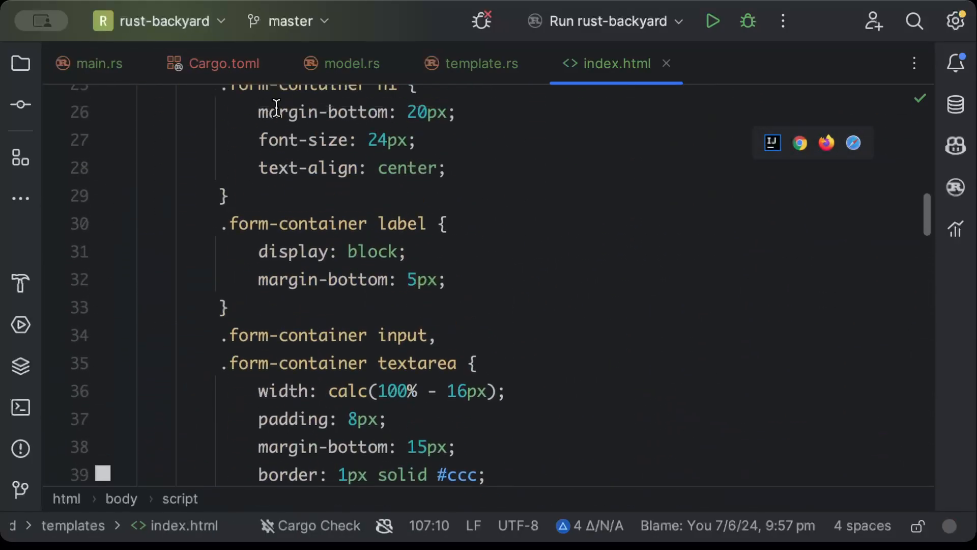
# Step: In model.rs, write #[derive(Deserialize, Debug)] pub struct User with String name, email, age, comments
pyautogui.click(100, 63)
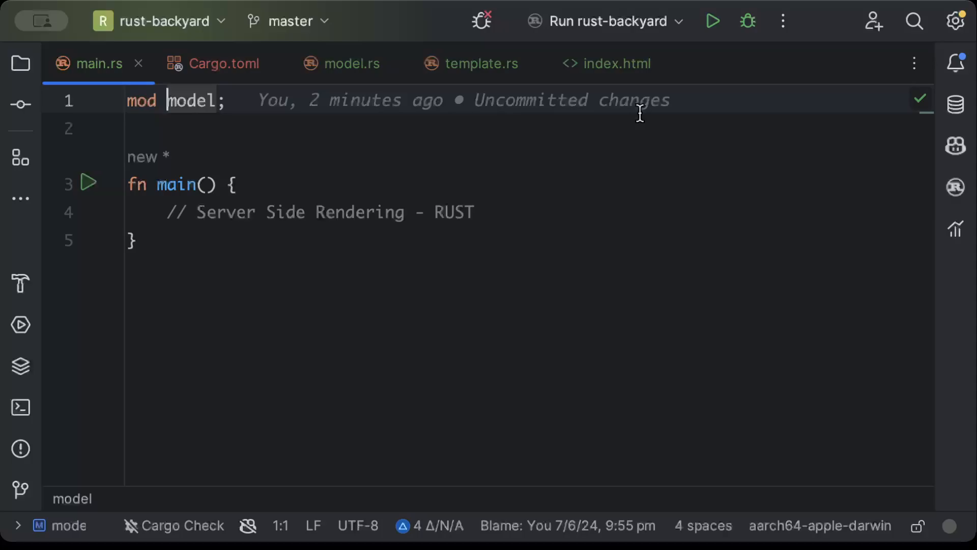
pyautogui.click(341, 63)
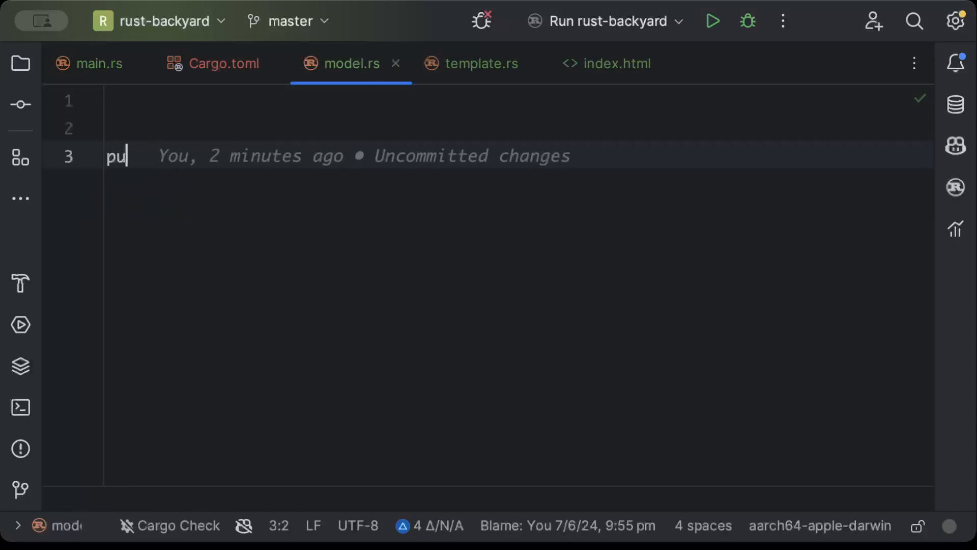
pyautogui.write('b struct User {')
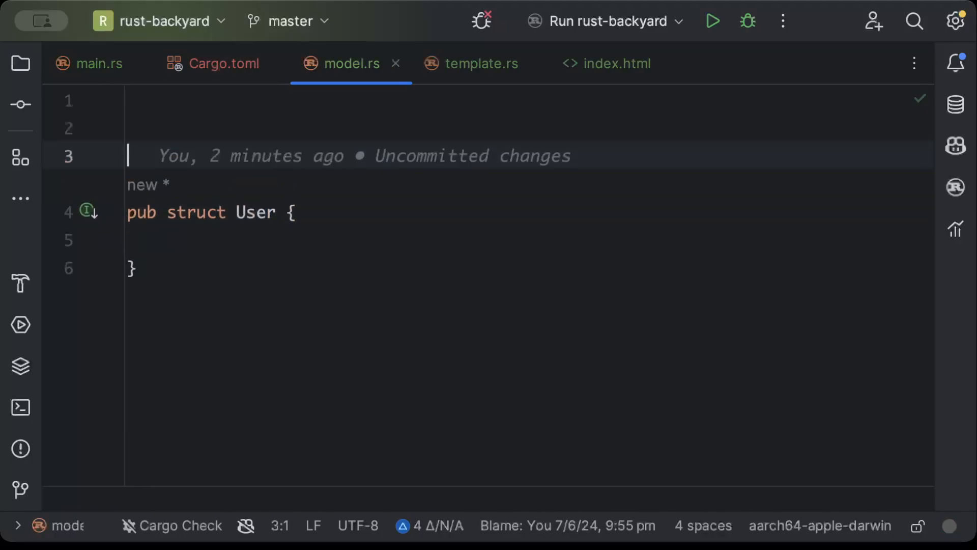
pyautogui.write('#[derive(D)]')
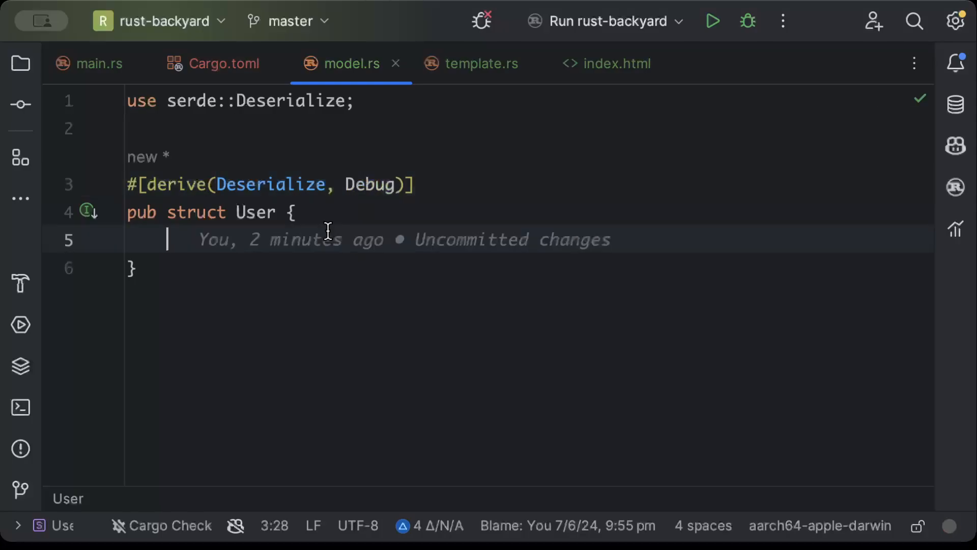
pyautogui.write('pub name: String,')
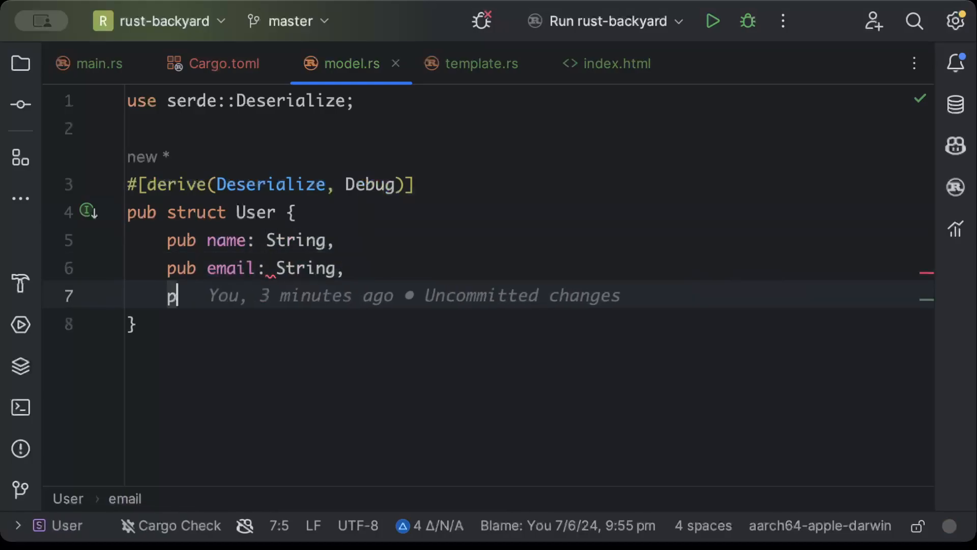
pyautogui.write('ub age: String,')
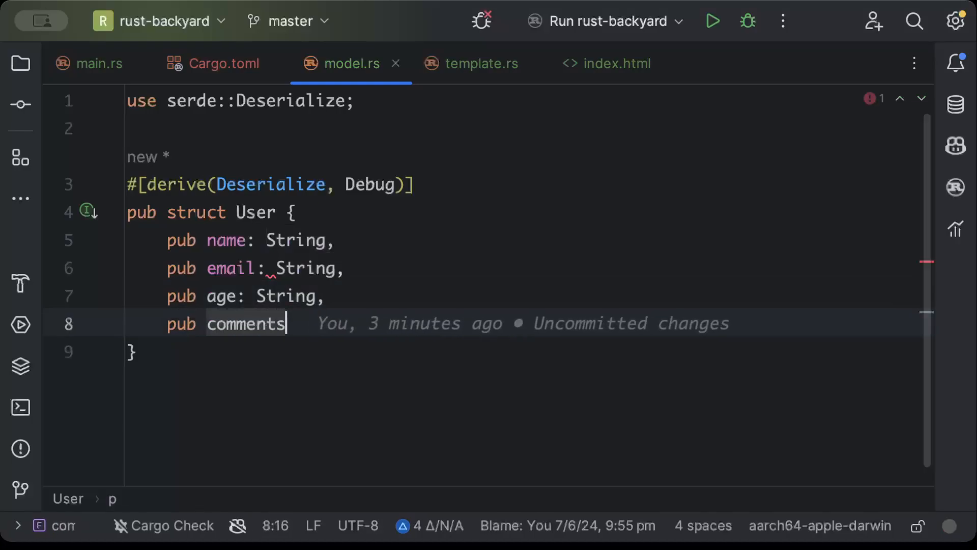
pyautogui.write(': String')
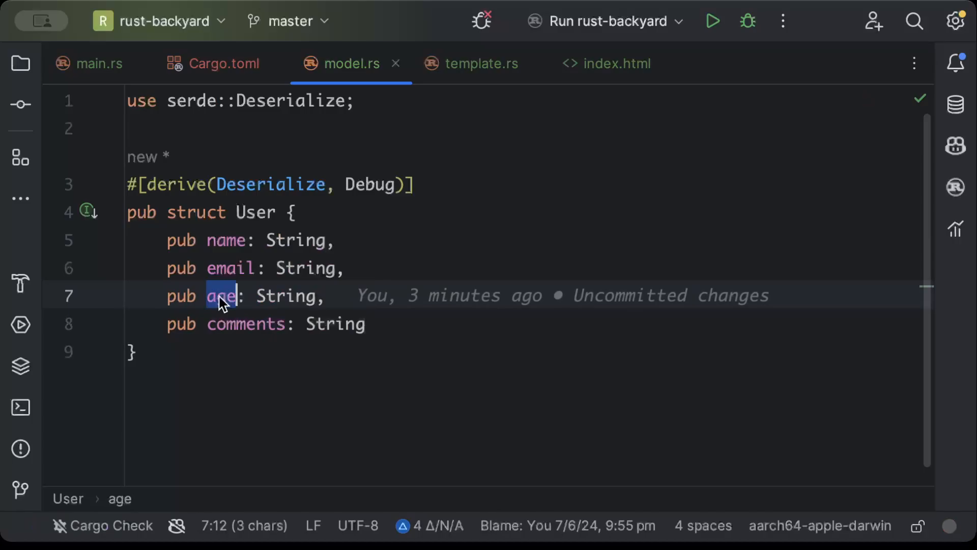
# Step: Check the form field names in index.html, then return to model.rs
pyautogui.click(614, 63)
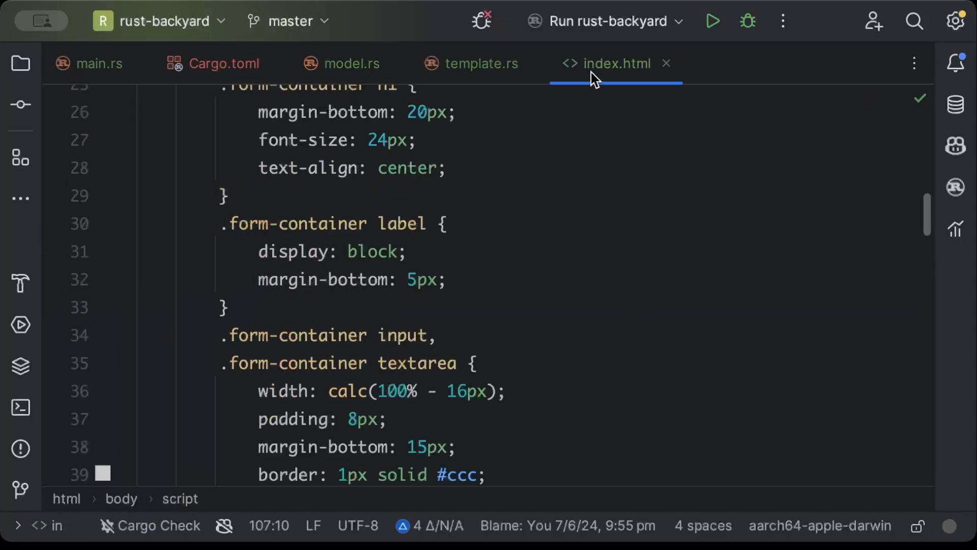
pyautogui.scroll(-3)
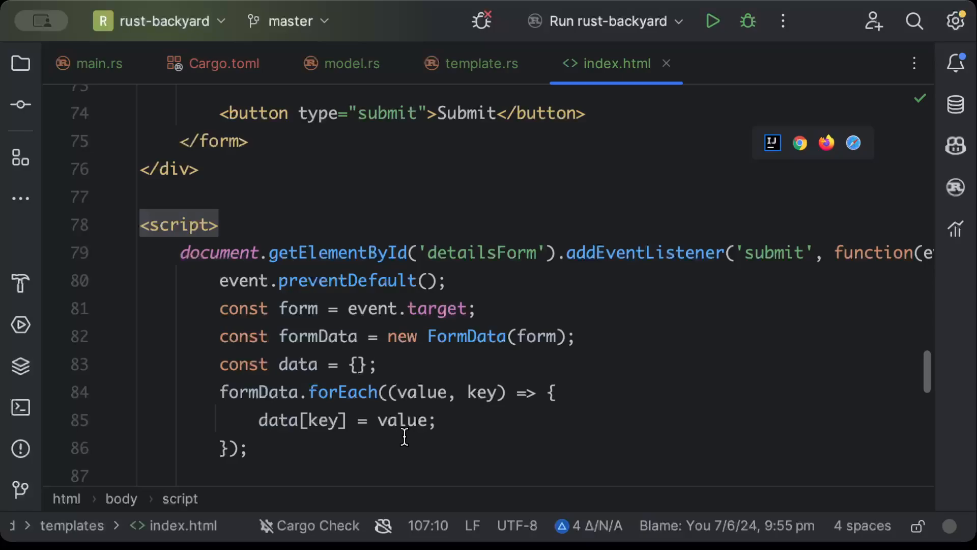
pyautogui.scroll(-3)
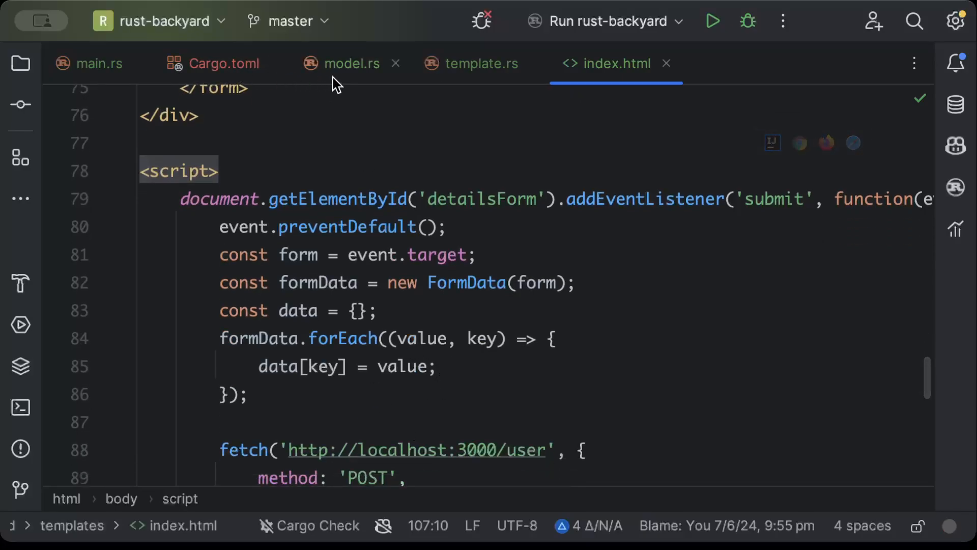
pyautogui.scroll(3)
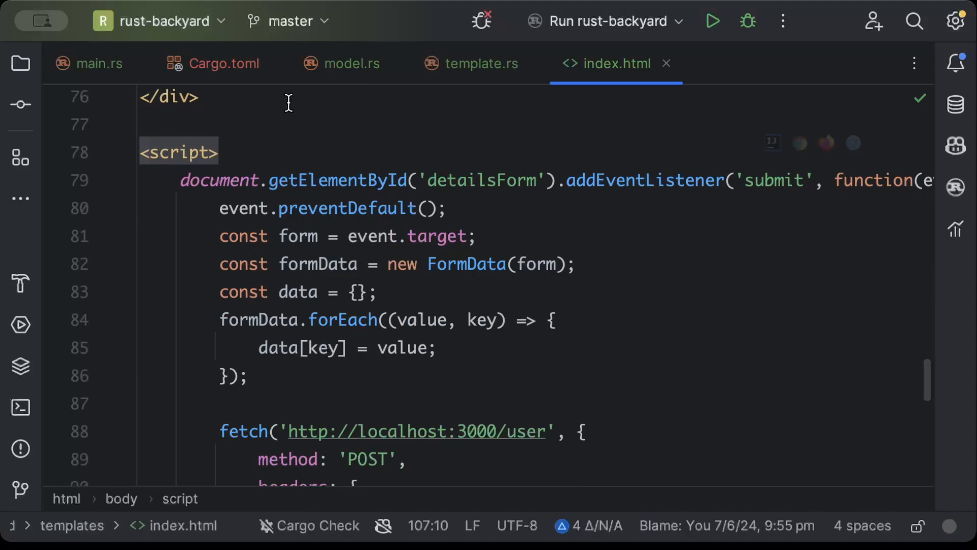
pyautogui.scroll(3)
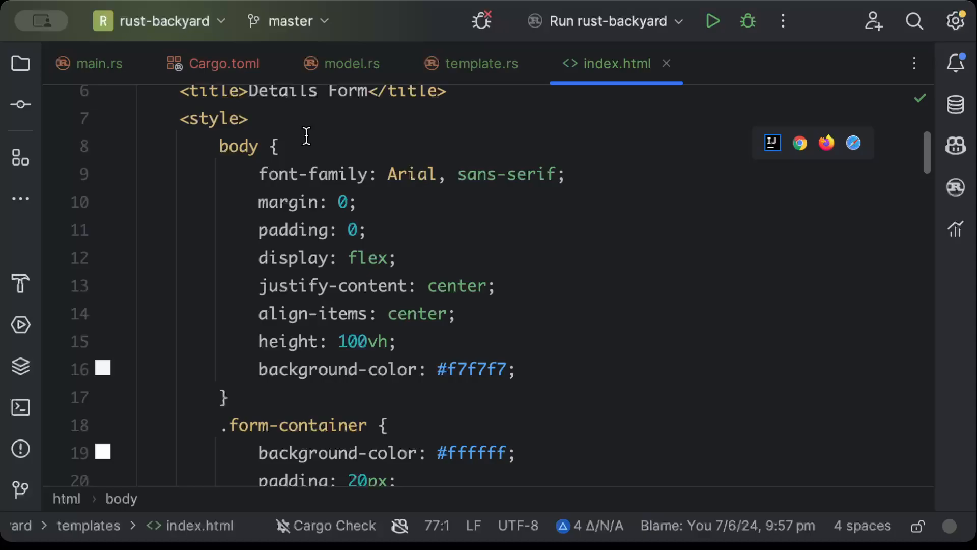
pyautogui.click(342, 63)
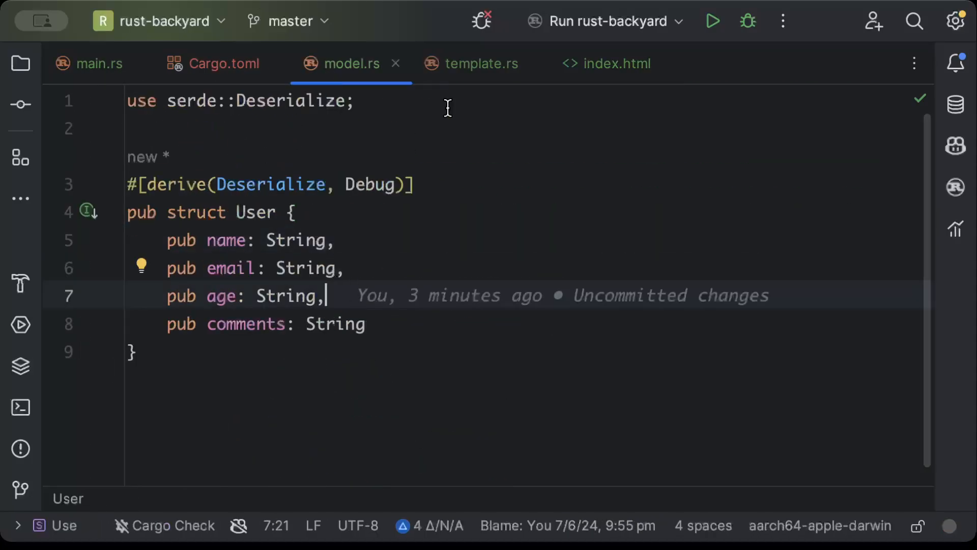
# Step: In template.rs, define IndexTemplate with #[derive(Template)] and #[template(path = "index.html")]
pyautogui.click(481, 63)
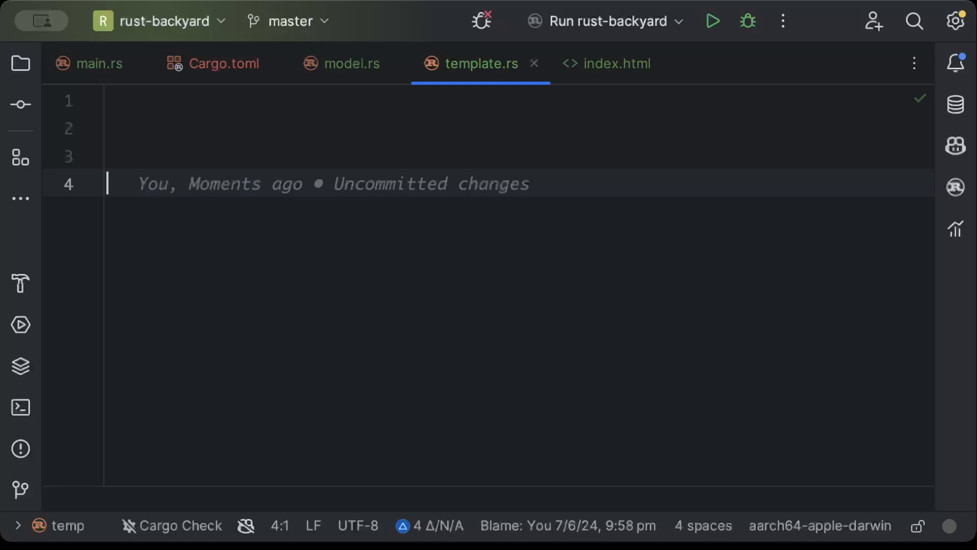
pyautogui.write('pub struct')
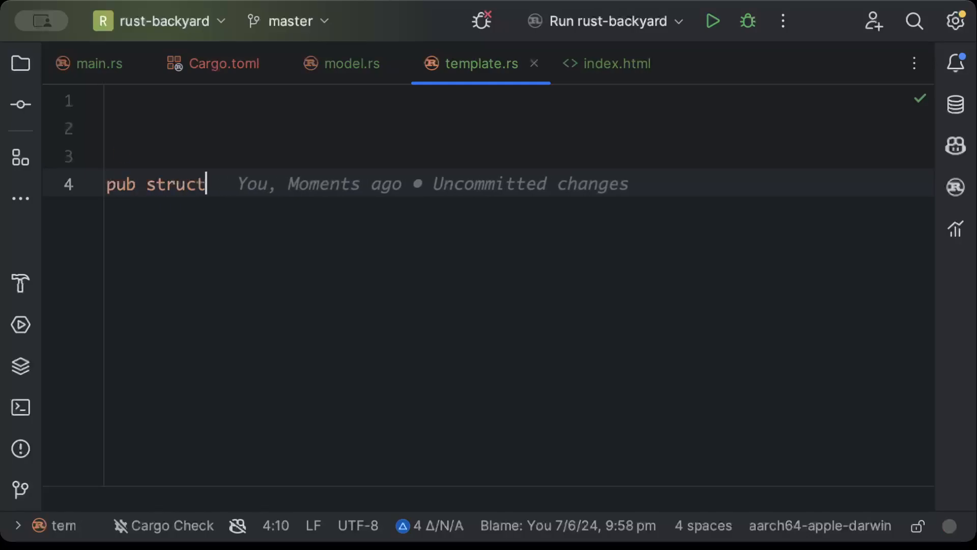
pyautogui.write('IndexTe')
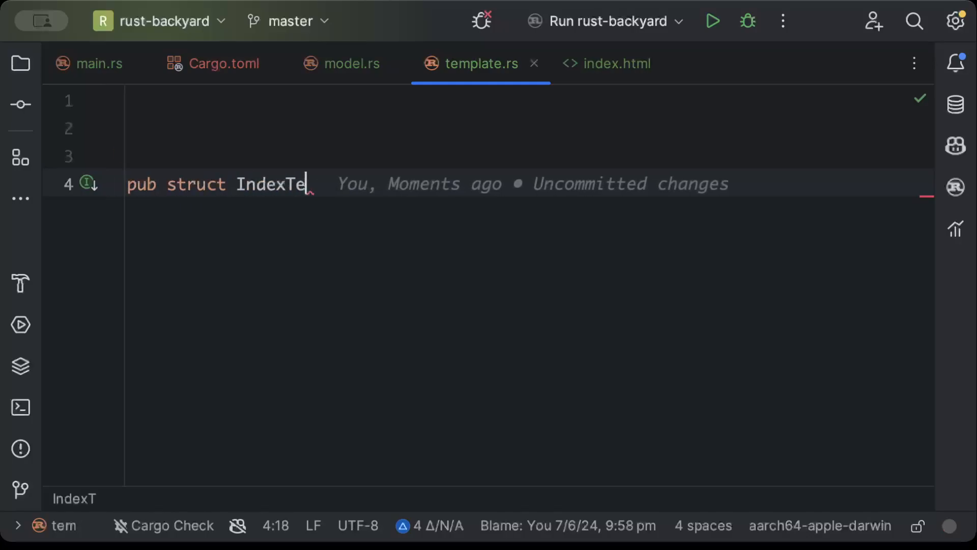
pyautogui.write('mplate {')
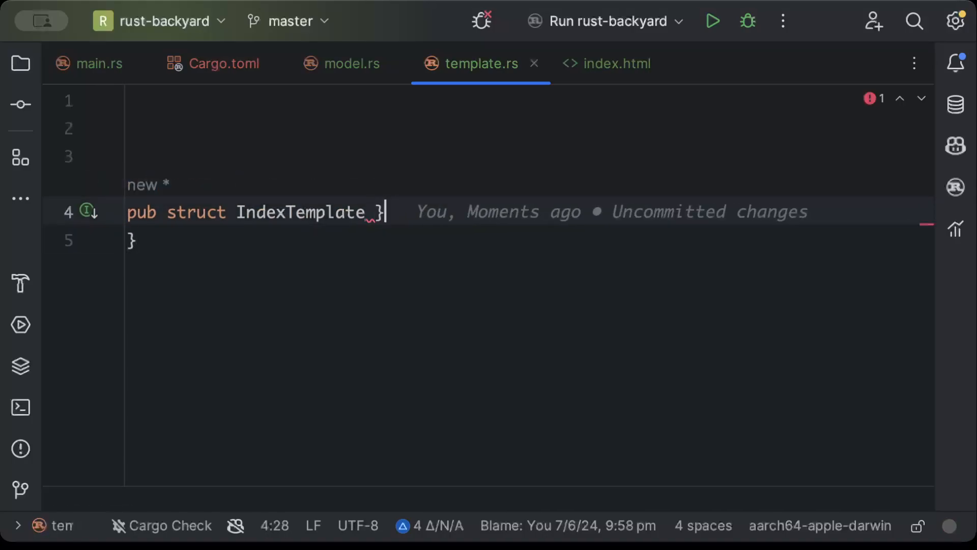
pyautogui.write('#')
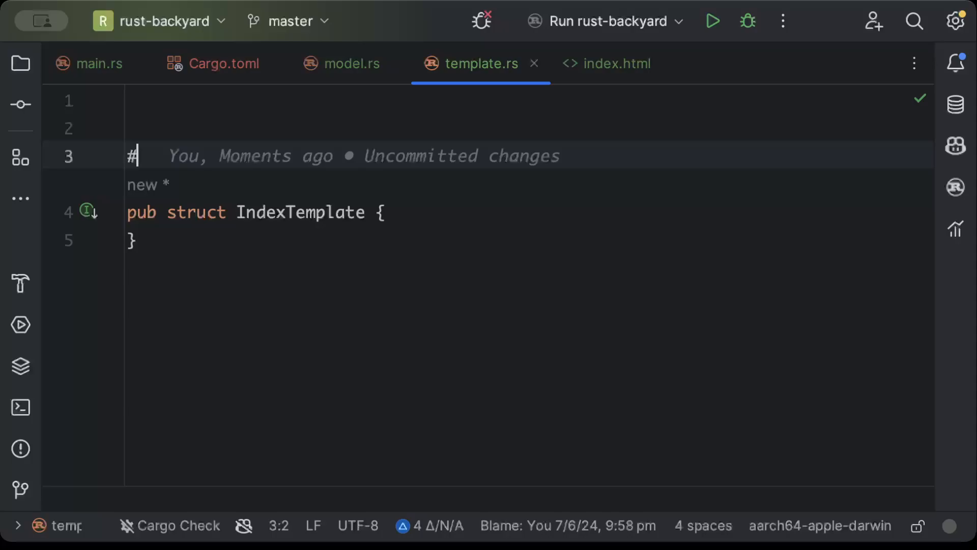
pyautogui.write('[derive(Template)]')
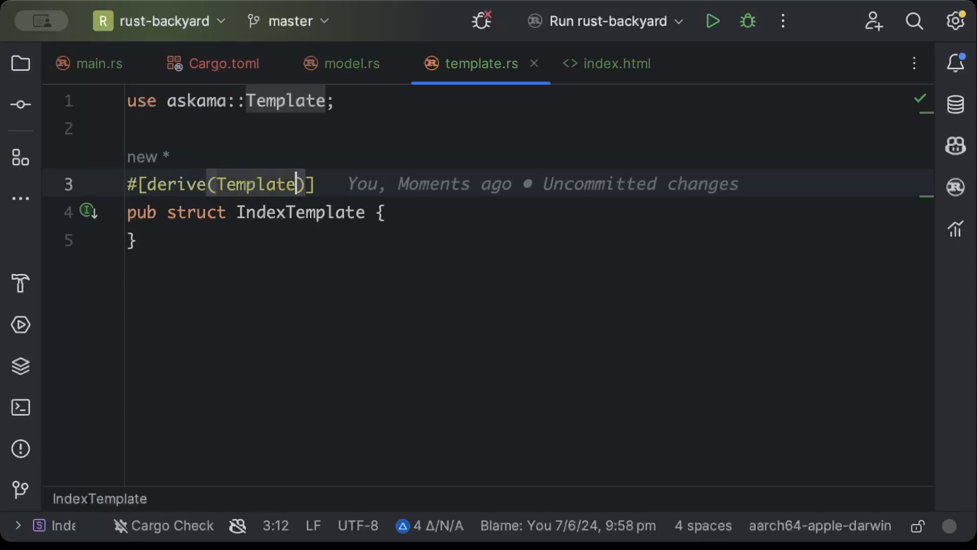
pyautogui.write('#[')
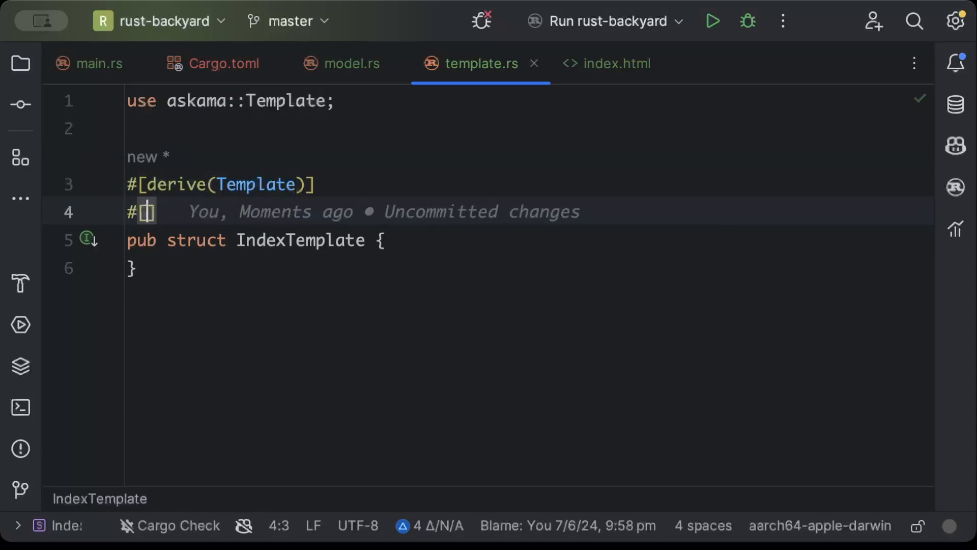
pyautogui.write('template()')
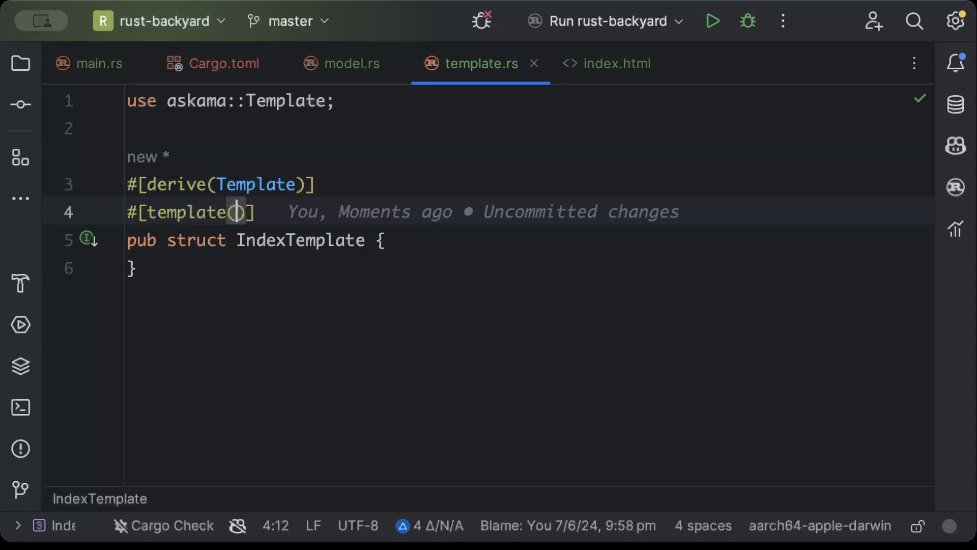
pyautogui.write('path = "')
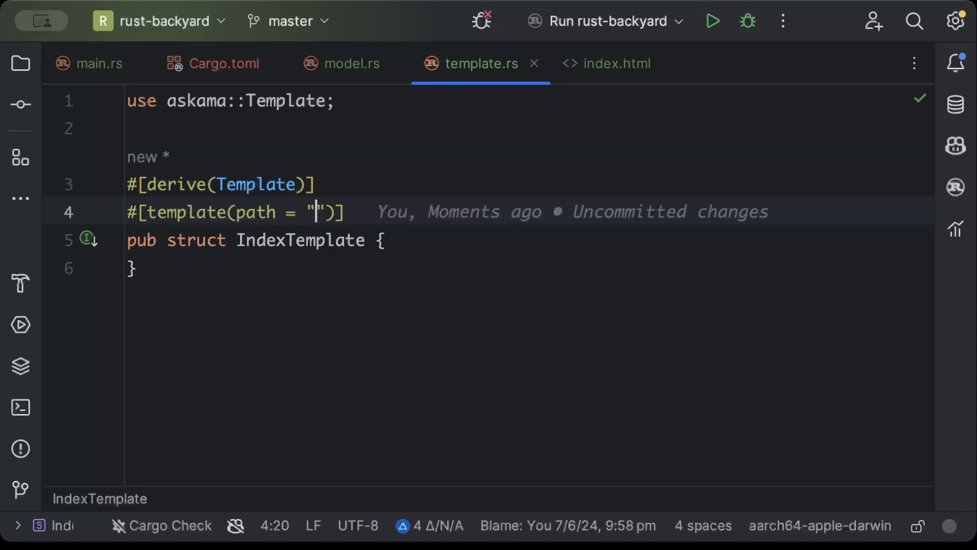
pyautogui.write('index.html')
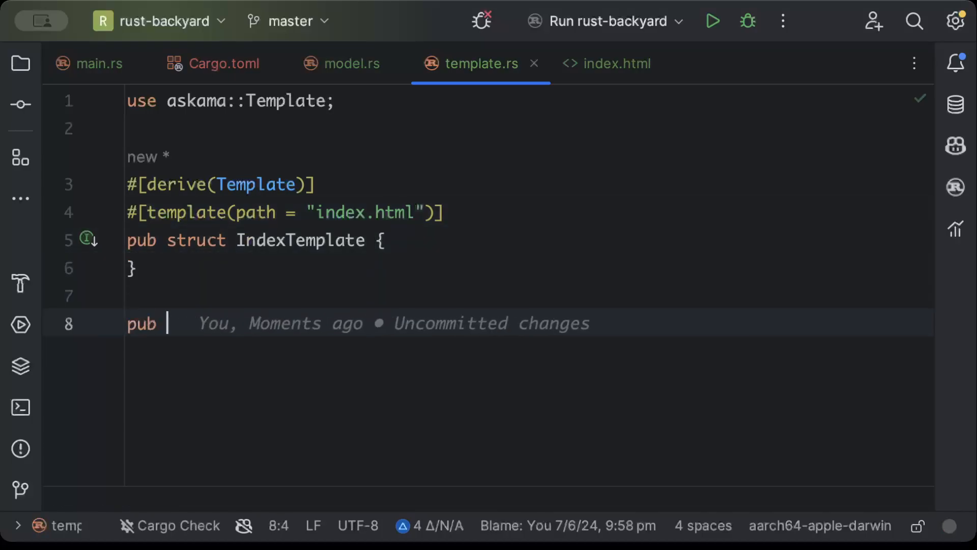
# Step: Add the generic tuple struct pub struct HtmlTemplate<T>(pub T)
pyautogui.write('struct Html')
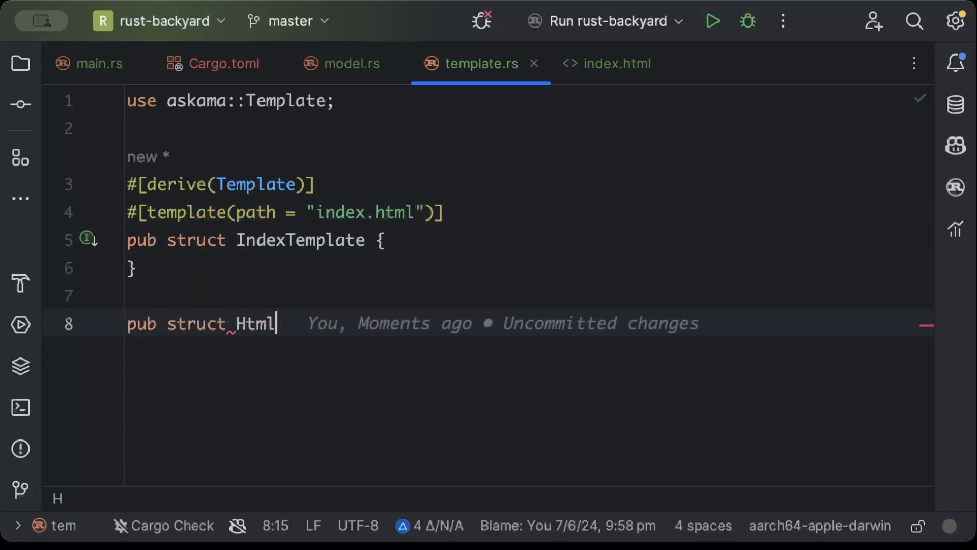
pyautogui.write('Template<T>')
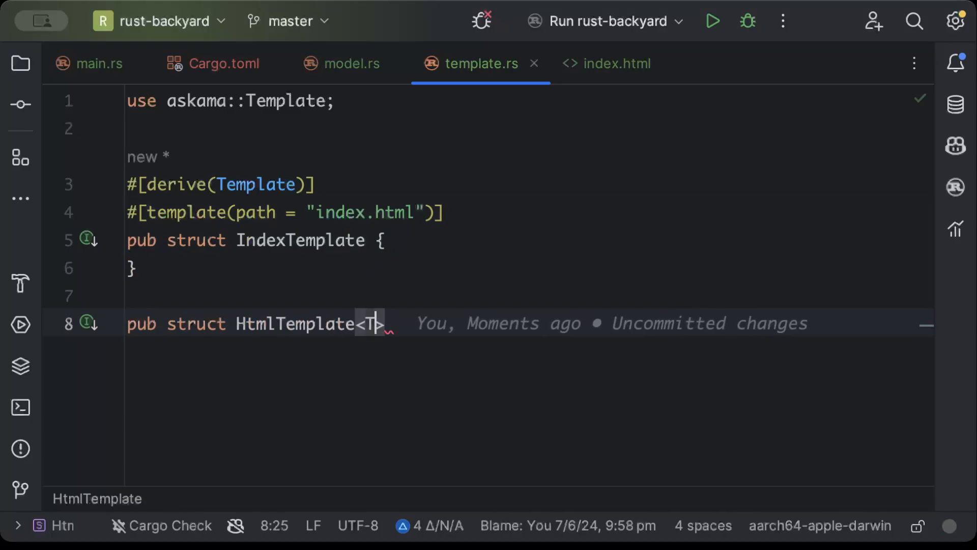
pyautogui.write('(pub )')
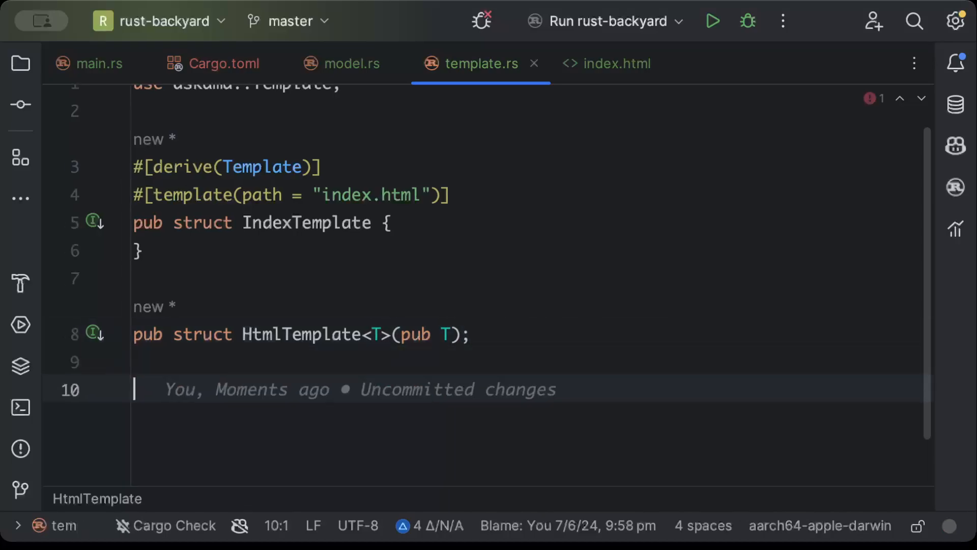
# Step: Start impl<T> IntoResponse for HtmlTemplate<T> where T: Template, with fn into_response(self) -> Response
pyautogui.write('impl')
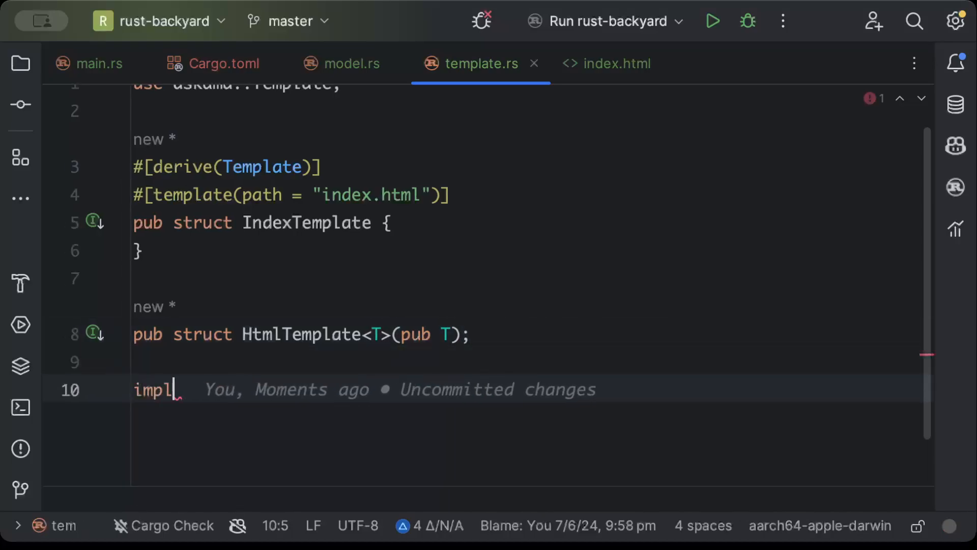
pyautogui.write('<T> i')
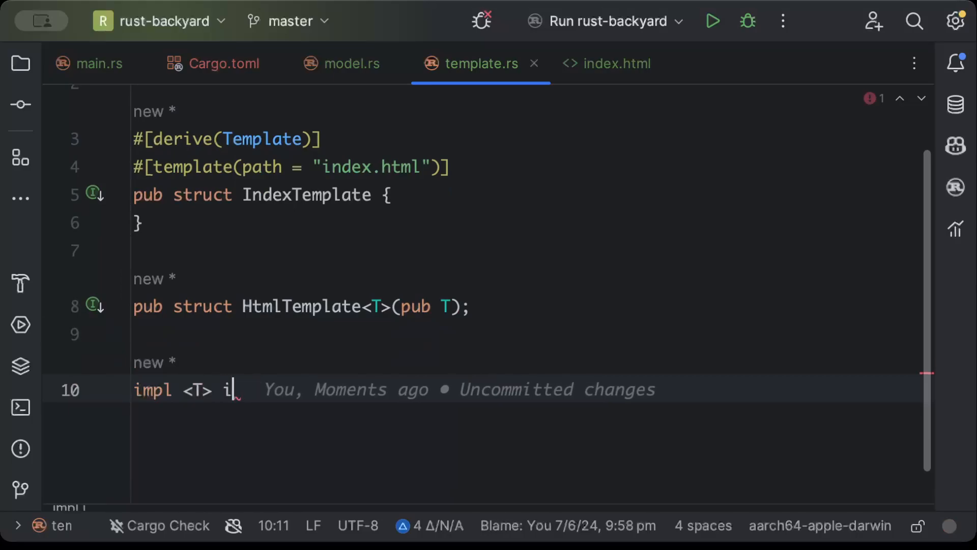
pyautogui.write('ntoResponse')
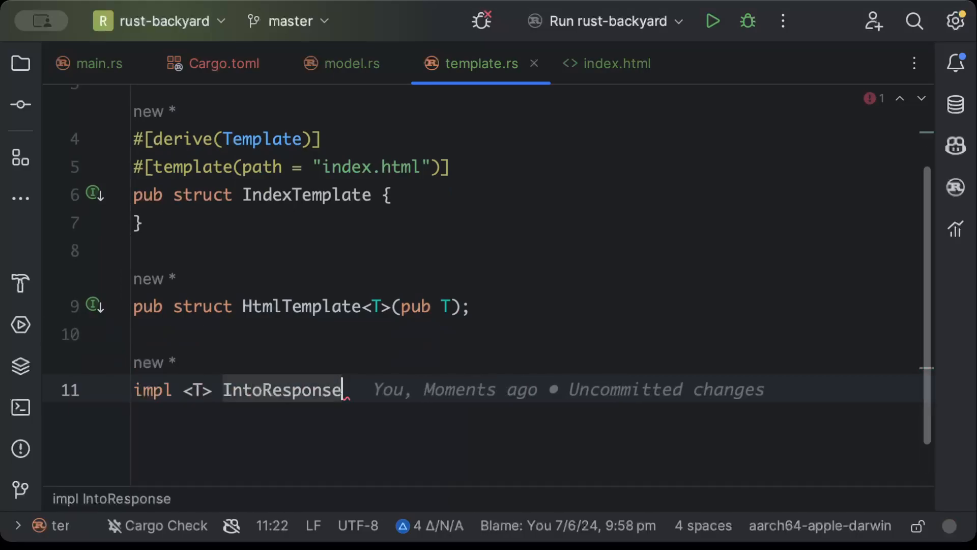
pyautogui.write('for Htl')
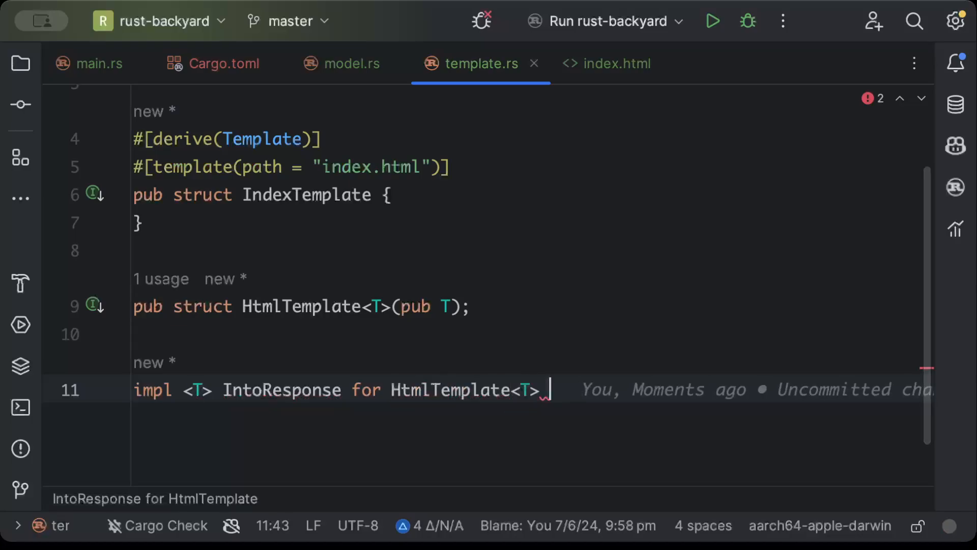
pyautogui.write('where T: T')
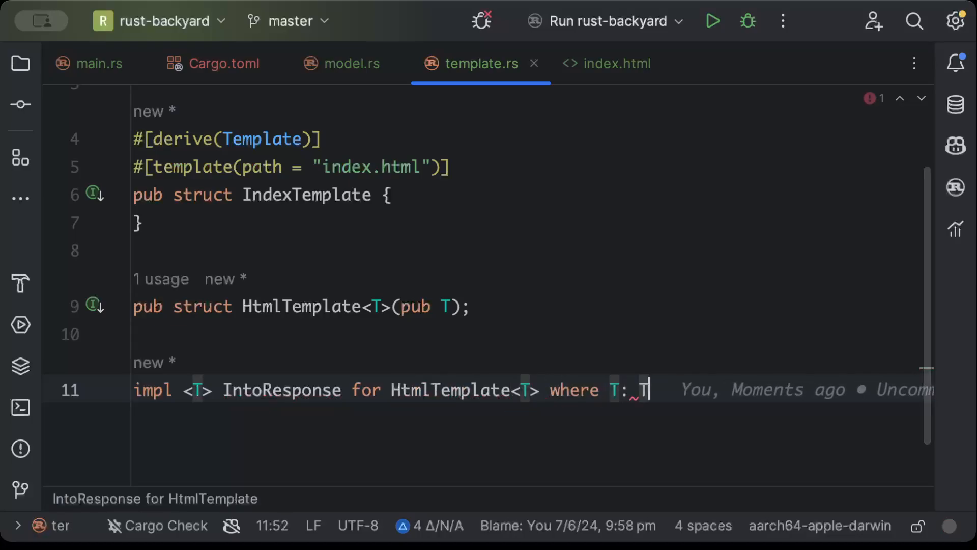
pyautogui.write('emplate {')
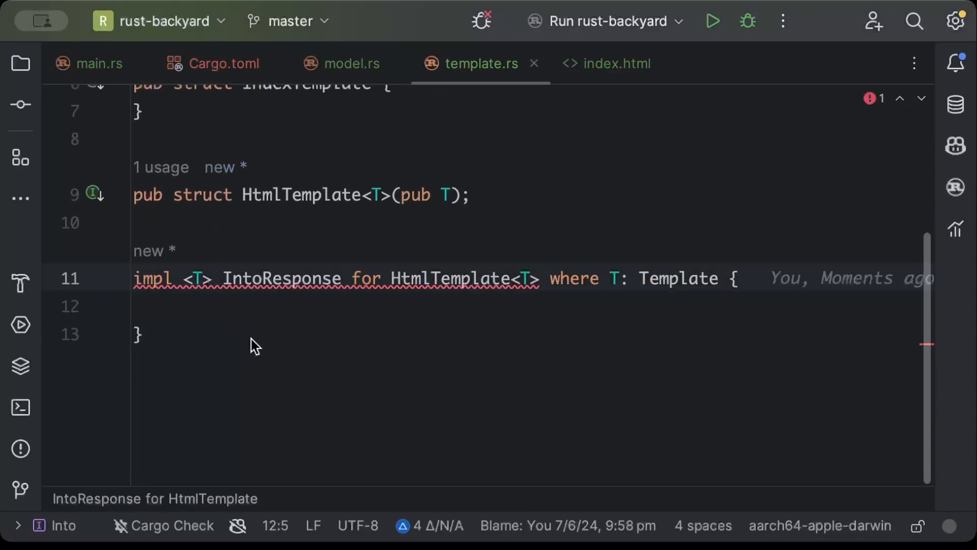
pyautogui.write('fn into_response(self) -> Response {')
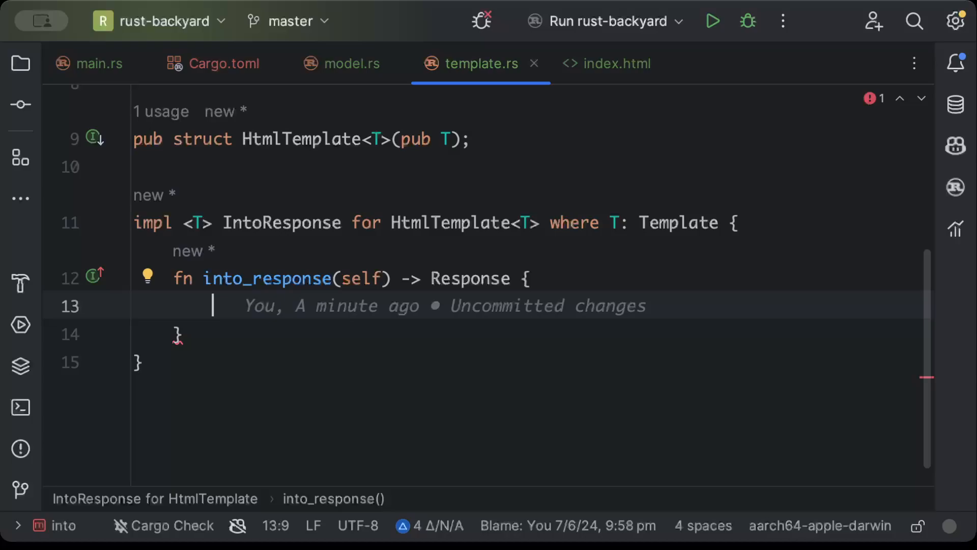
# Step: Match on self.0.render(): return Html(html) on success, INTERNAL_SERVER_ERROR with message on failure
pyautogui.write('match self.')
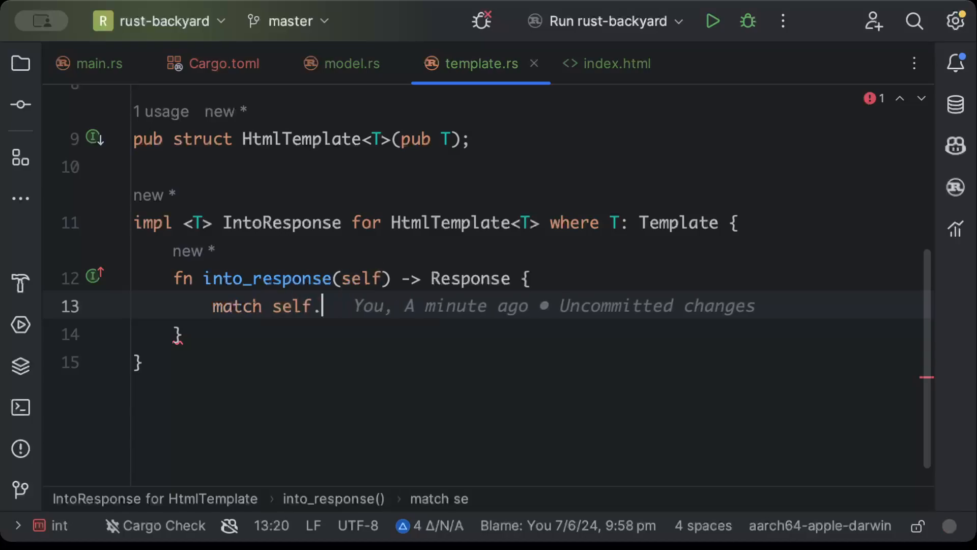
pyautogui.write('0.render() {')
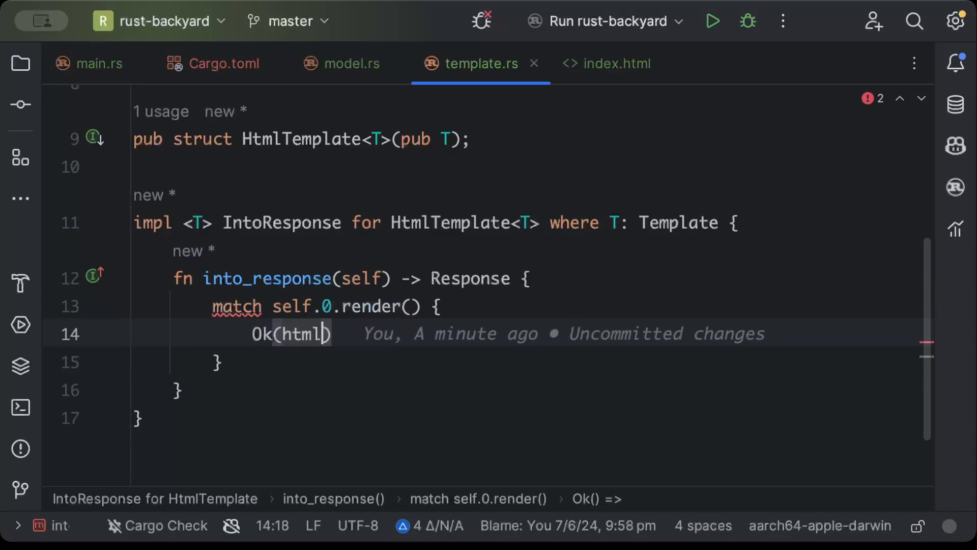
pyautogui.write(': String ) =')
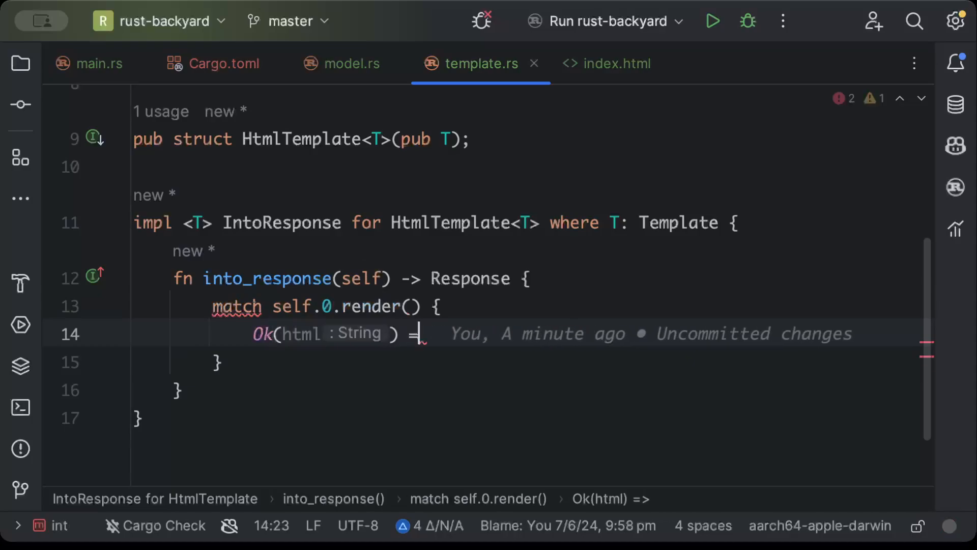
pyautogui.write('Html')
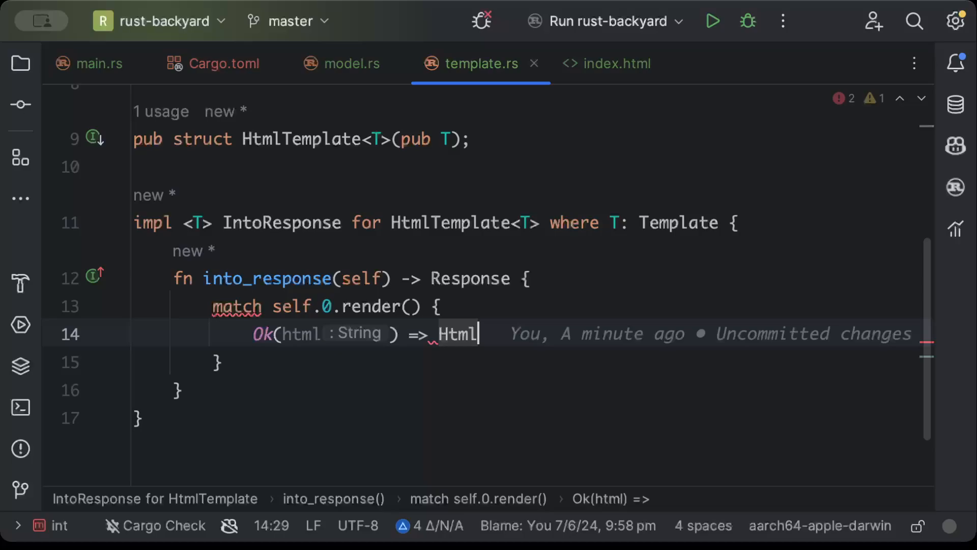
pyautogui.write('(html).into_response(),')
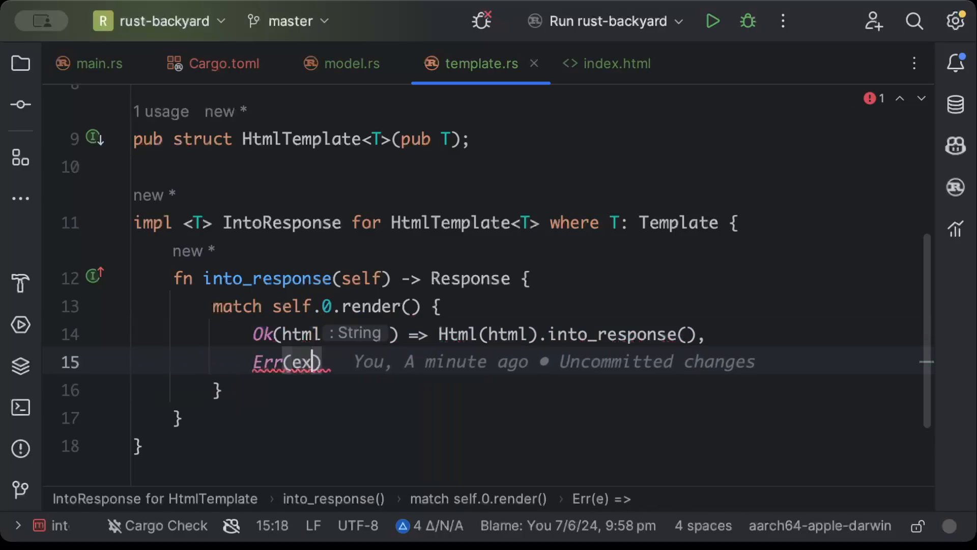
pyautogui.write('(')
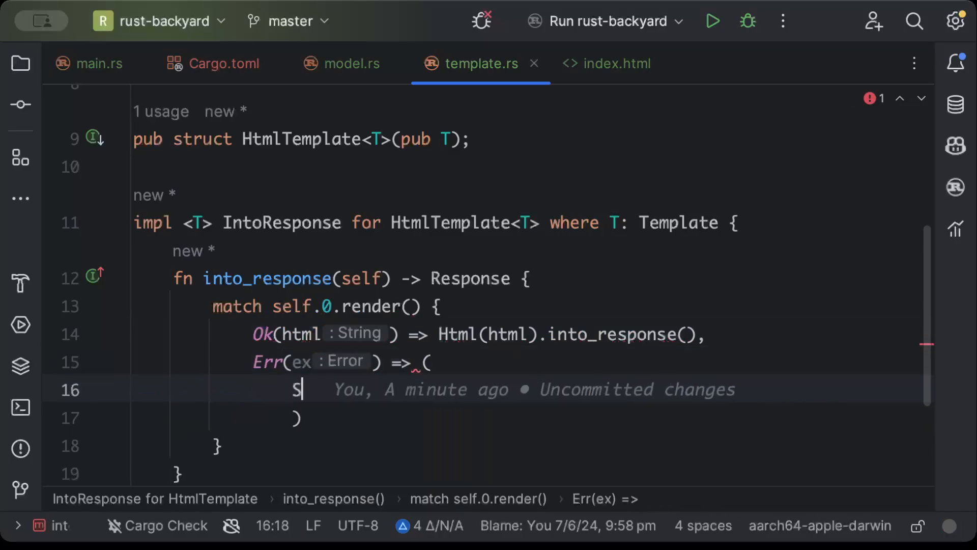
pyautogui.write('tatusCode::OK')
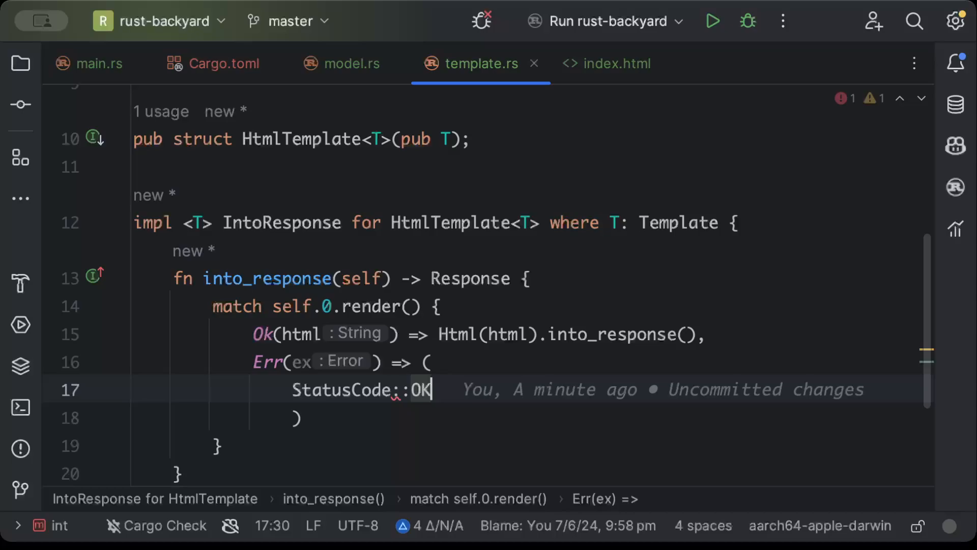
pyautogui.write(',')
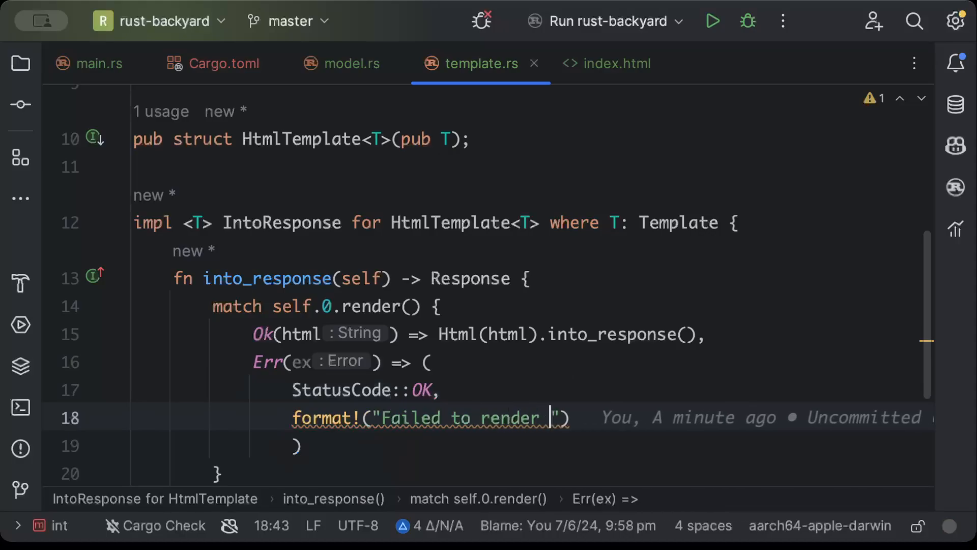
pyautogui.write('template... !')
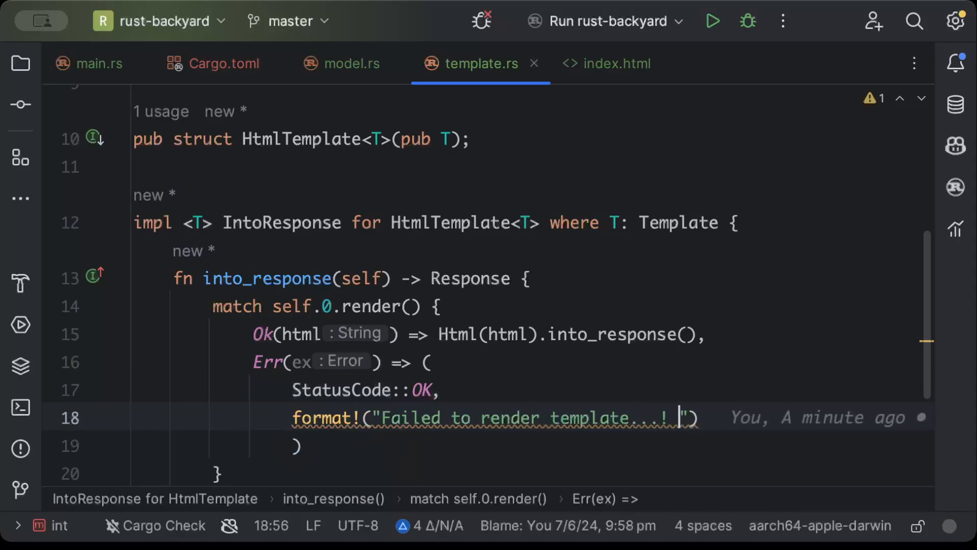
pyautogui.write('{}",ex')
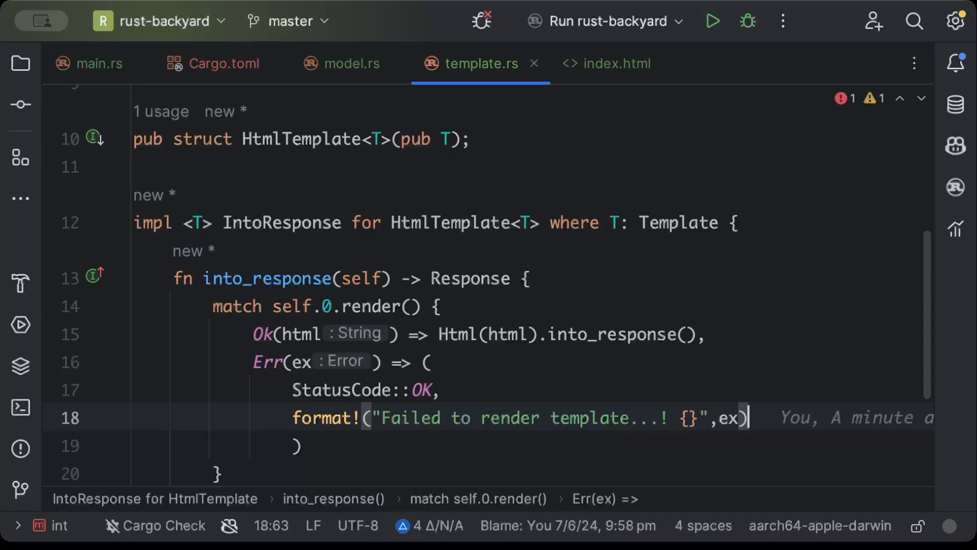
pyautogui.write('.into_response()')
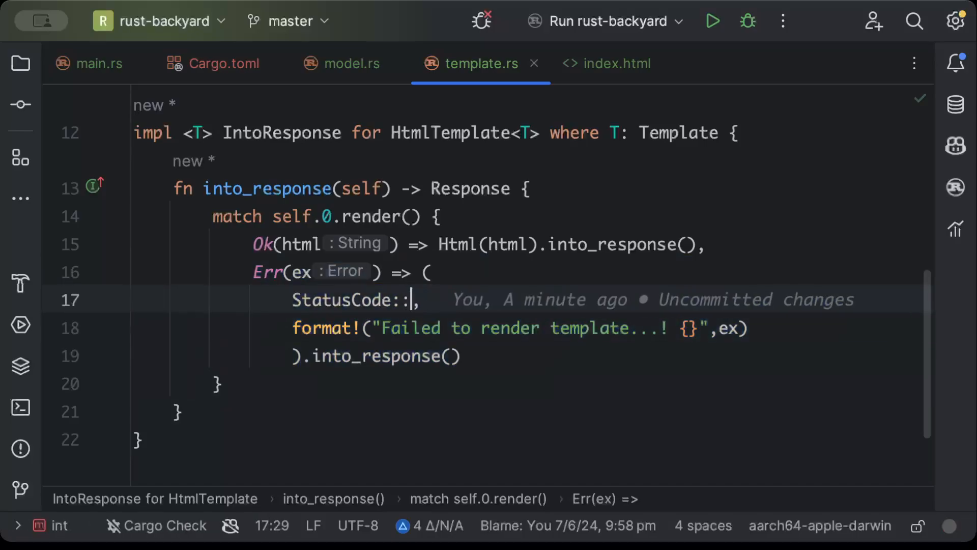
pyautogui.write('INTERNAL_SERVER_ERROR')
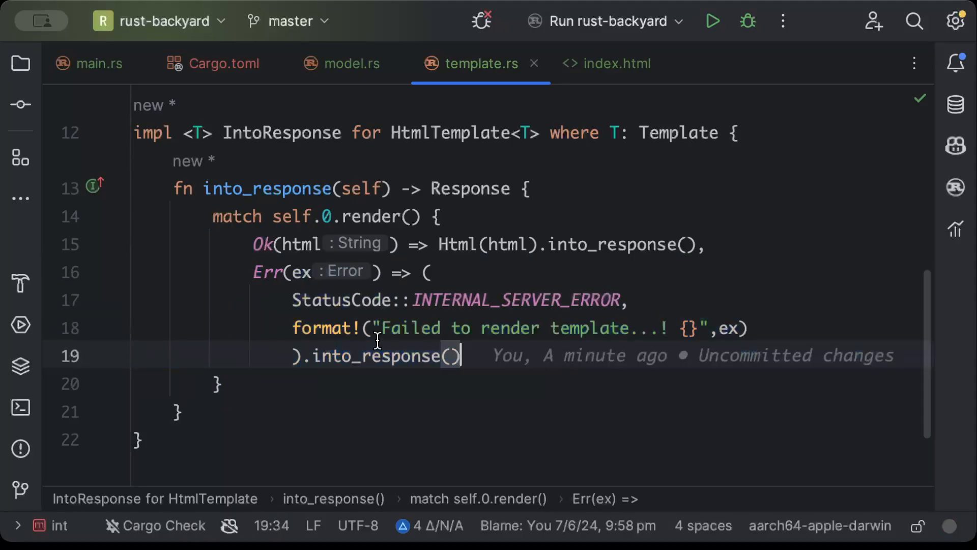
# Step: Review the index.html template path and form, then switch to main.rs
pyautogui.scroll(3)
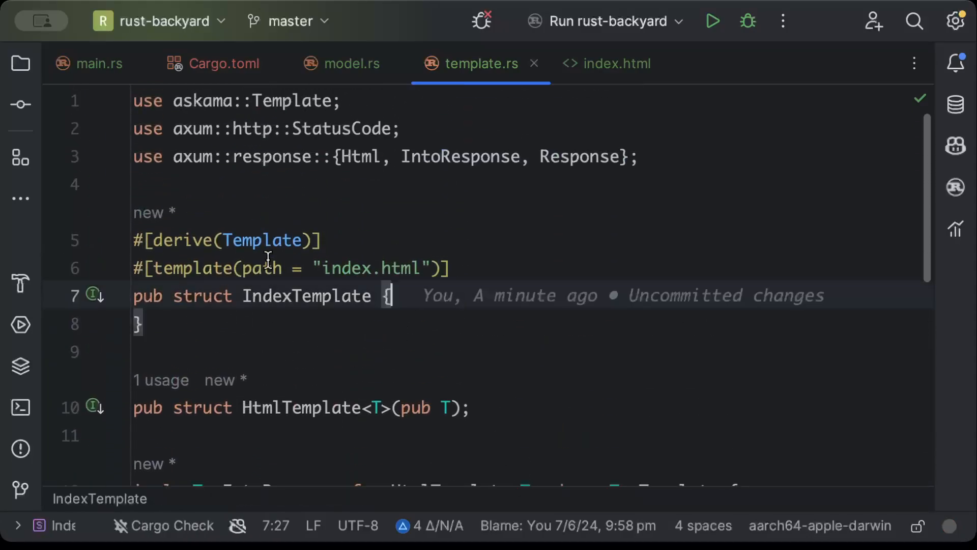
pyautogui.moveTo(99, 63)
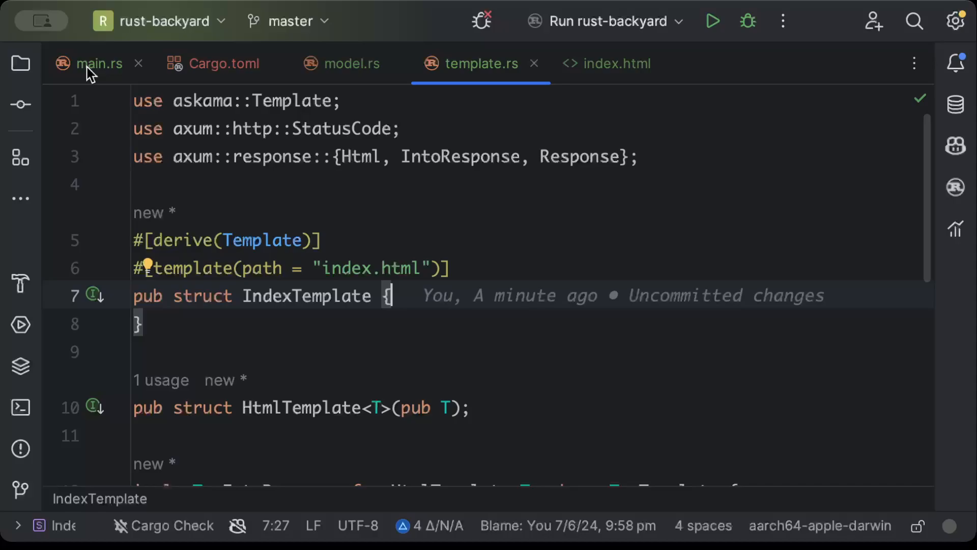
pyautogui.click(345, 269)
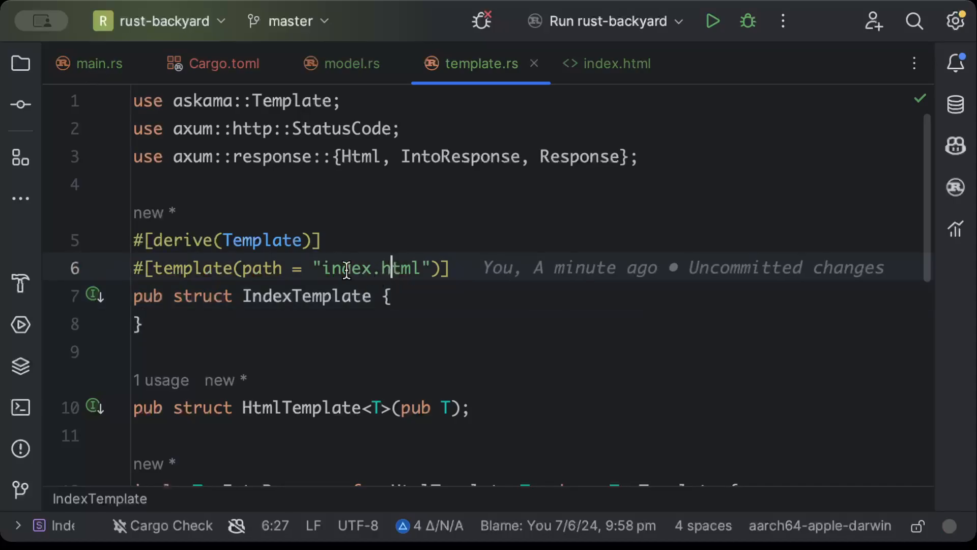
pyautogui.click(615, 63)
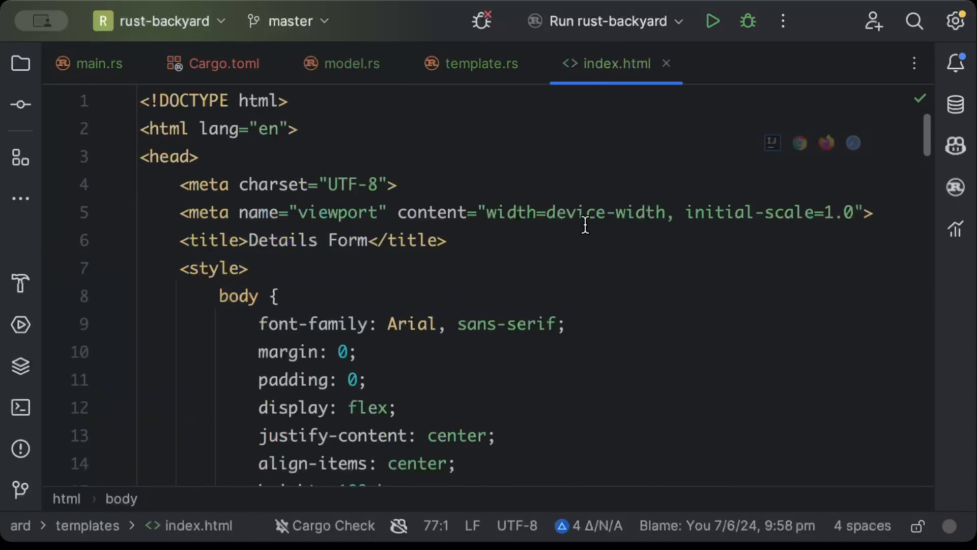
pyautogui.moveTo(119, 86)
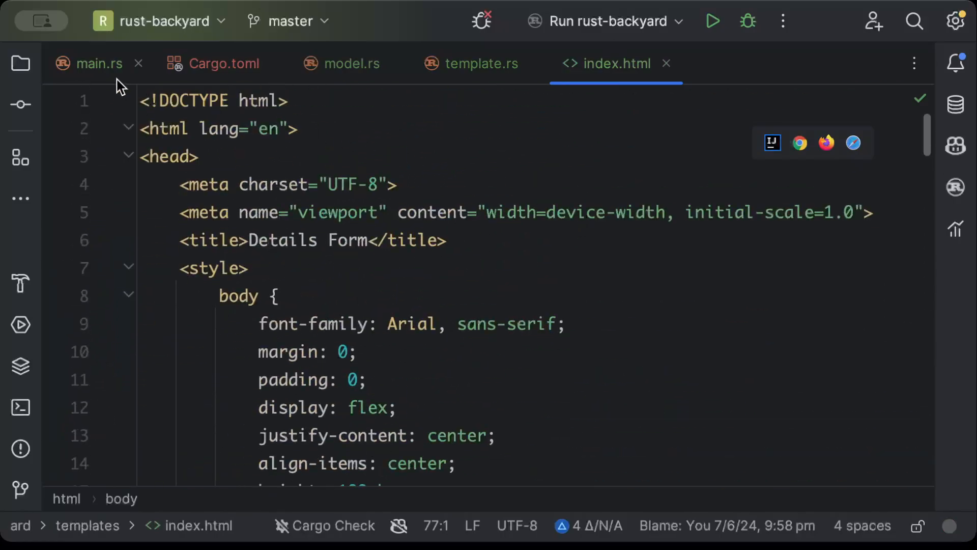
pyautogui.click(95, 63)
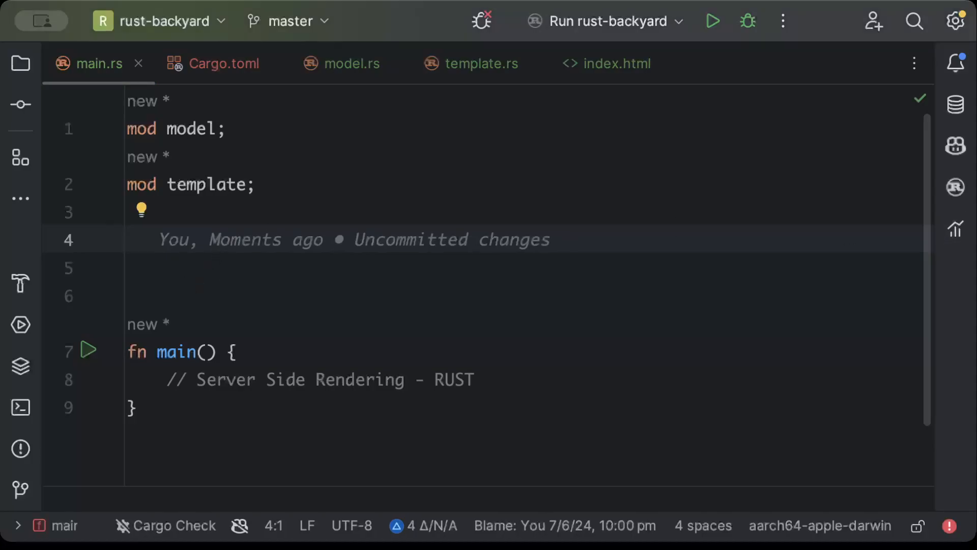
# Step: Write async fn index() -> impl IntoResponse returning HtmlTemplate(IndexTemplate {})
pyautogui.write('a')
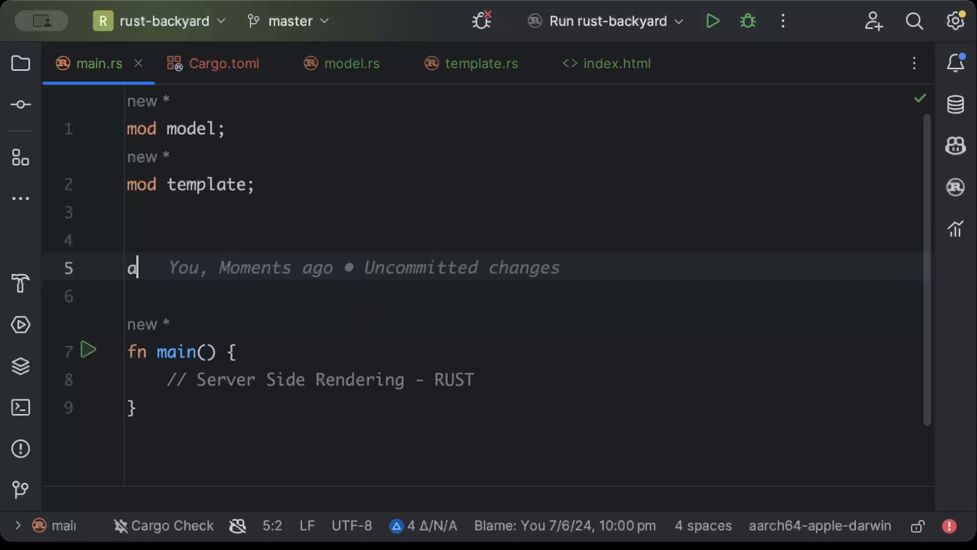
pyautogui.write('sync fn inde')
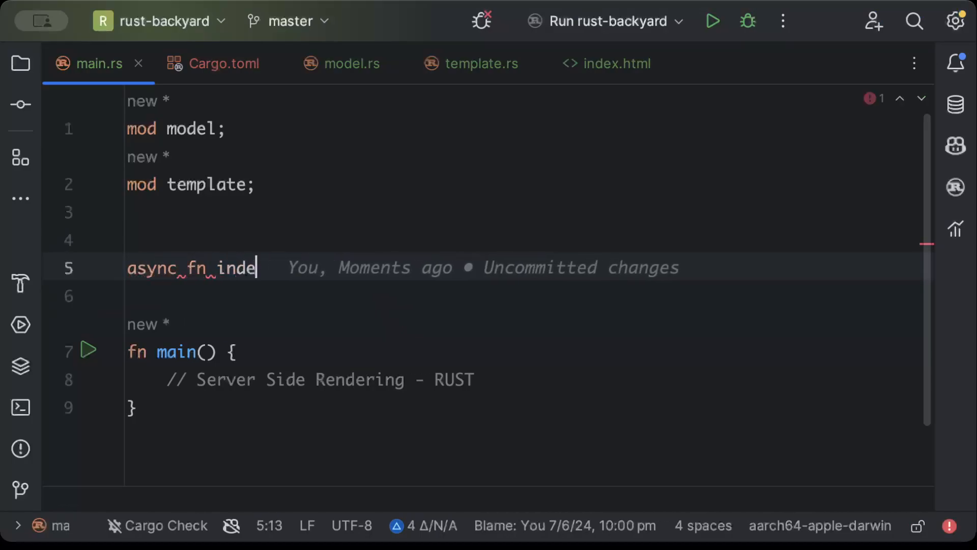
pyautogui.write('x() ->')
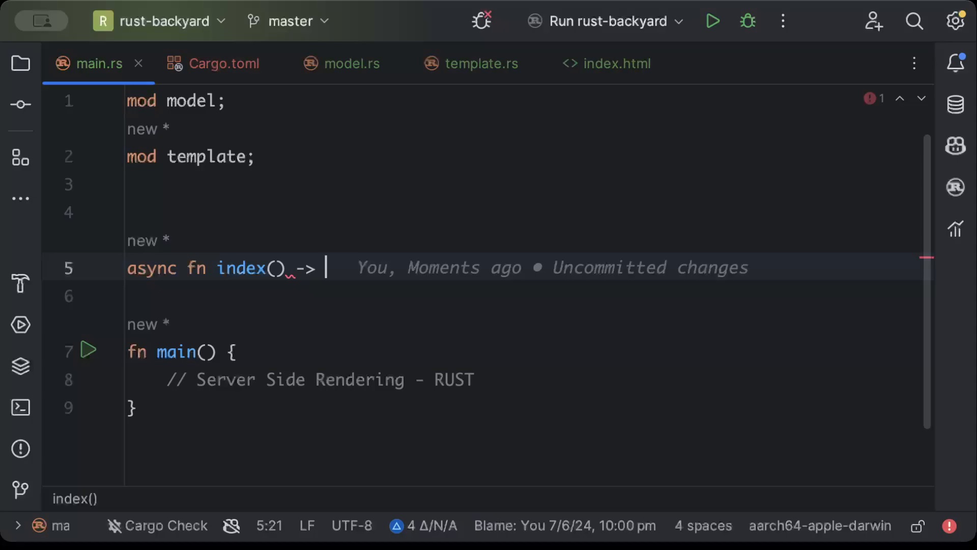
pyautogui.write('impl')
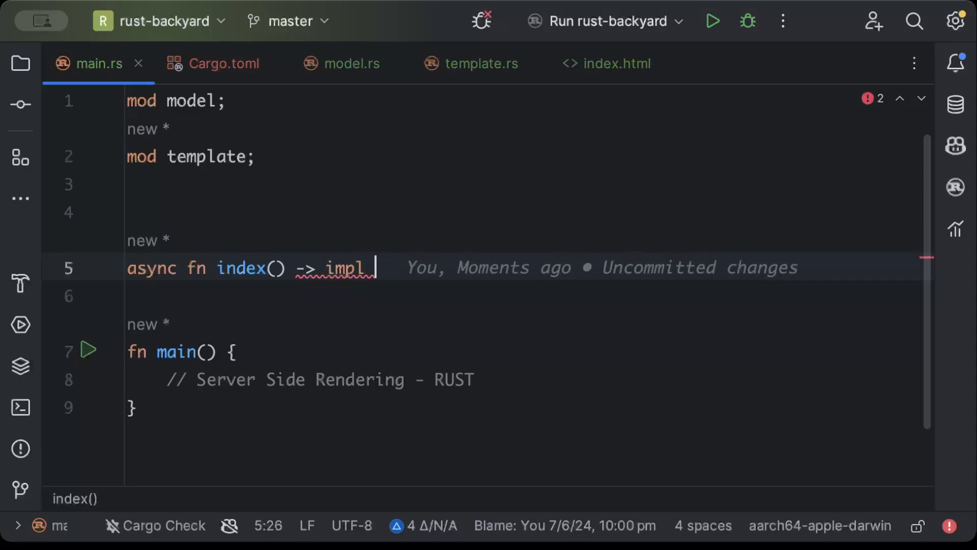
pyautogui.write('IntoResponse {')
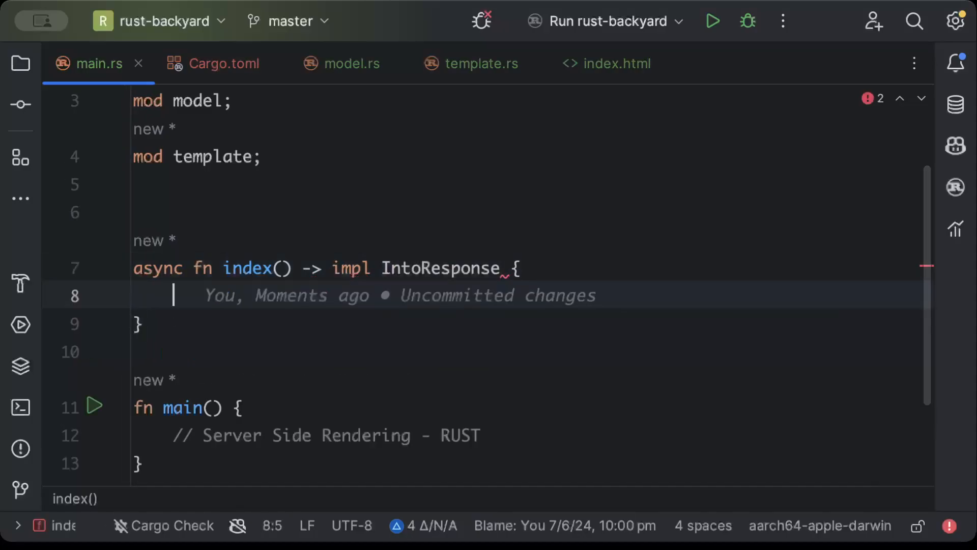
pyautogui.write('HtmlTemplate()')
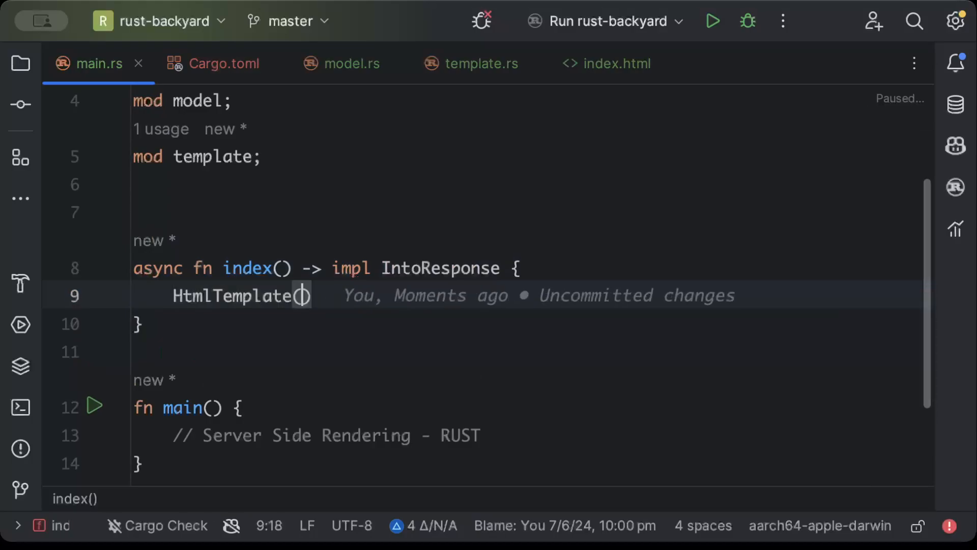
pyautogui.write('IndexTemplate')
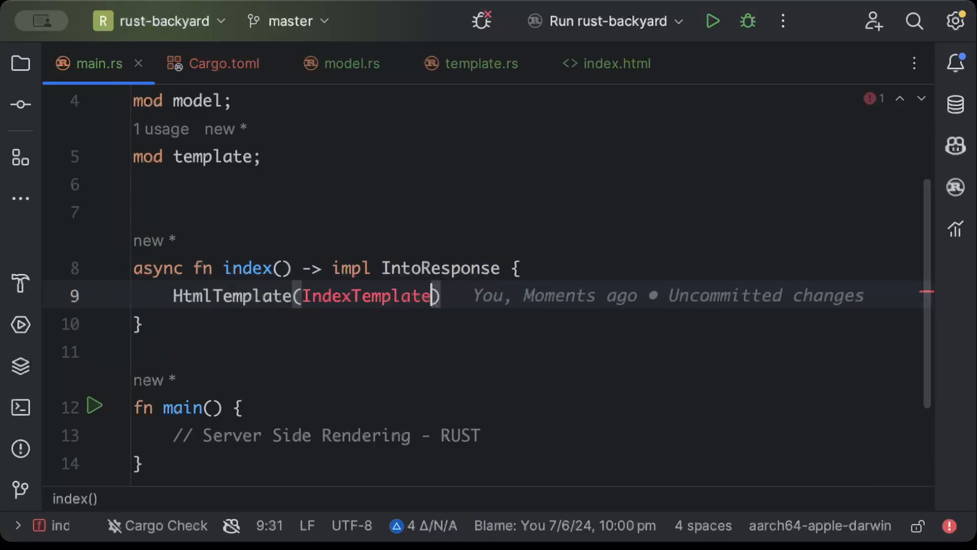
pyautogui.write('{}')
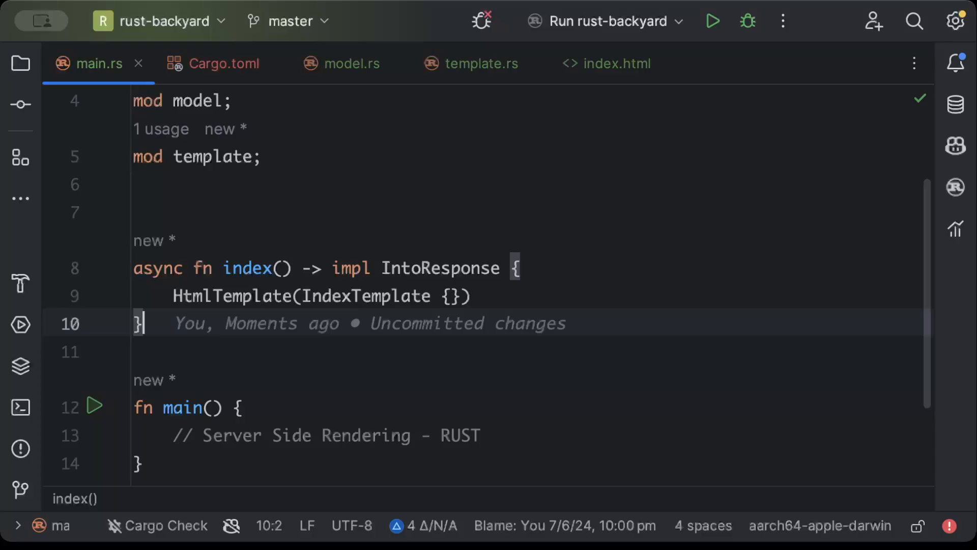
pyautogui.write('async')
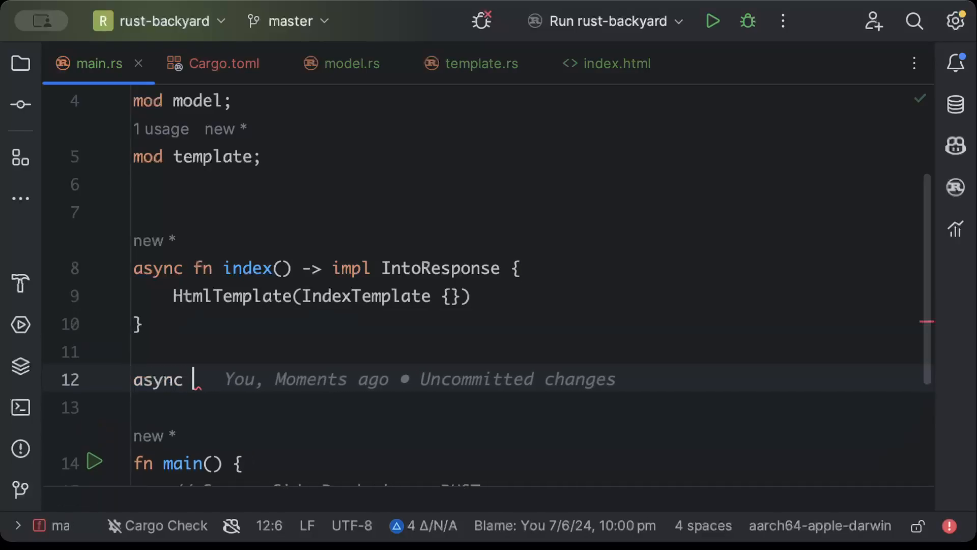
# Step: Start the handler async fn add_user(Json(user): Json<User>) -> StatusCode
pyautogui.write('fn')
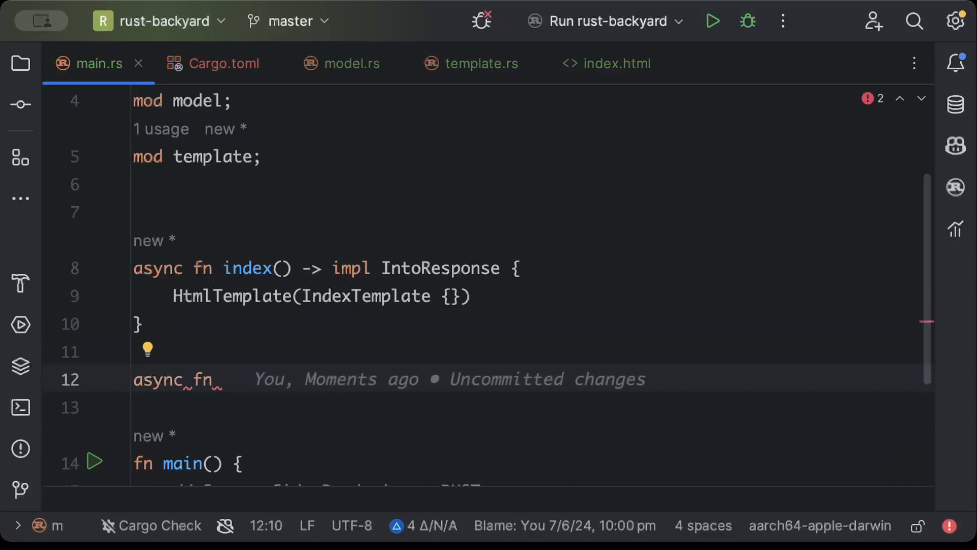
pyautogui.write('add-')
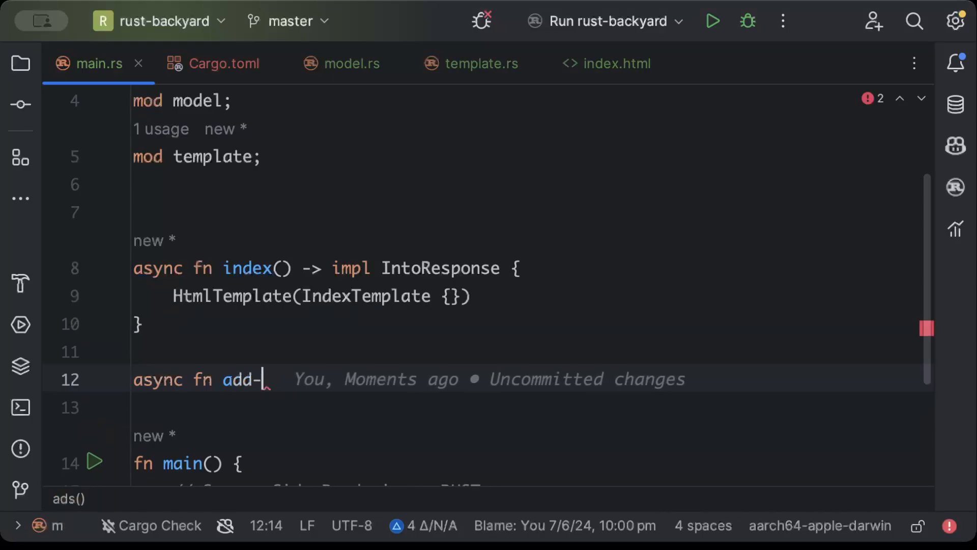
pyautogui.write('user()')
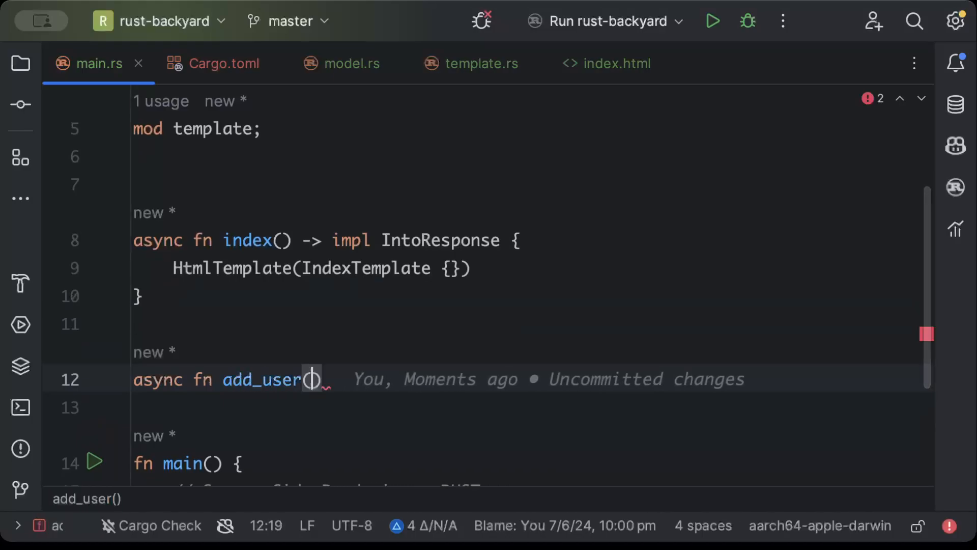
pyautogui.write('Json')
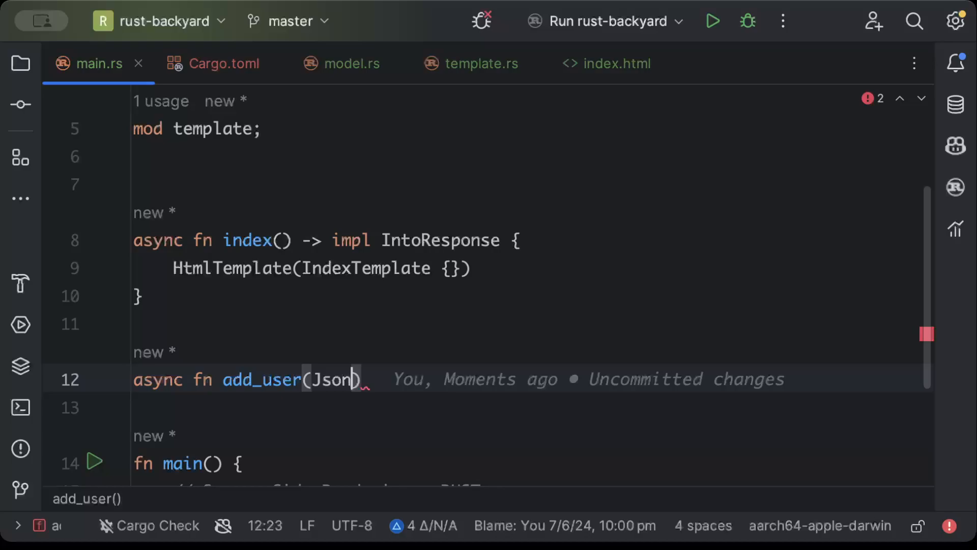
pyautogui.write('user): J)')
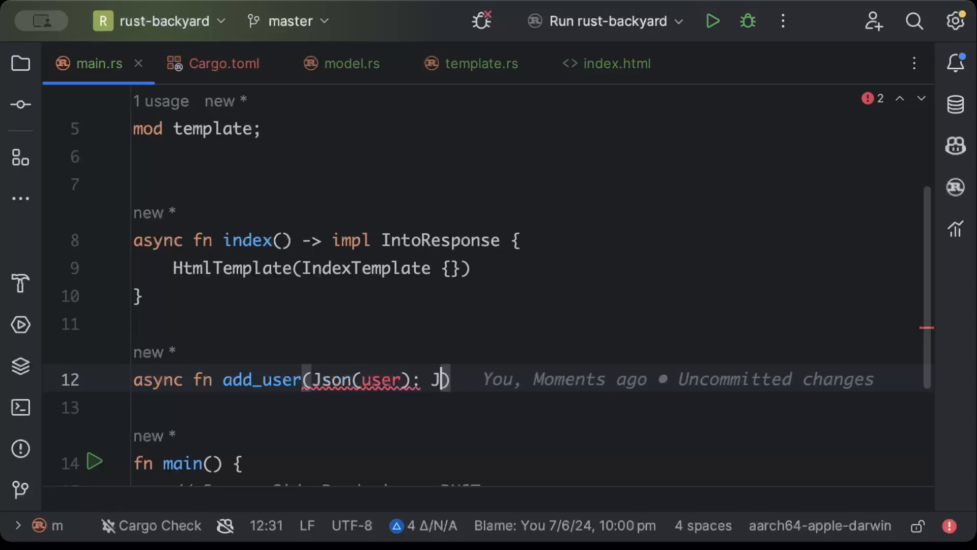
pyautogui.write('son<User>)')
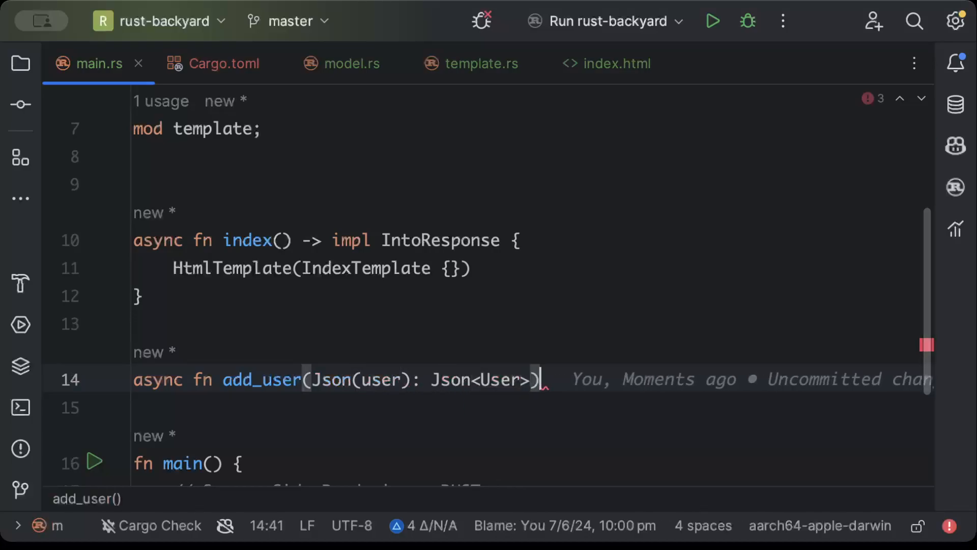
pyautogui.write('-> S')
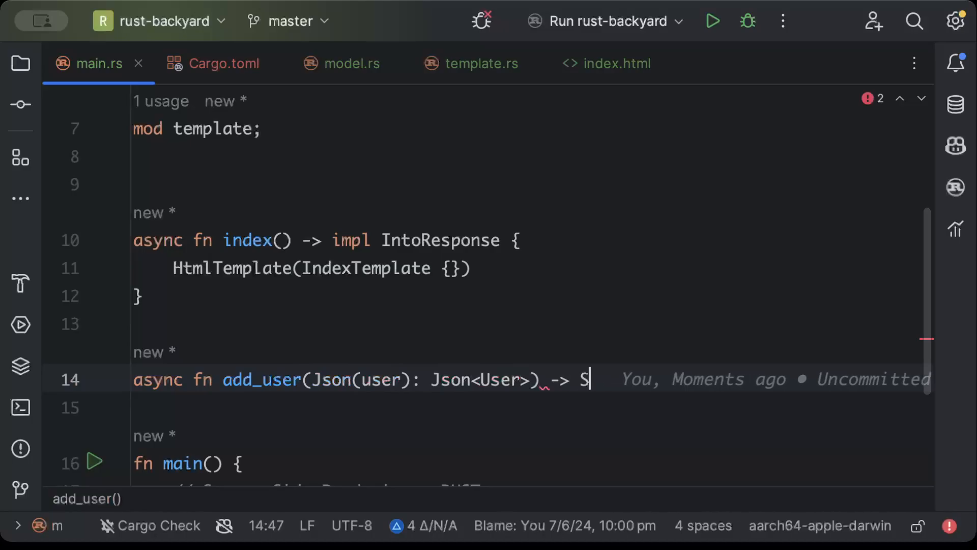
pyautogui.write('tatusCode {')
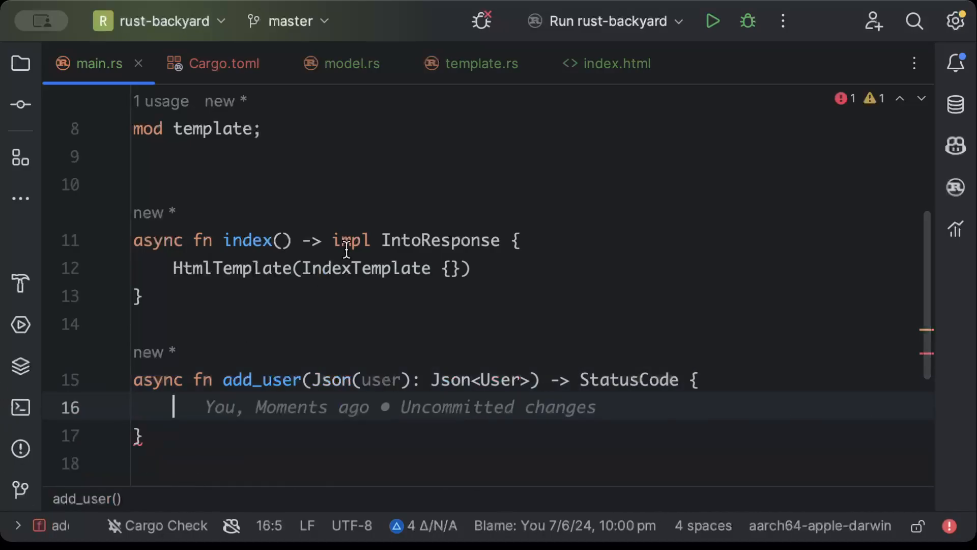
# Step: After checking index.html's fetch request, print the user with println! and return StatusCode::OK
pyautogui.click(615, 63)
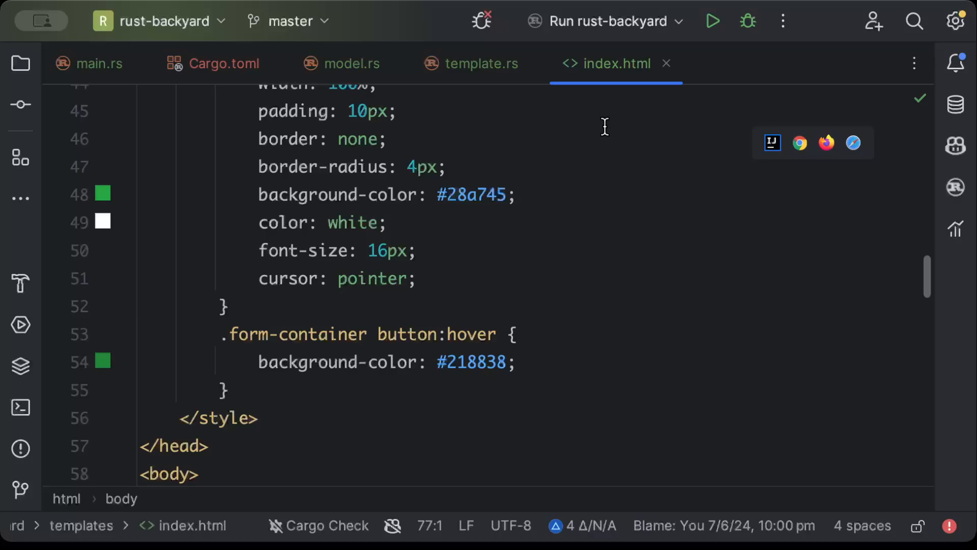
pyautogui.scroll(-3)
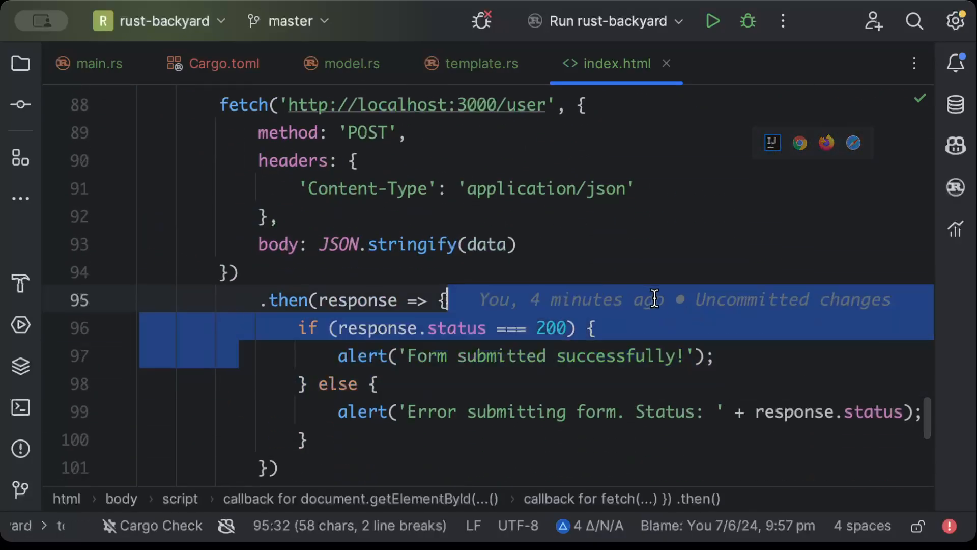
pyautogui.click(100, 63)
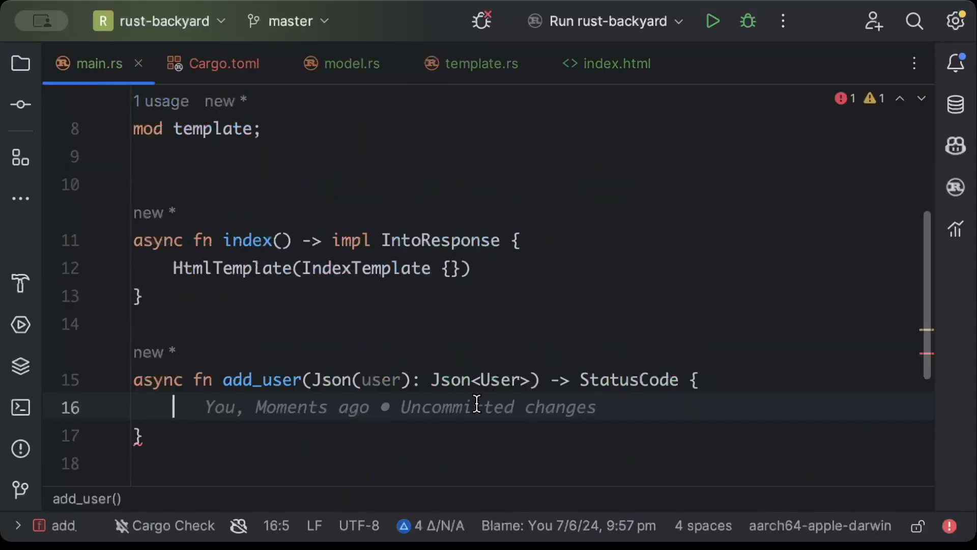
pyautogui.write('println!()')
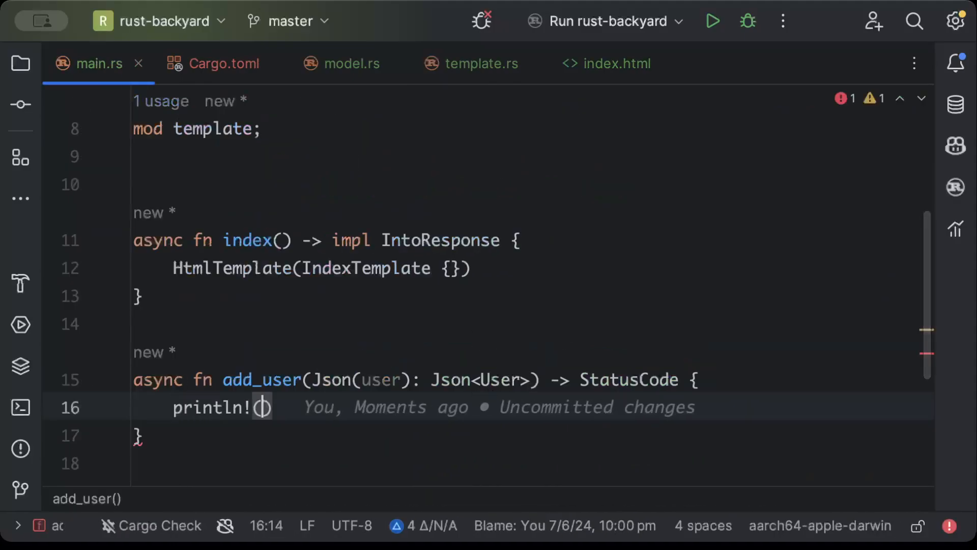
pyautogui.write('"{}"')
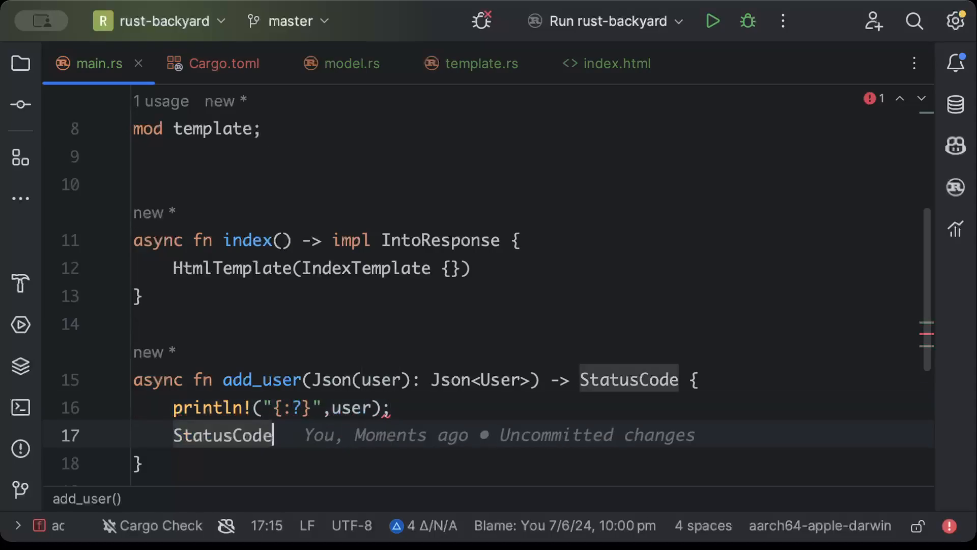
pyautogui.write('::OK')
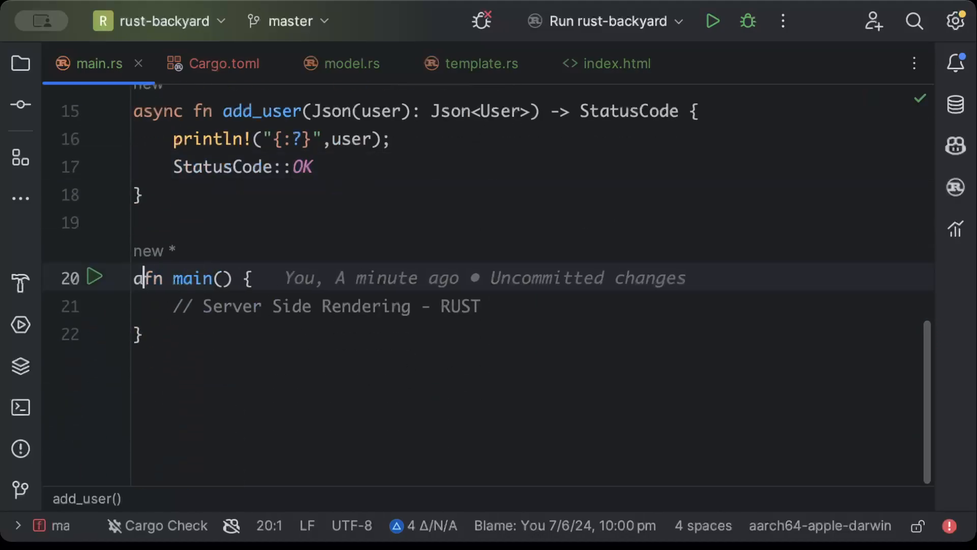
# Step: Add #[tokio::main] and build the Router with / routed to get(index)
pyautogui.write('#')
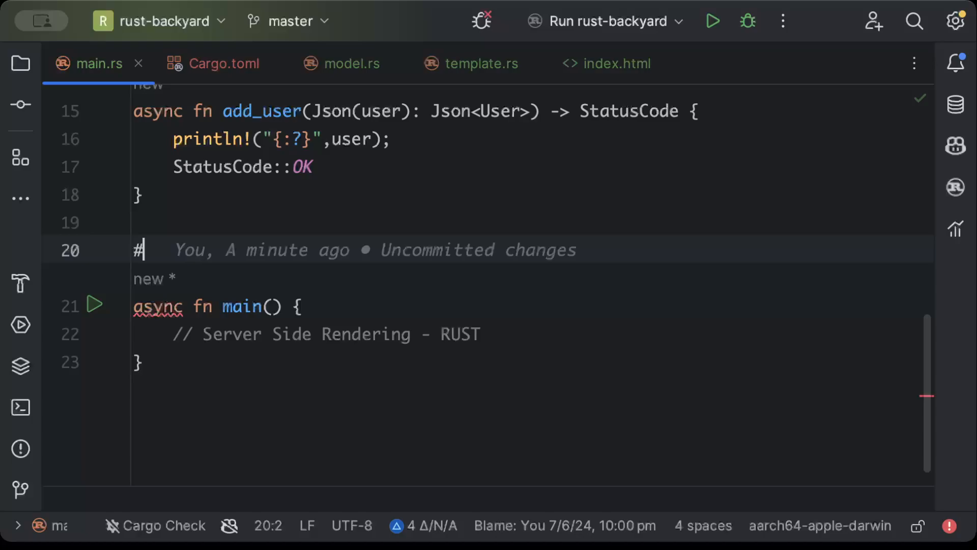
pyautogui.write('[t]')
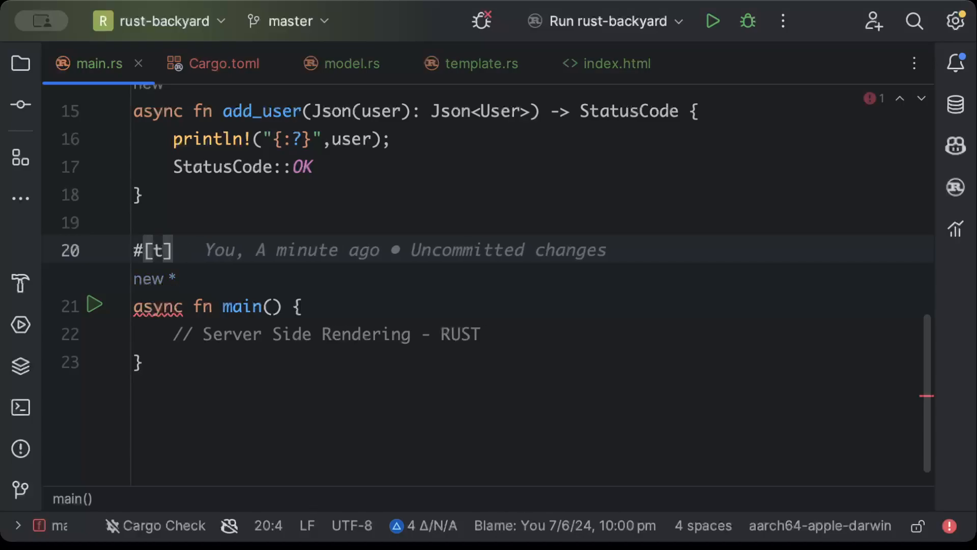
pyautogui.write('okio::main')
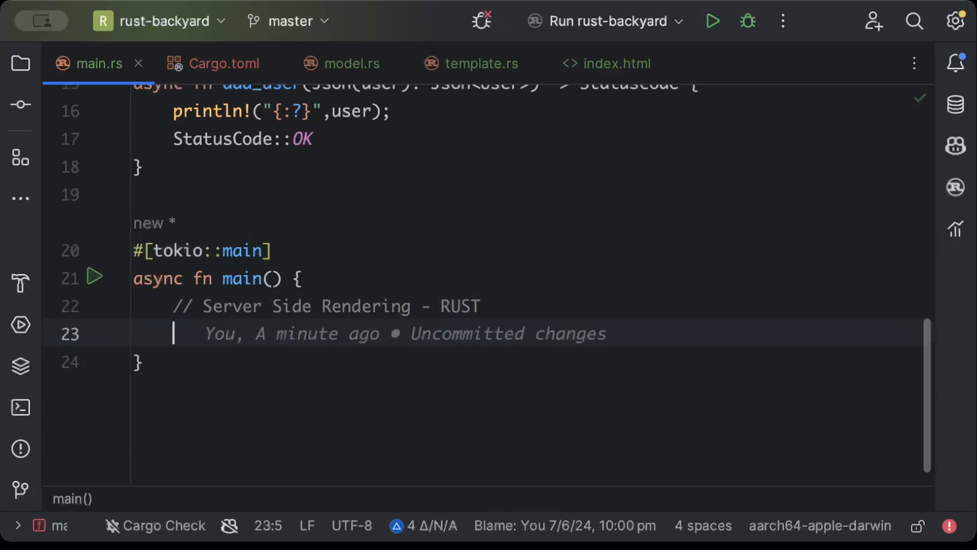
pyautogui.moveTo(666, 347)
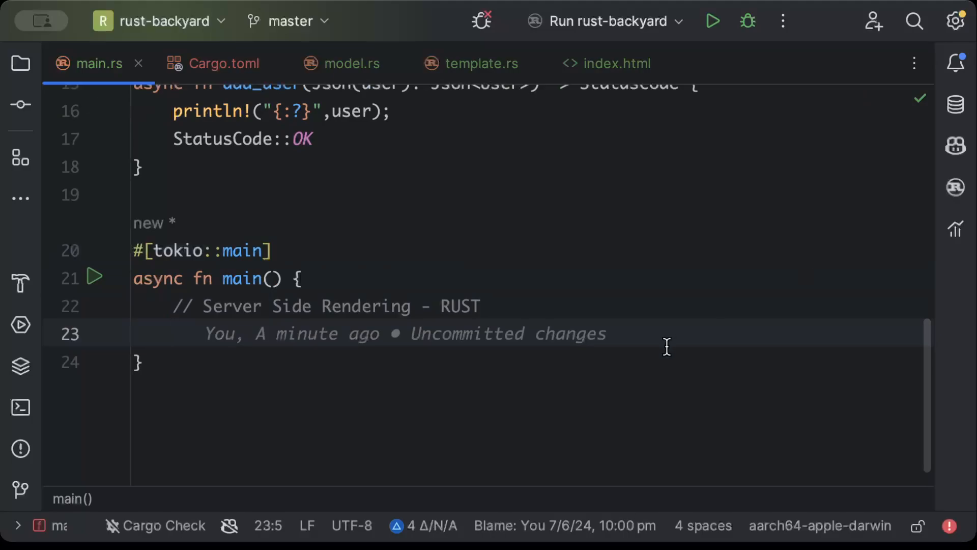
pyautogui.write('let ap')
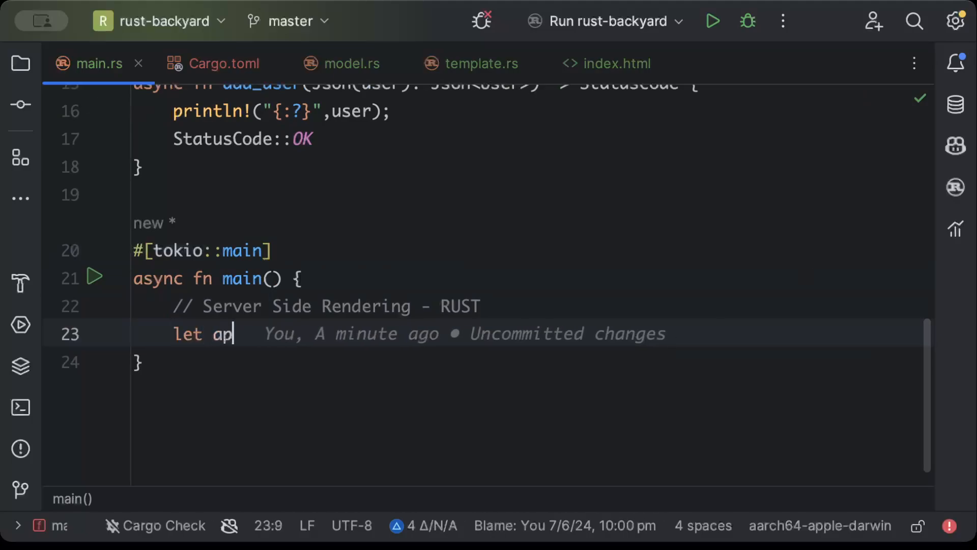
pyautogui.write('p = Router::new()')
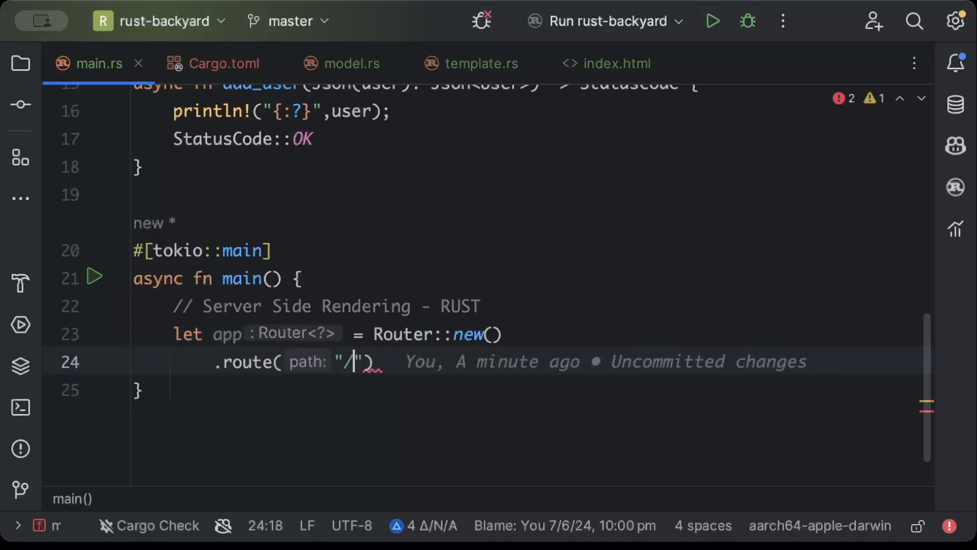
pyautogui.write(', get')
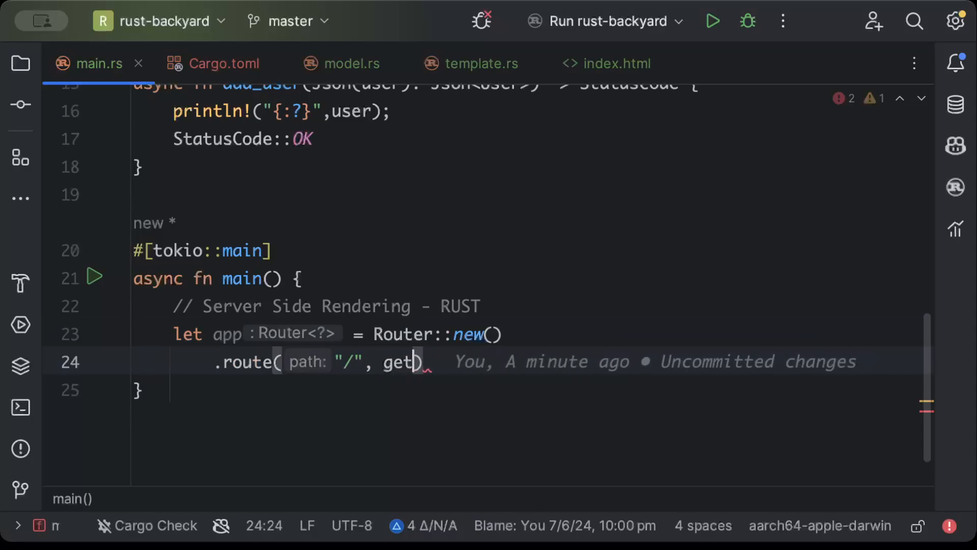
pyautogui.write('in')
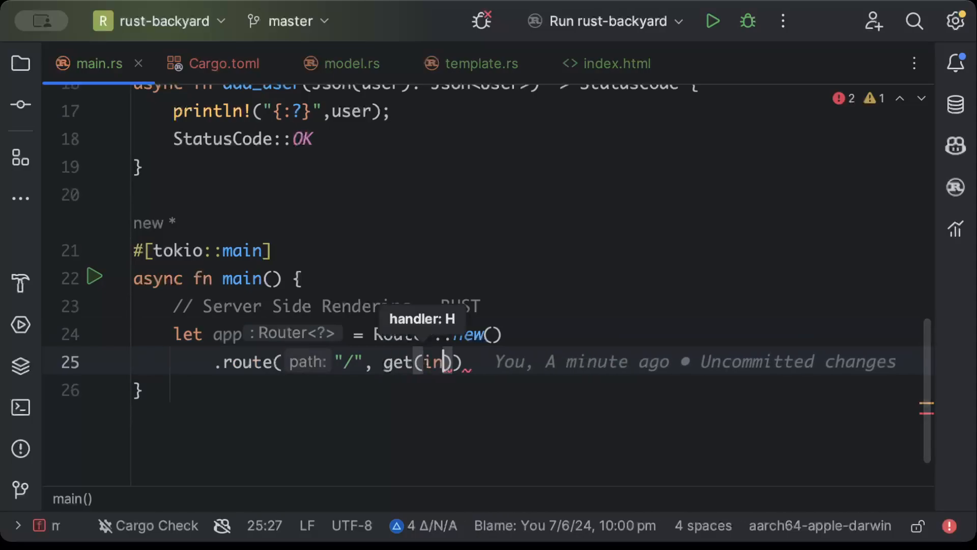
pyautogui.write('dex')
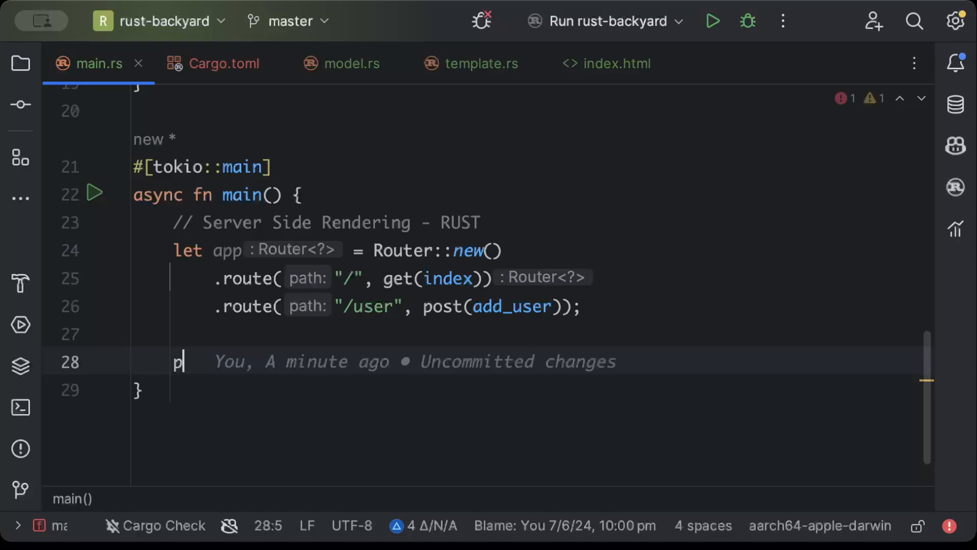
# Step: Bind a TcpListener on 0.0.0.0:3000 and print "Listening on" with its local address
pyautogui.write('et listene')
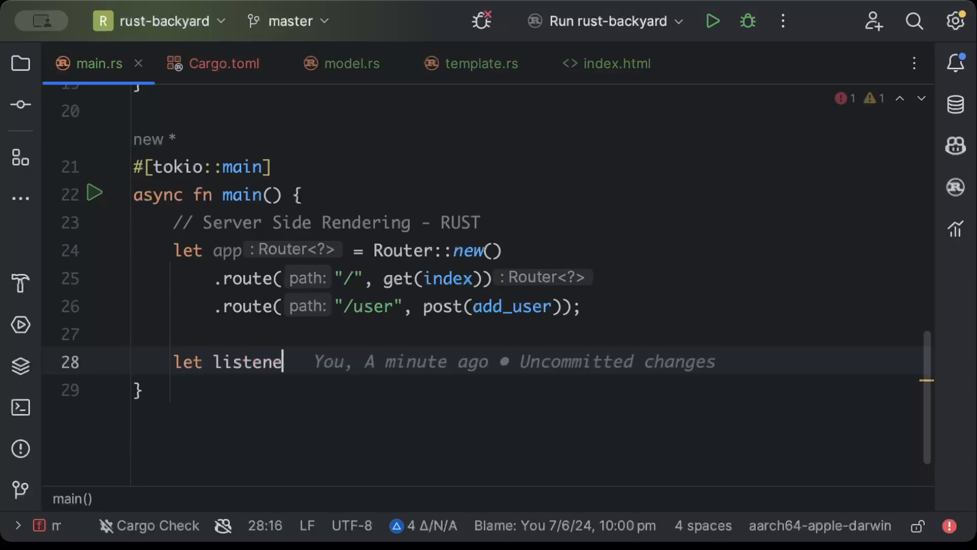
pyautogui.write('r = TcpListener::bind(')
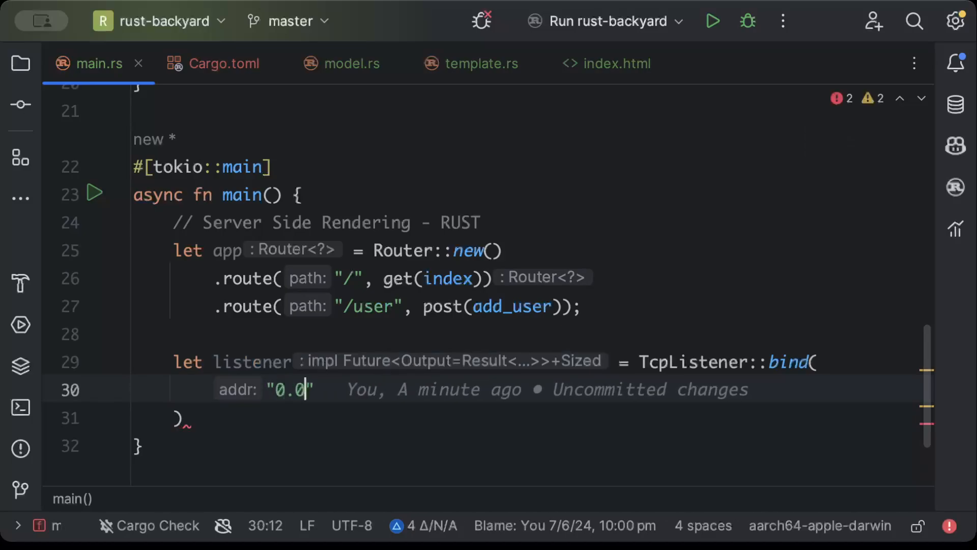
pyautogui.write('.0.0:3000')
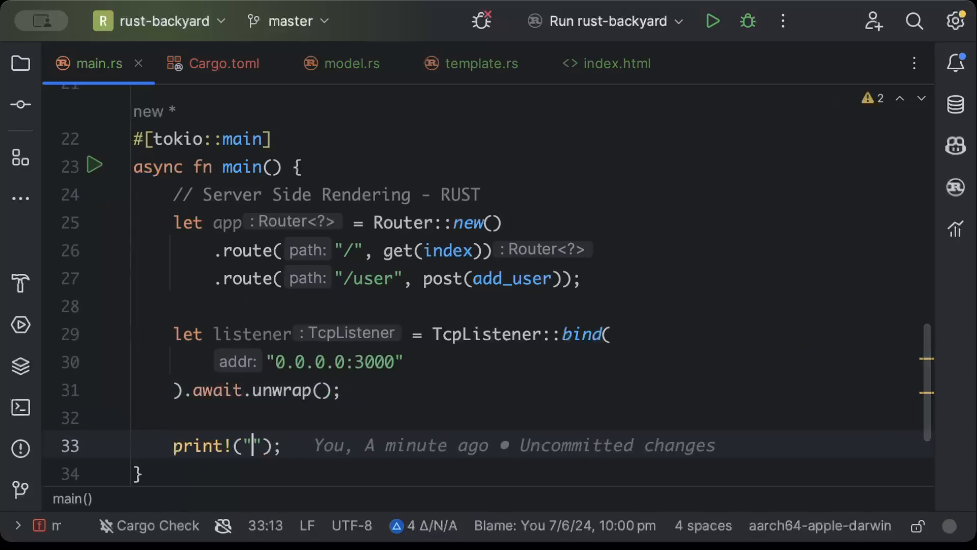
pyautogui.write('Li')
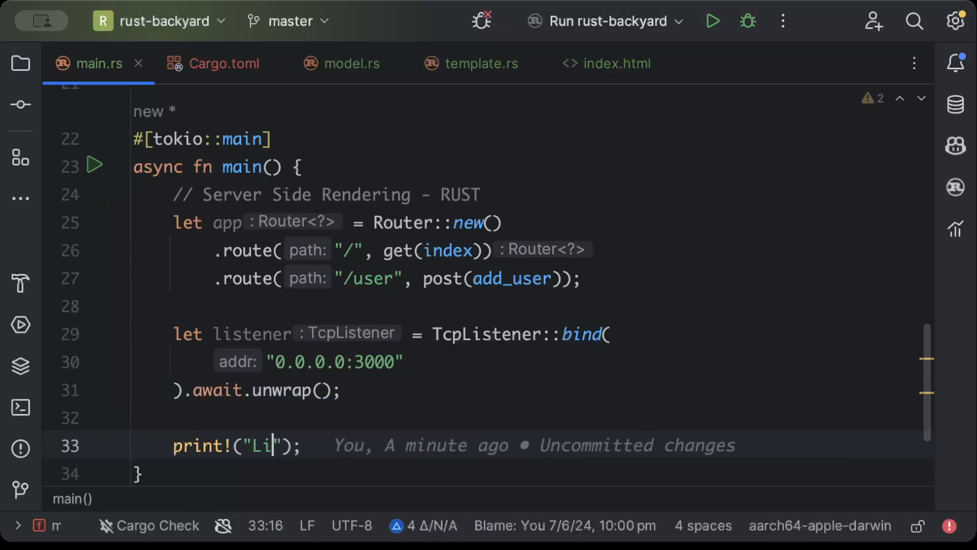
pyautogui.write('stening on')
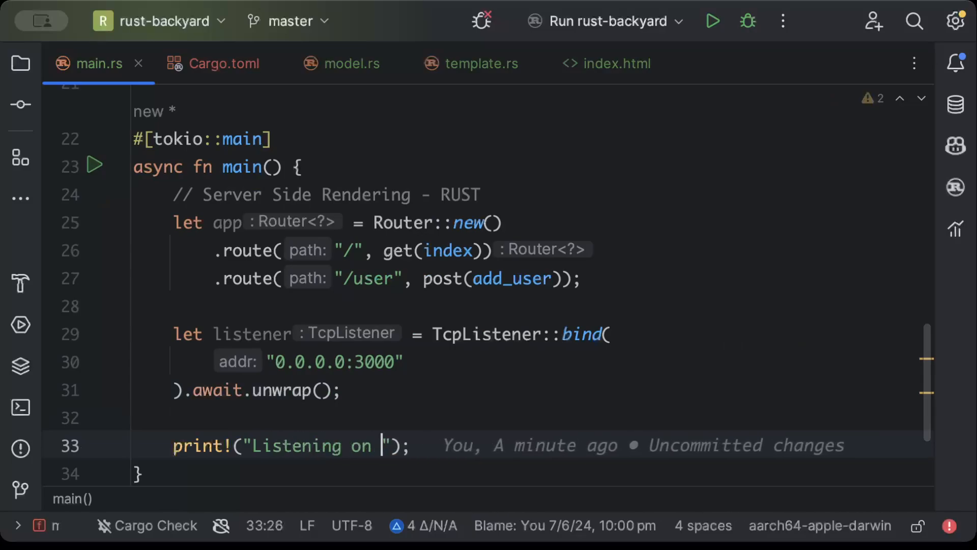
pyautogui.write('...!", listener')
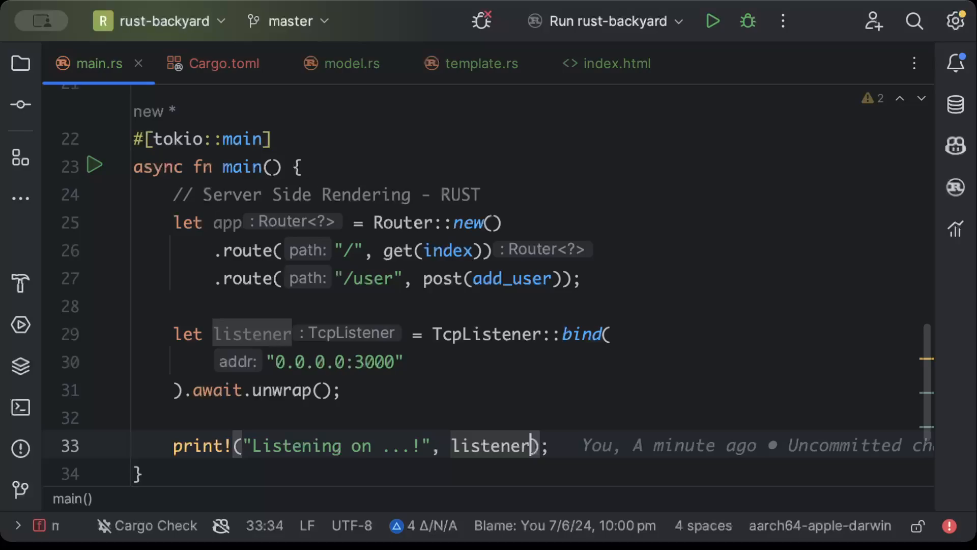
pyautogui.write('.local_addr().unwrap(')
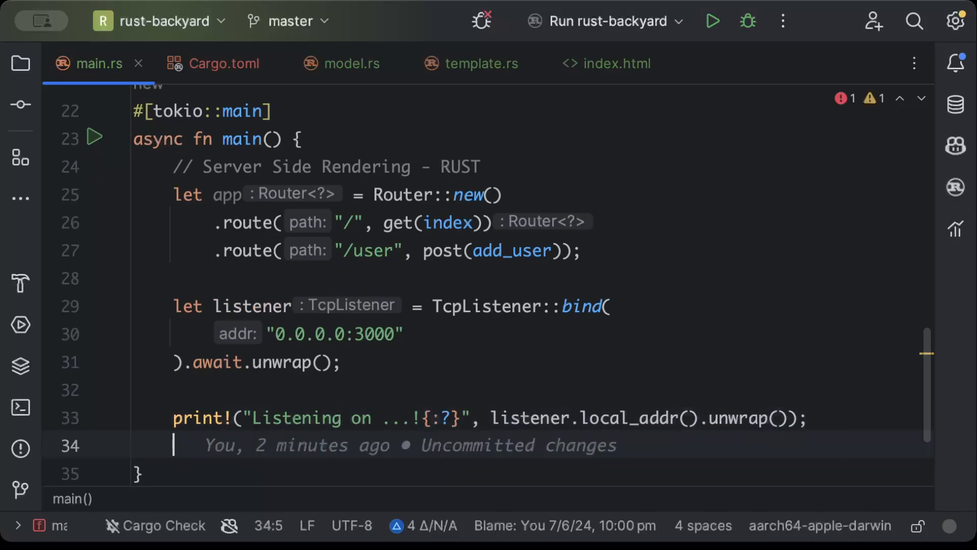
# Step: Serve the app with axum::serve(listener, app).await.unwrap()
pyautogui.write('axum::')
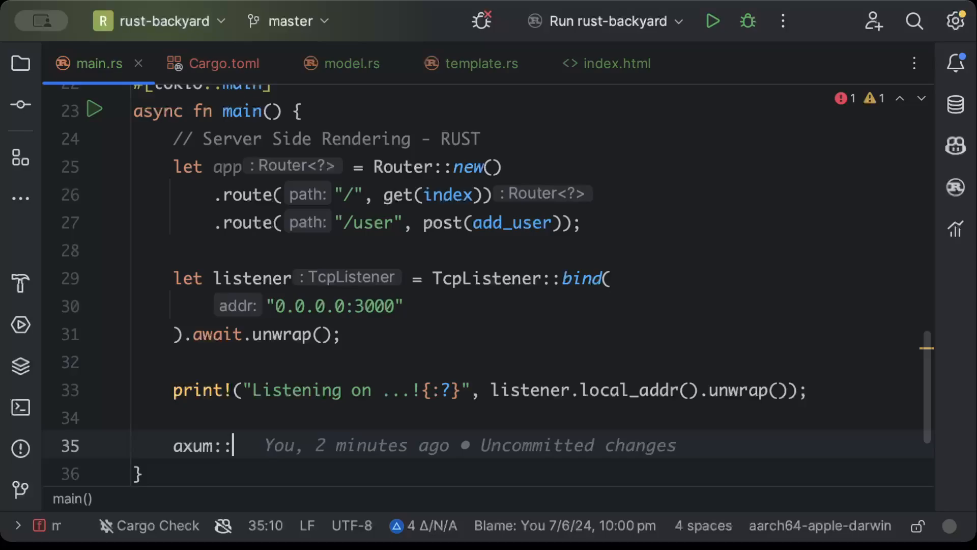
pyautogui.write('serve(li)')
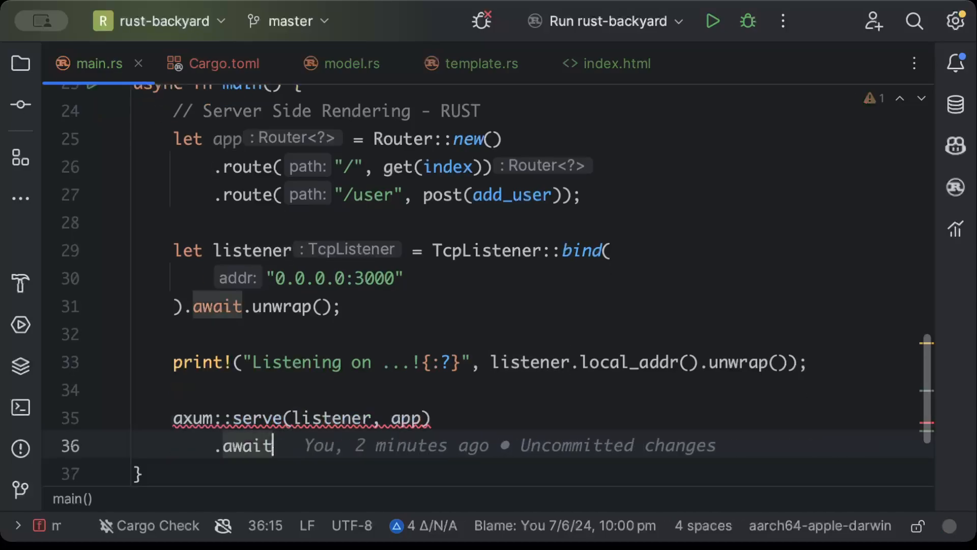
pyautogui.write('.unwrap()')
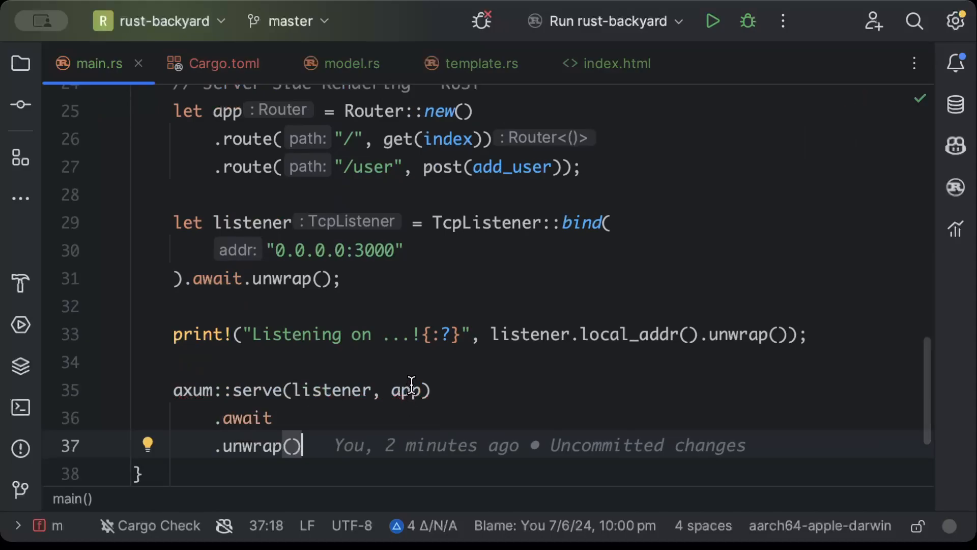
pyautogui.scroll(3)
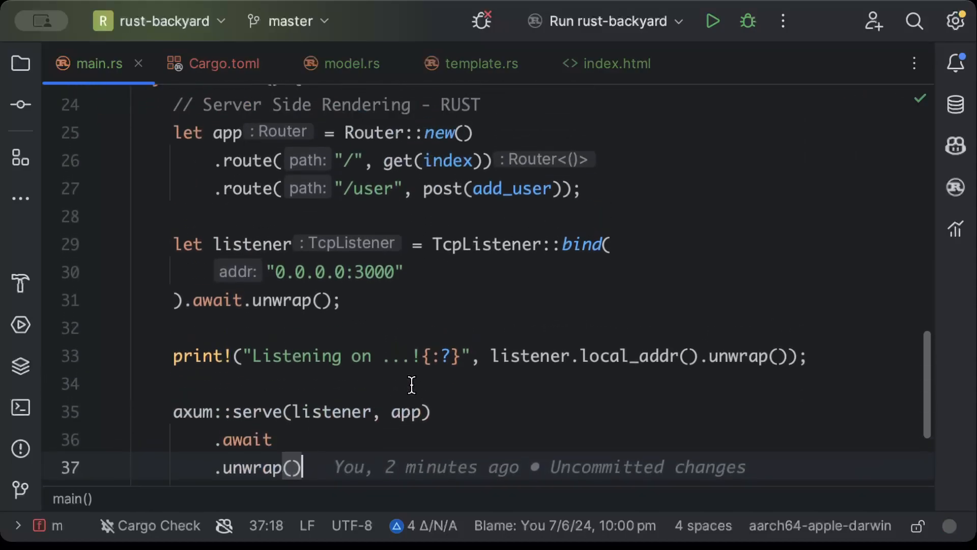
pyautogui.scroll(3)
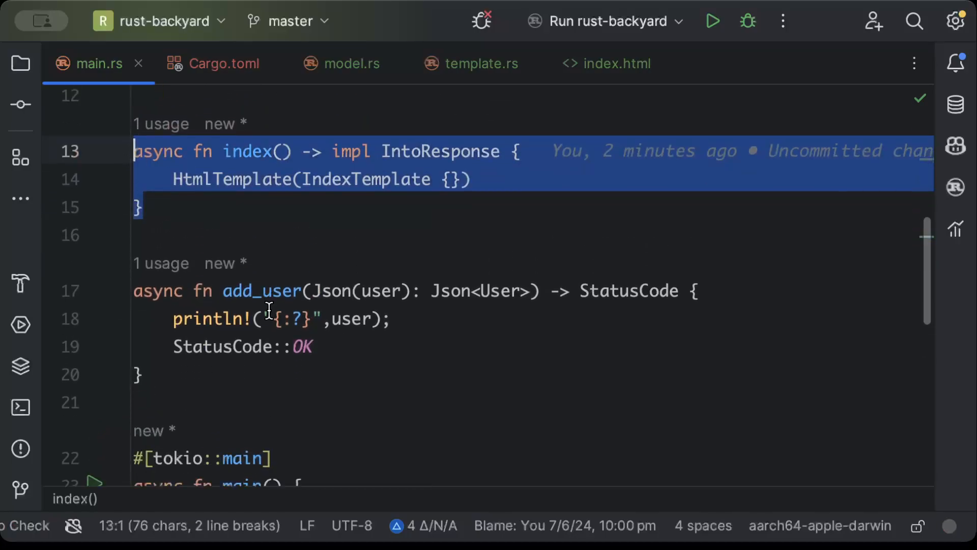
# Step: Review template.rs and index.html, then open an empty local terminal
pyautogui.click(288, 235)
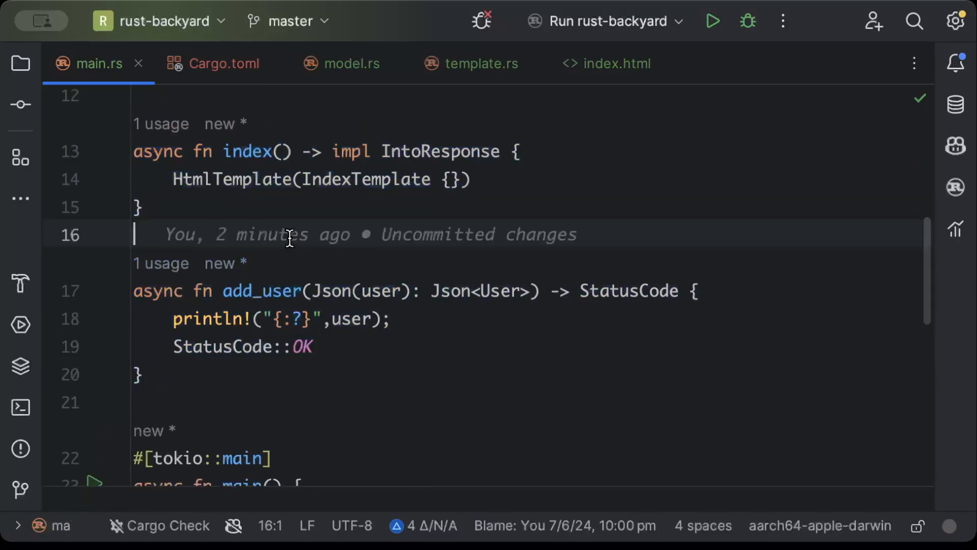
pyautogui.click(480, 64)
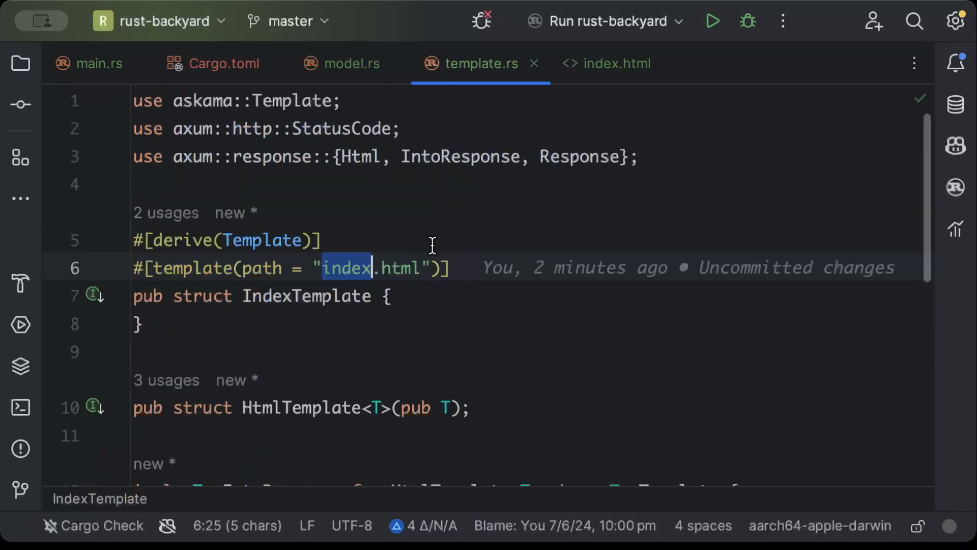
pyautogui.scroll(-3)
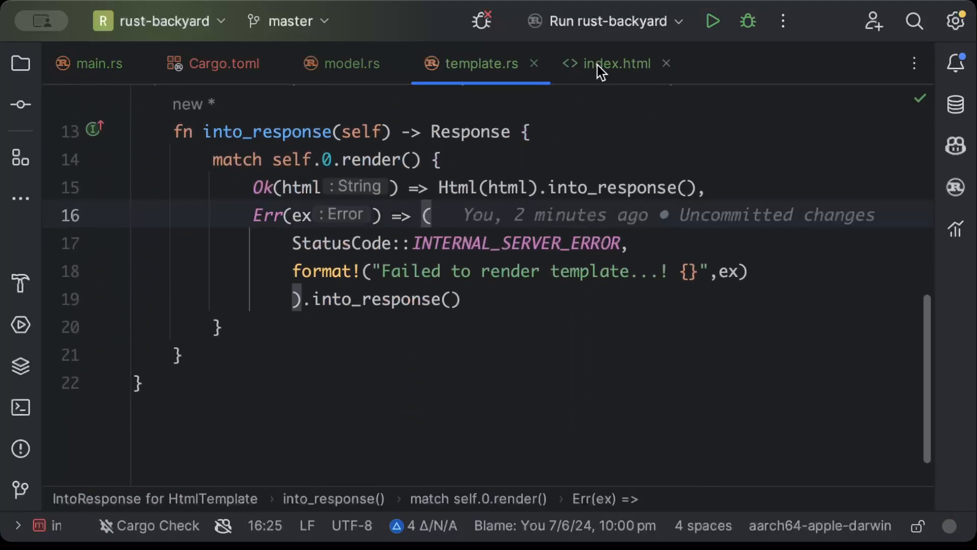
pyautogui.click(614, 63)
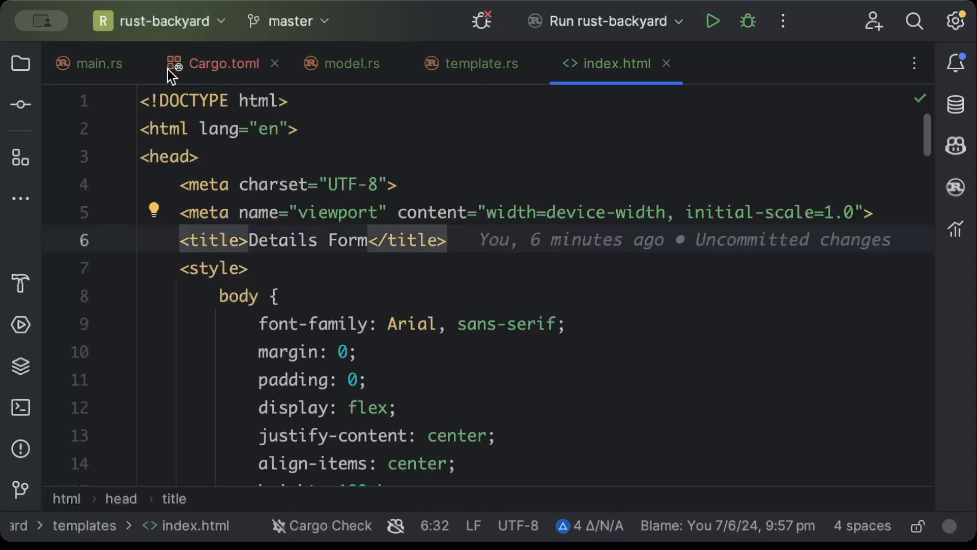
pyautogui.click(238, 212)
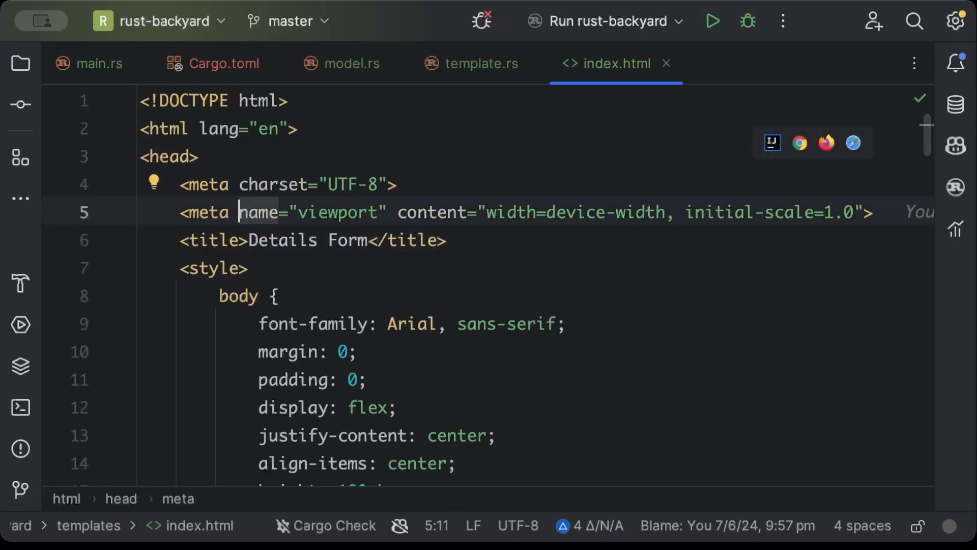
pyautogui.click(20, 407)
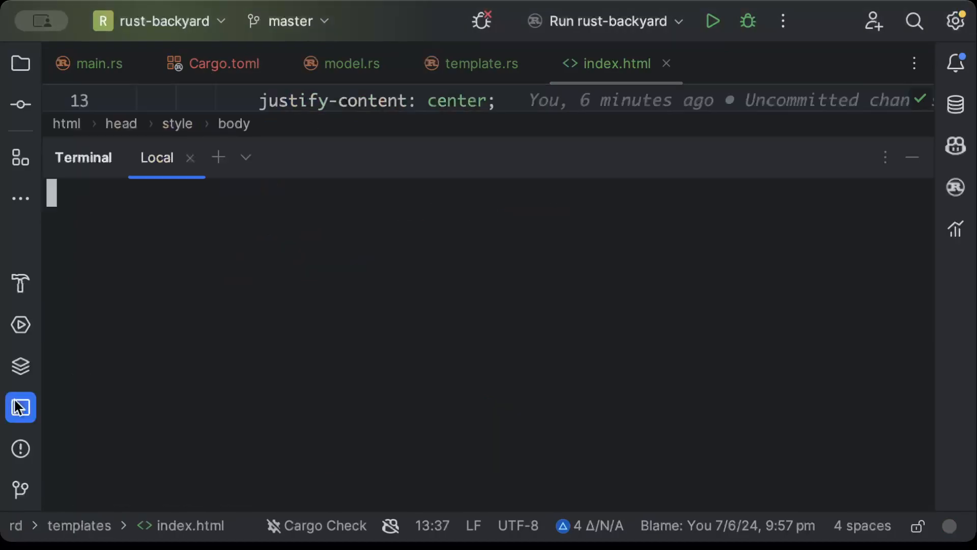
# Step: Start the Axum server from the terminal with cargo run --quiet
pyautogui.write('ca')
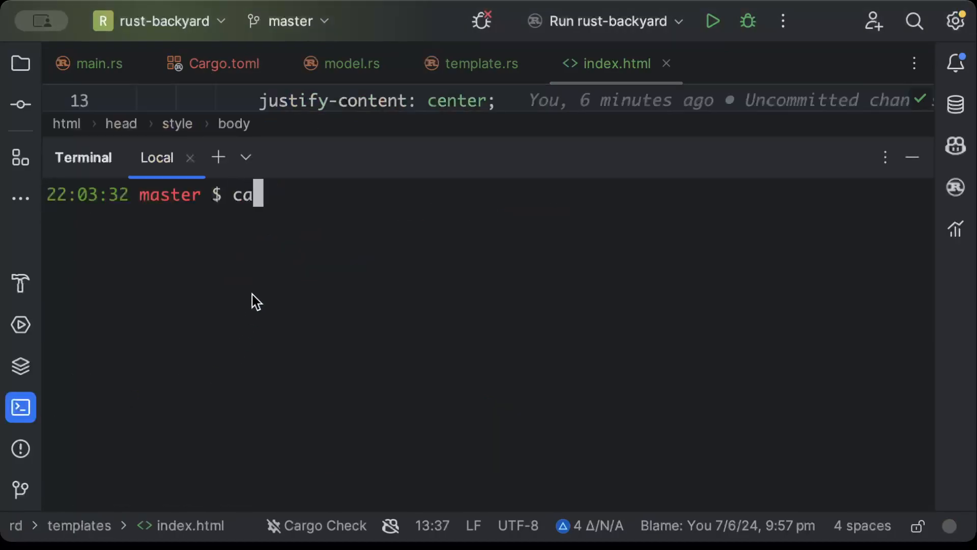
pyautogui.write('rgo run --qui')
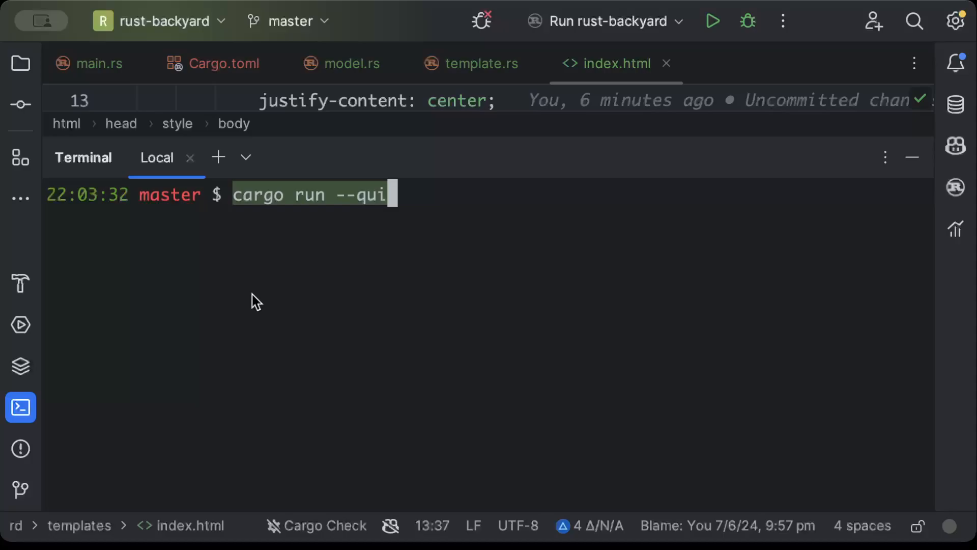
pyautogui.press('Return')
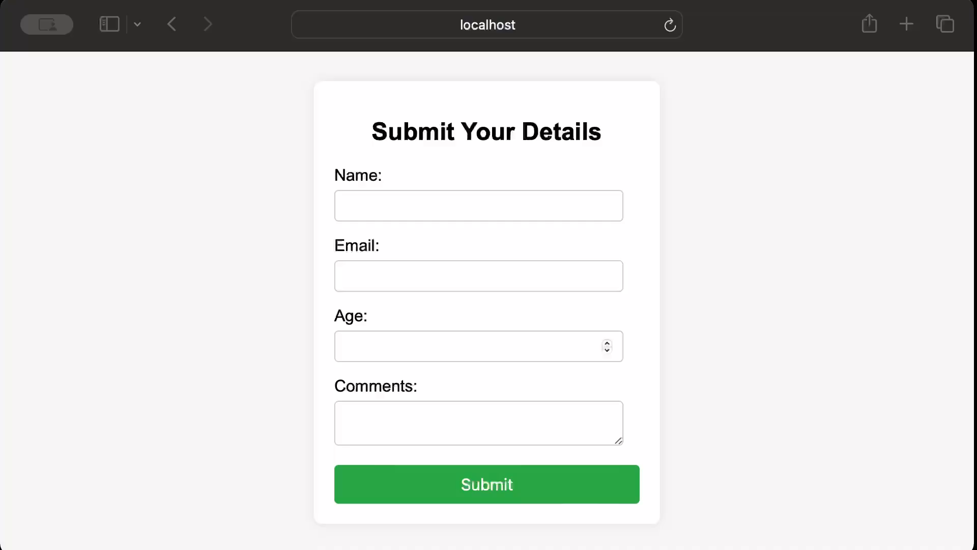
pyautogui.moveTo(276, 299)
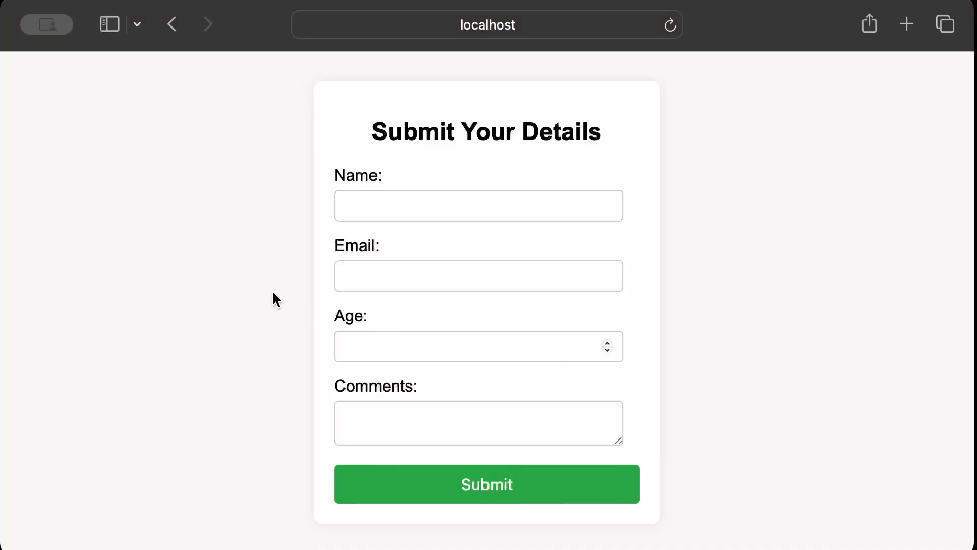
# Step: Test empty-form validation, then submit name, email, age 26, comment 'Hello World' and dismiss the success alert
pyautogui.click(478, 205)
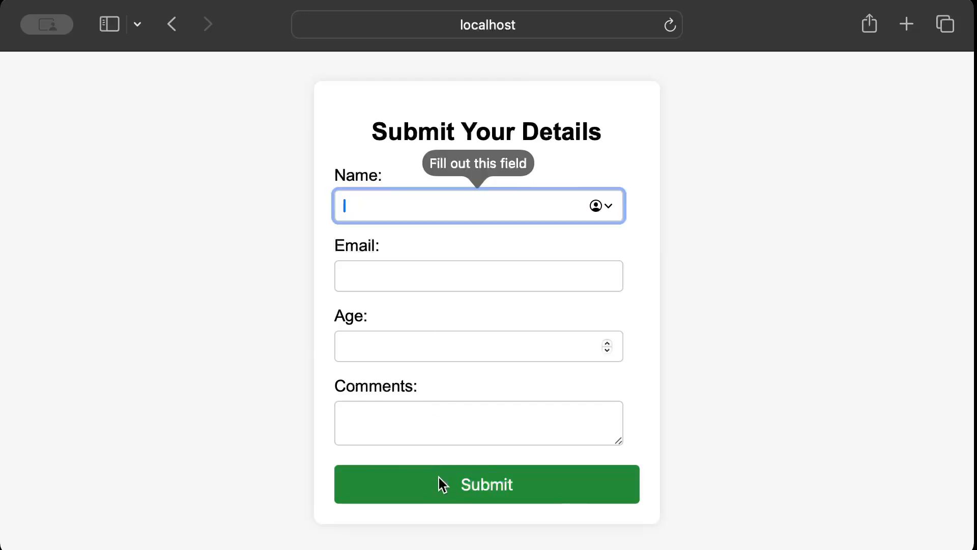
pyautogui.moveTo(278, 200)
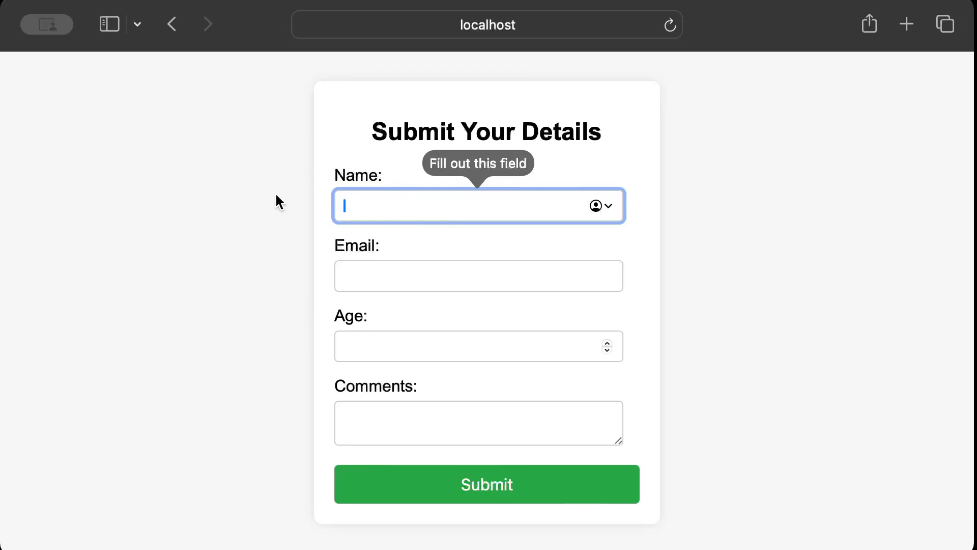
pyautogui.write('semicolon')
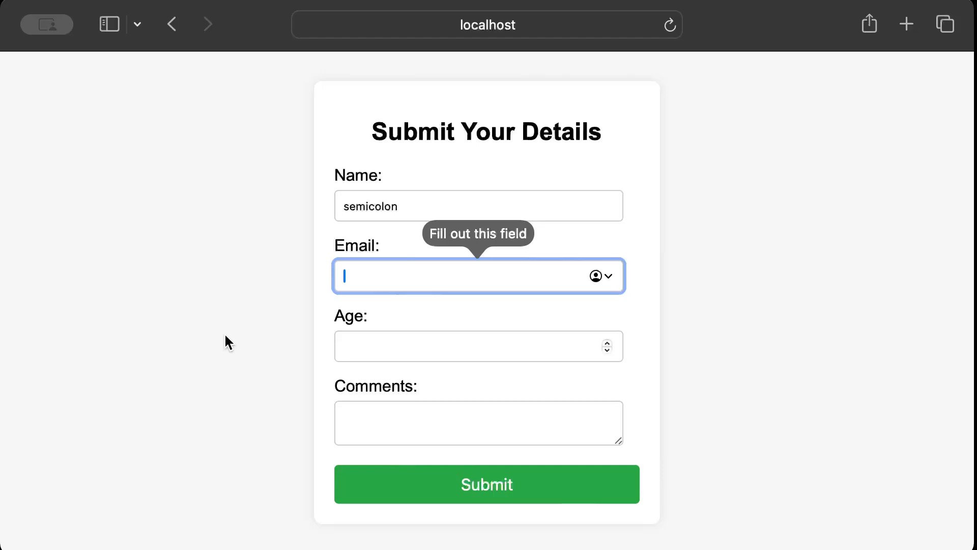
pyautogui.write('semicolon')
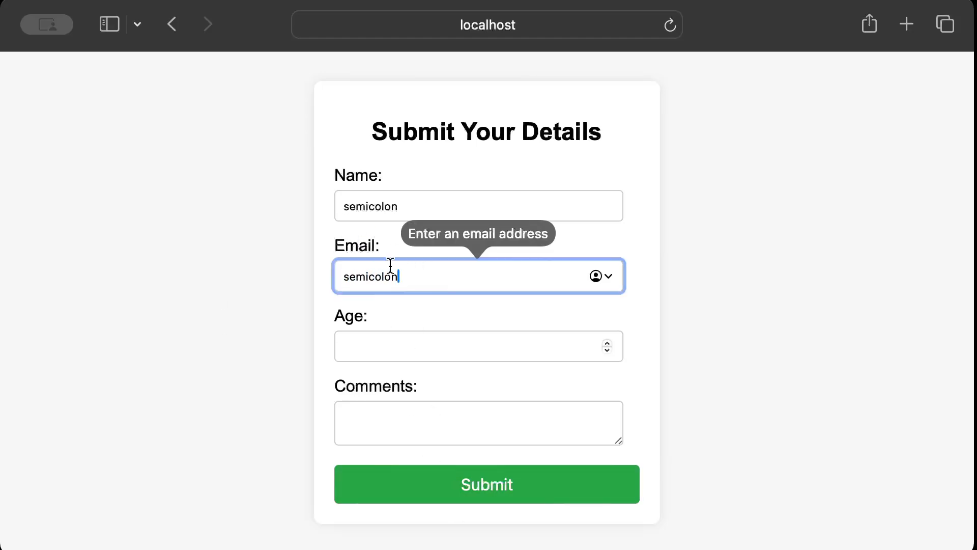
pyautogui.moveTo(463, 285)
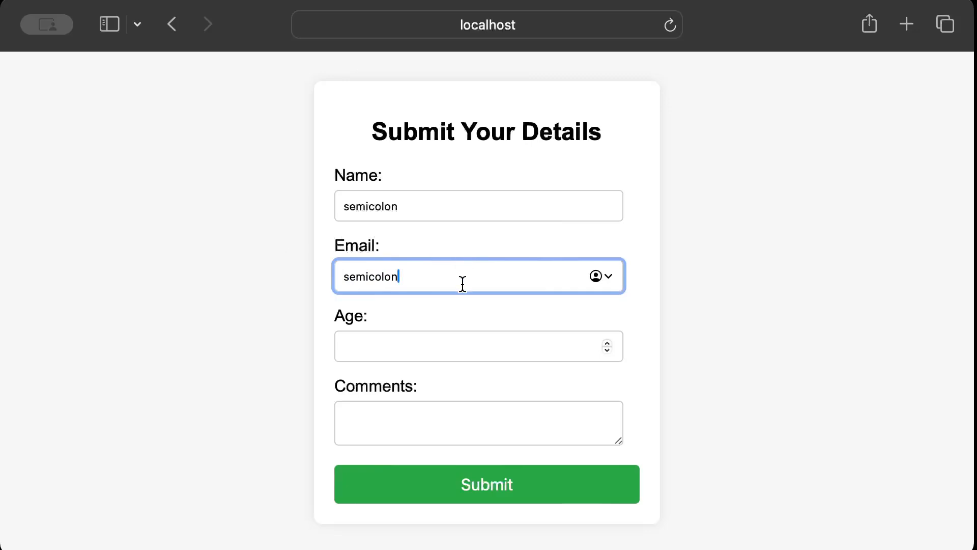
pyautogui.write('@')
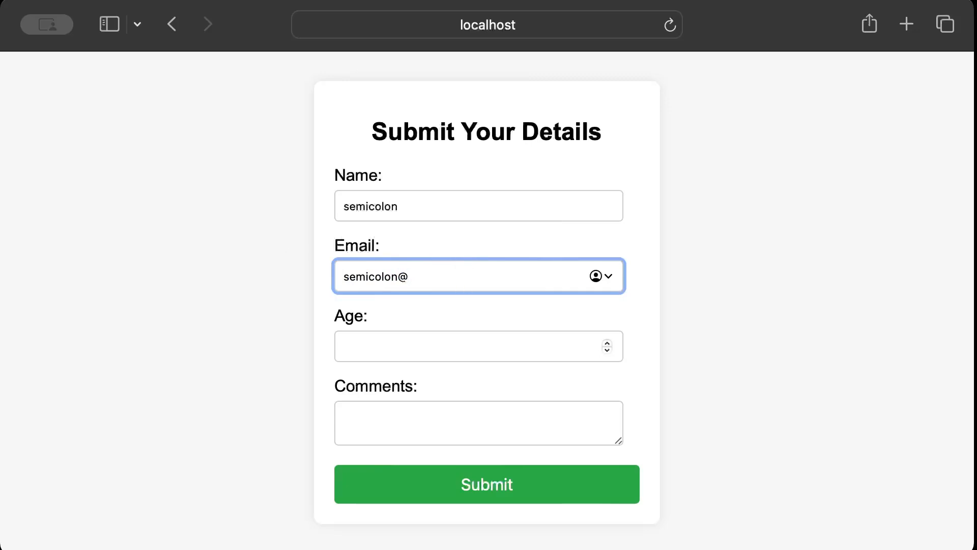
pyautogui.write('semicolon.com')
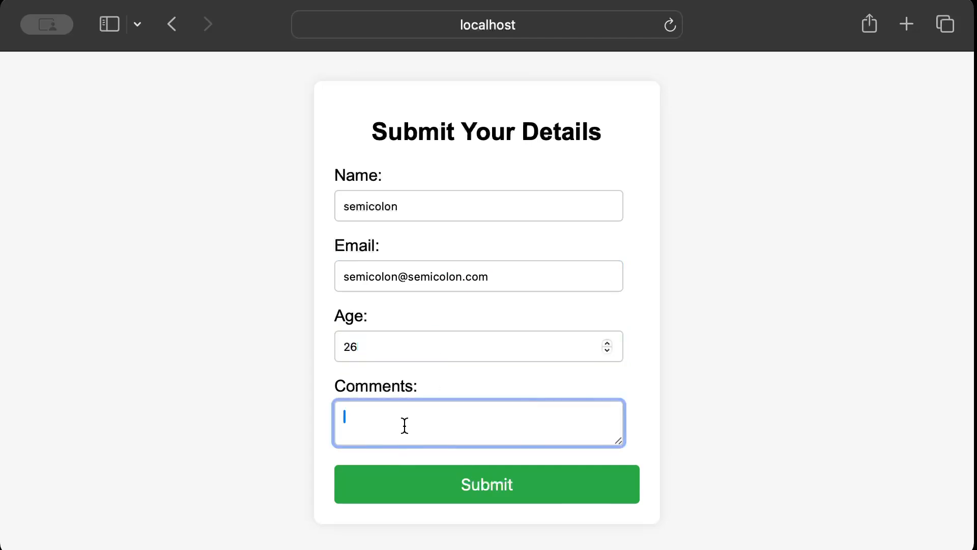
pyautogui.write('Hello W')
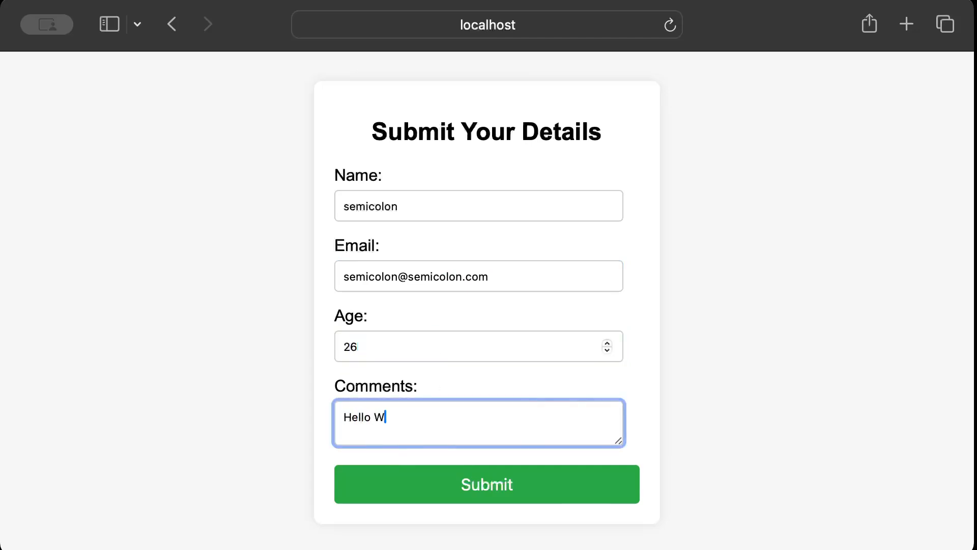
pyautogui.click(487, 484)
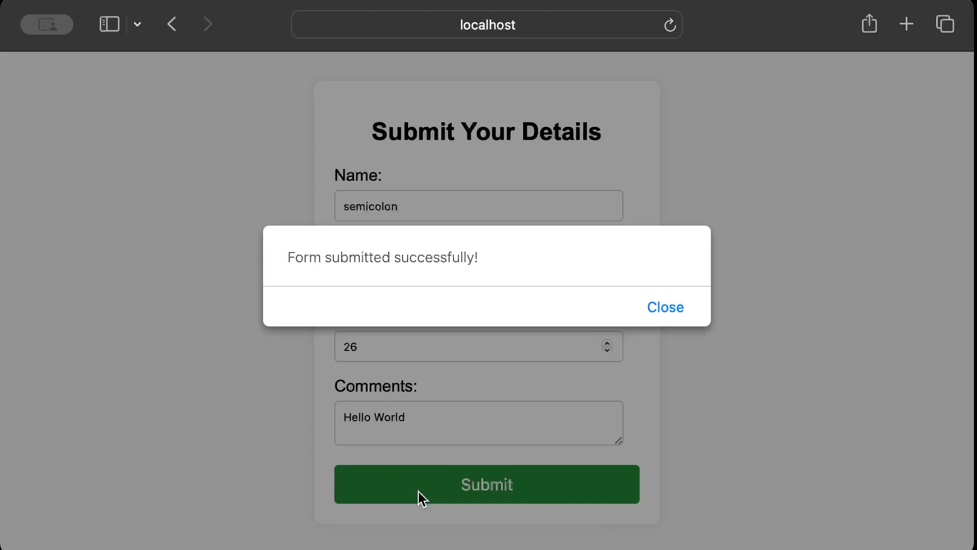
pyautogui.moveTo(836, 286)
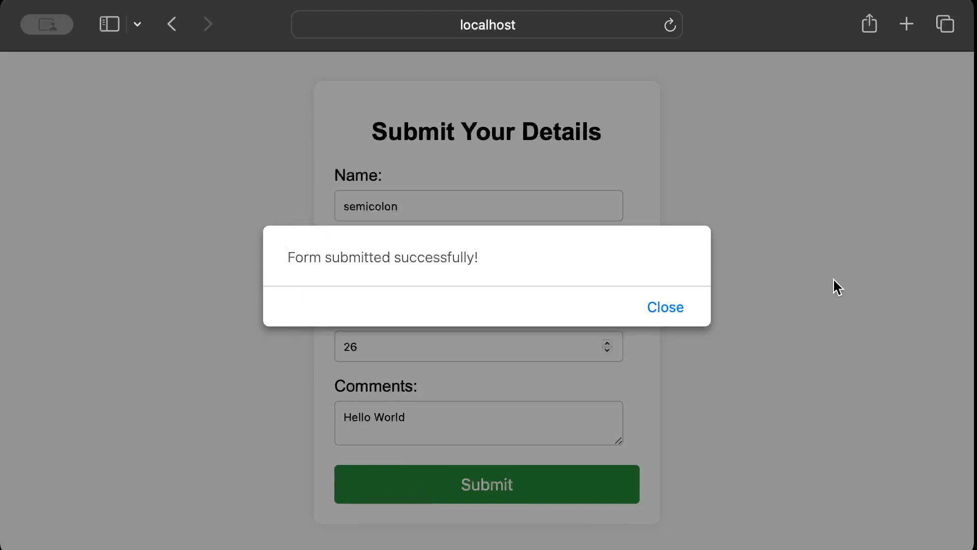
pyautogui.click(664, 307)
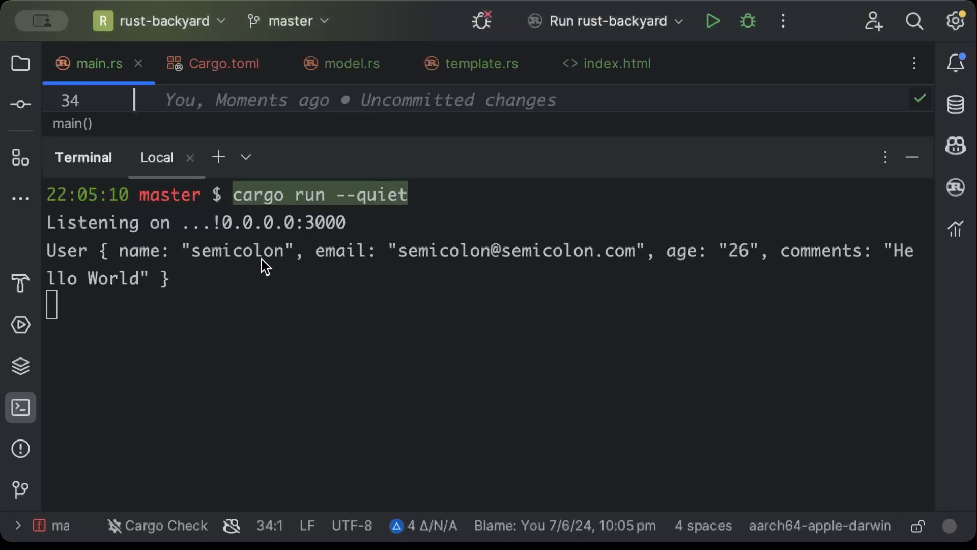
# Step: Review main.rs routes and handlers at full size, then open template.rs's IntoResponse implementation
pyautogui.doubleClick(141, 251)
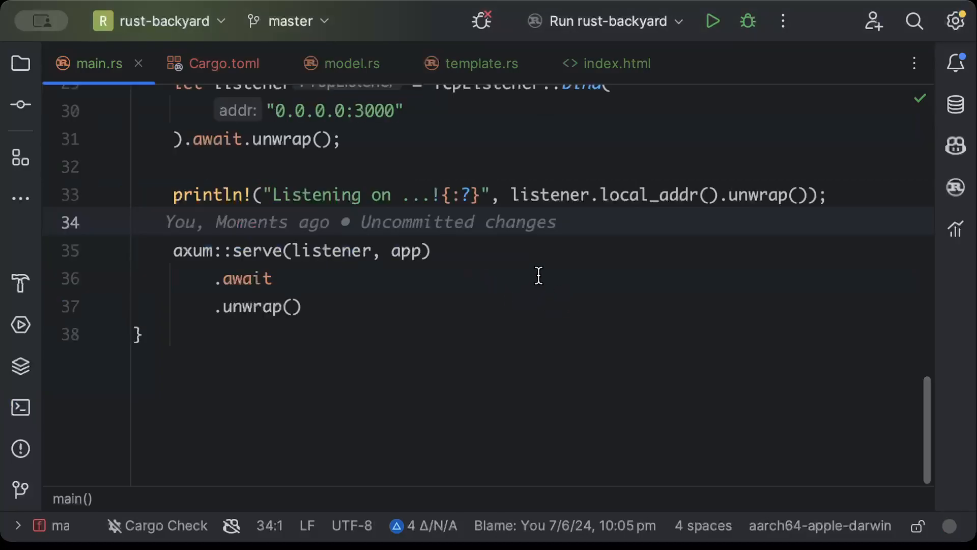
pyautogui.scroll(3)
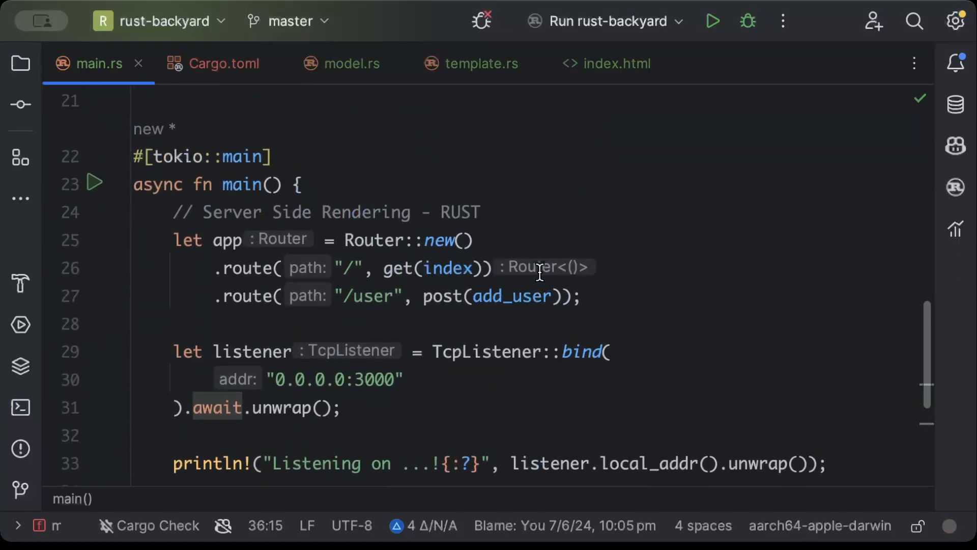
pyautogui.scroll(3)
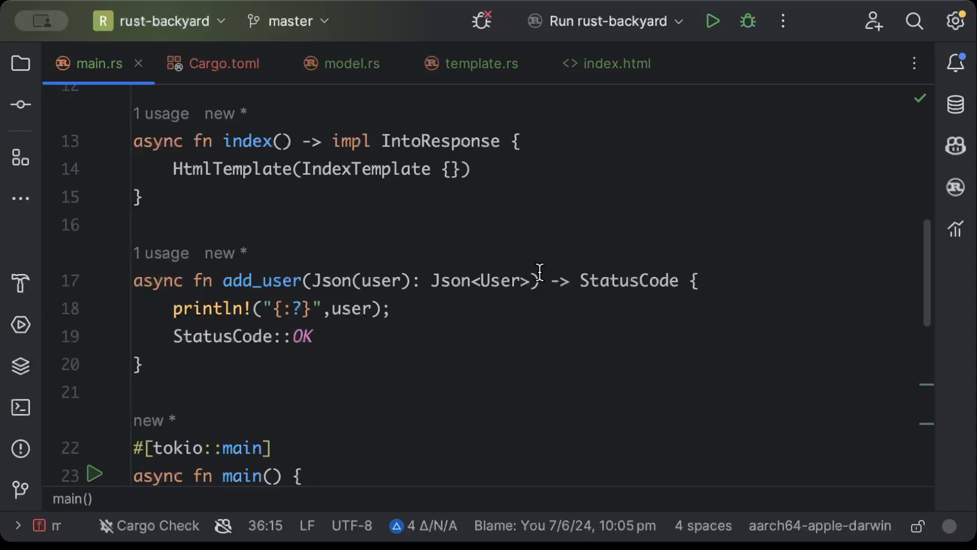
pyautogui.moveTo(483, 63)
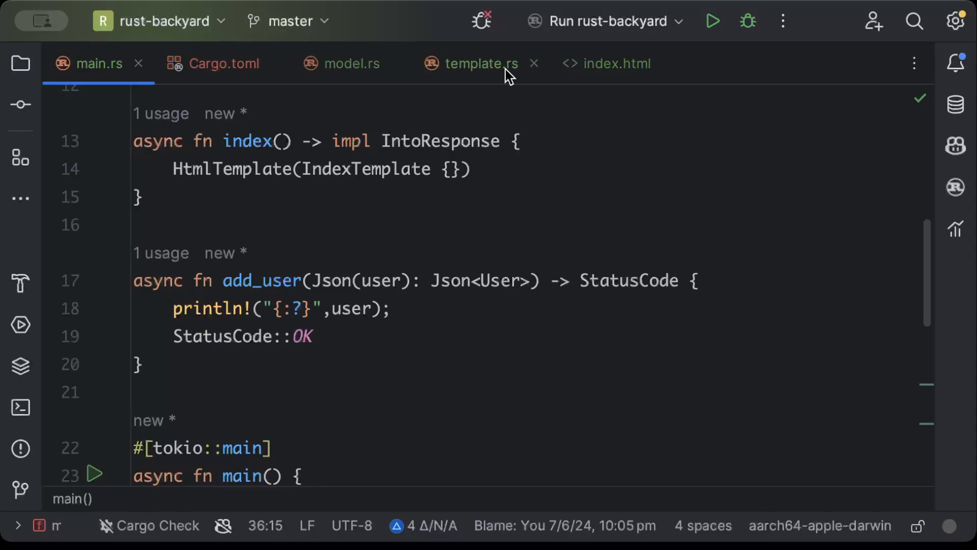
pyautogui.click(480, 64)
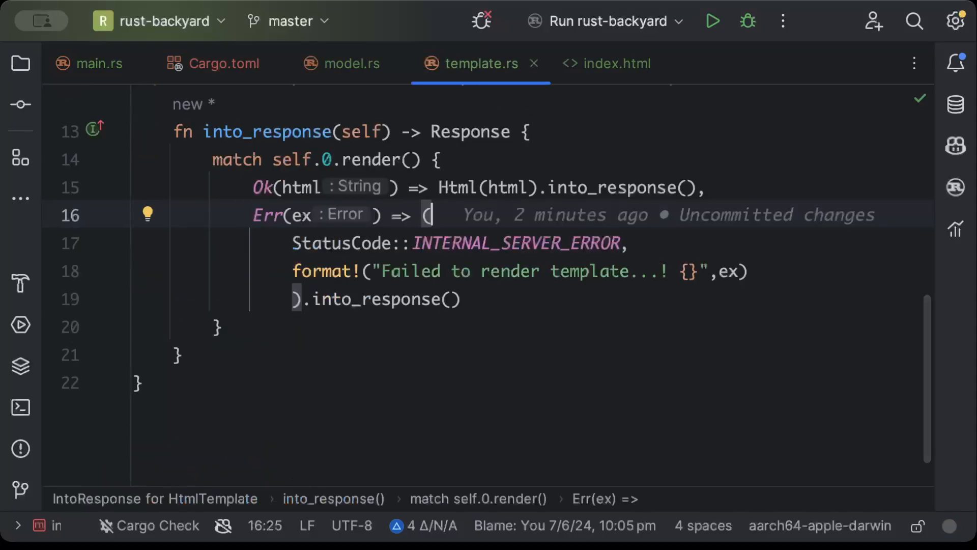